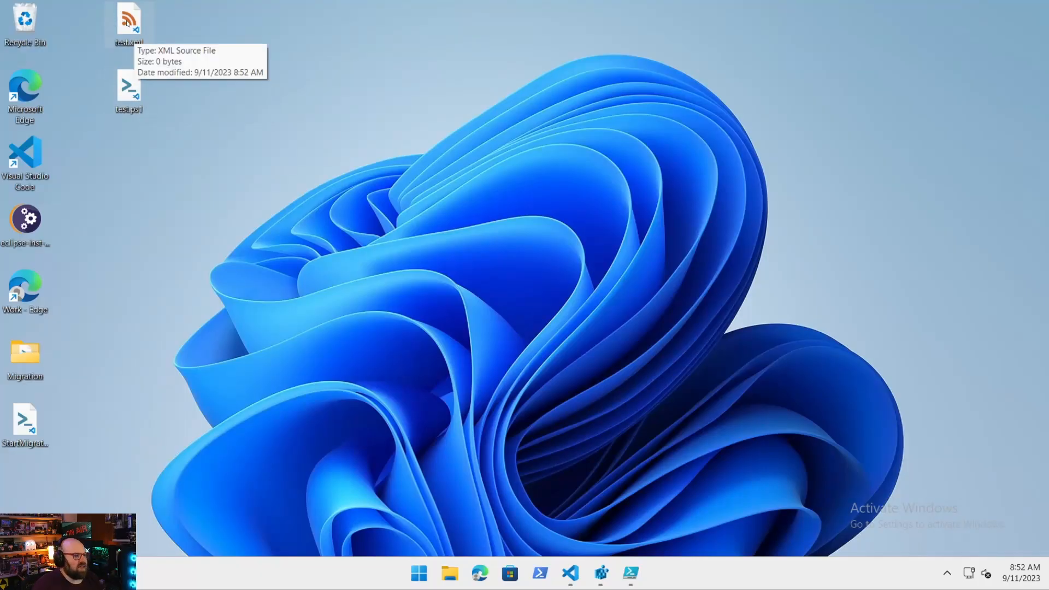
pyautogui.moveTo(202, 62)
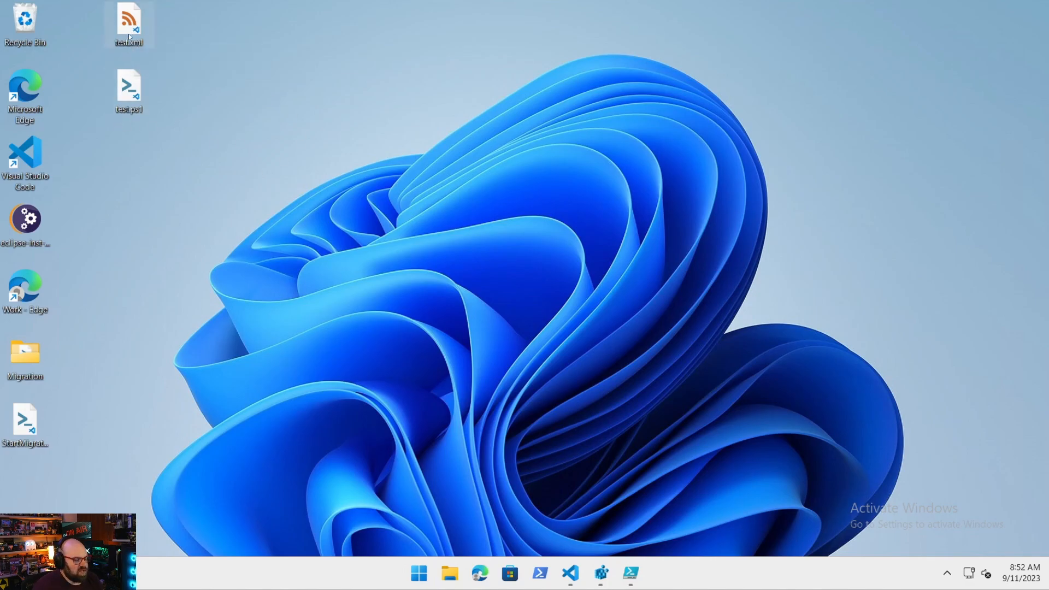
pyautogui.moveTo(311, 163)
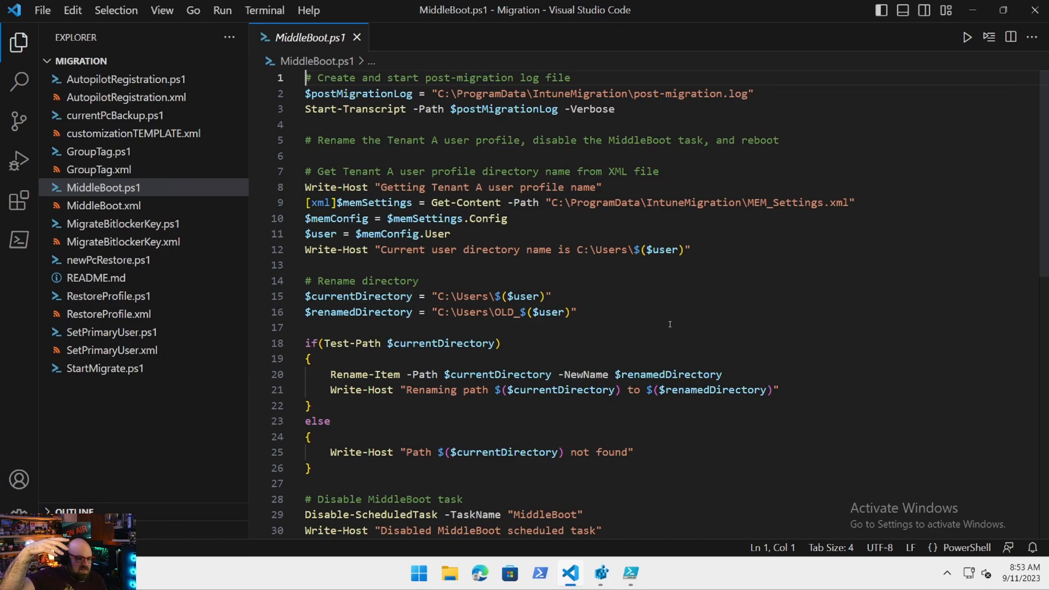
pyautogui.moveTo(592, 274)
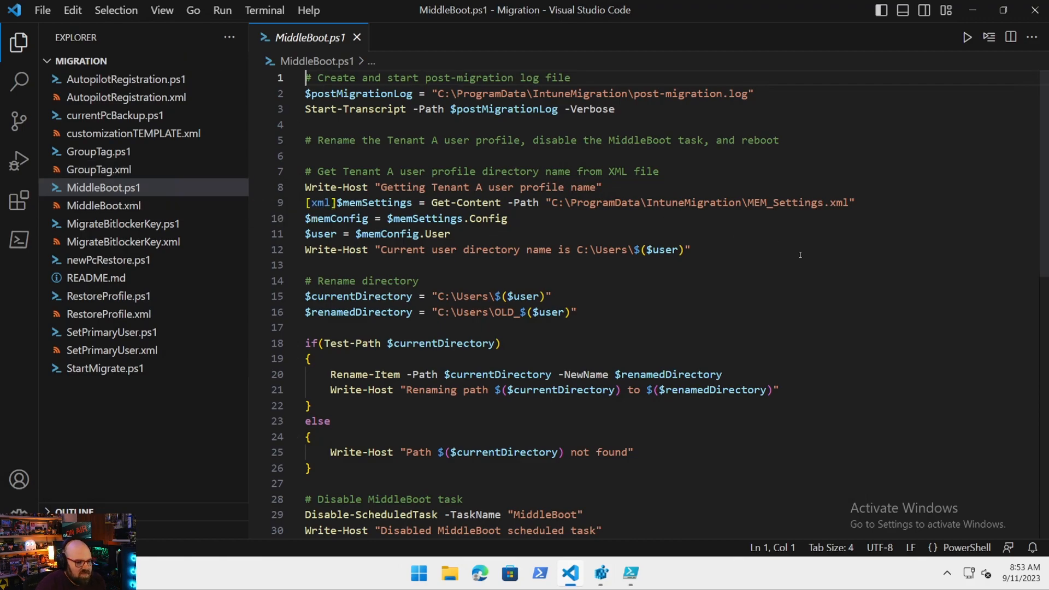
pyautogui.click(691, 249)
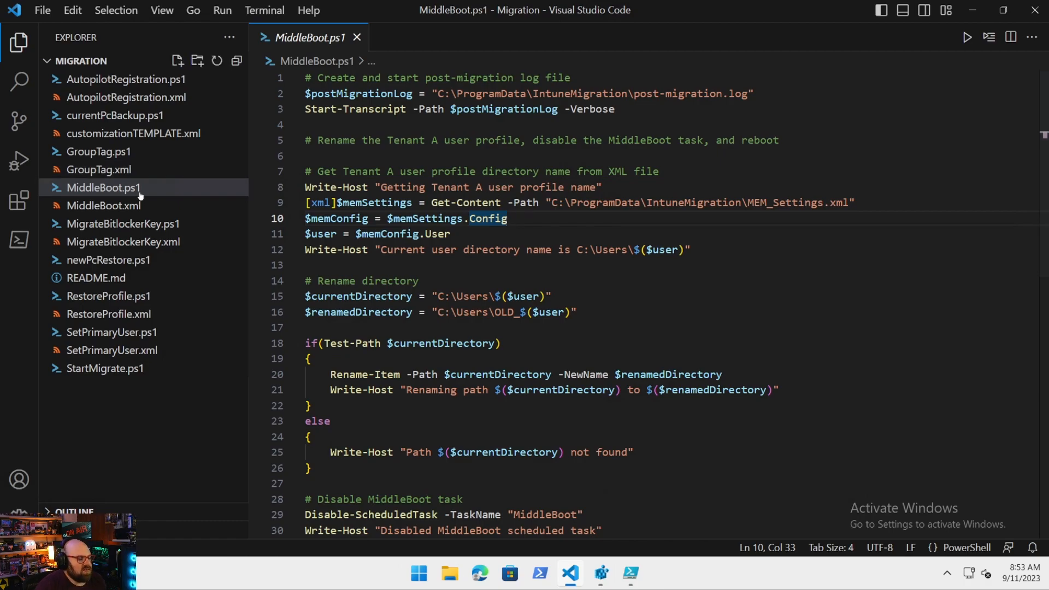
pyautogui.moveTo(104, 205)
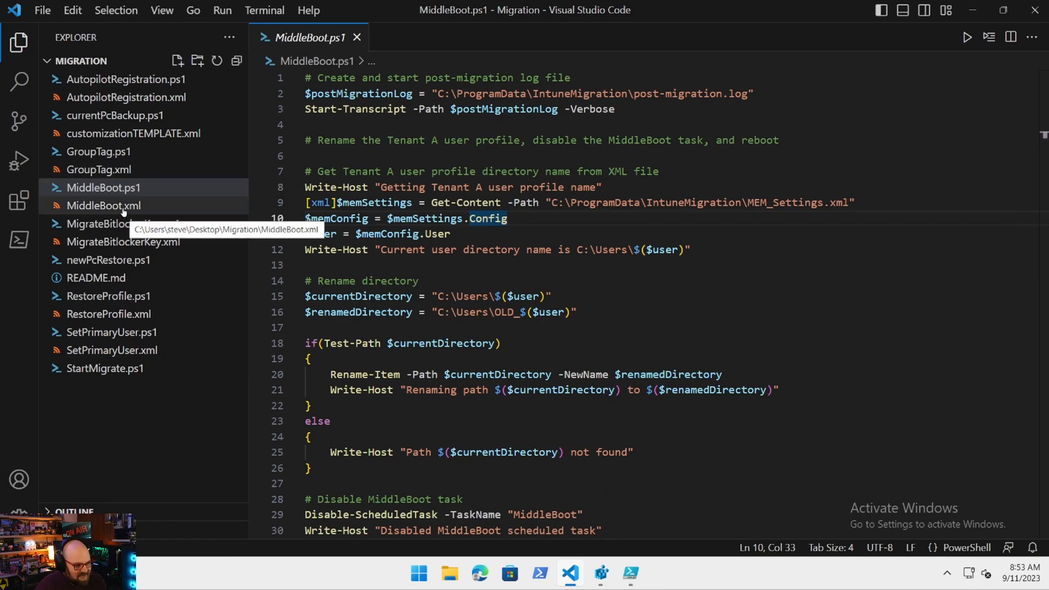
# Switch the editor to MiddleBoot.xml and read through its boot trigger and PowerShell action.
pyautogui.click(104, 206)
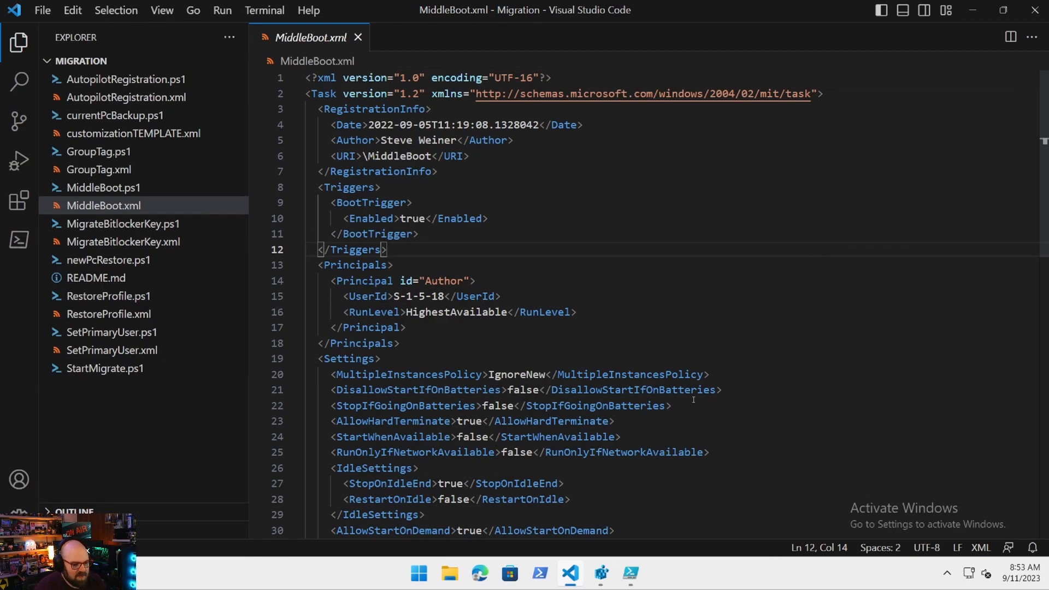
pyautogui.scroll(-3)
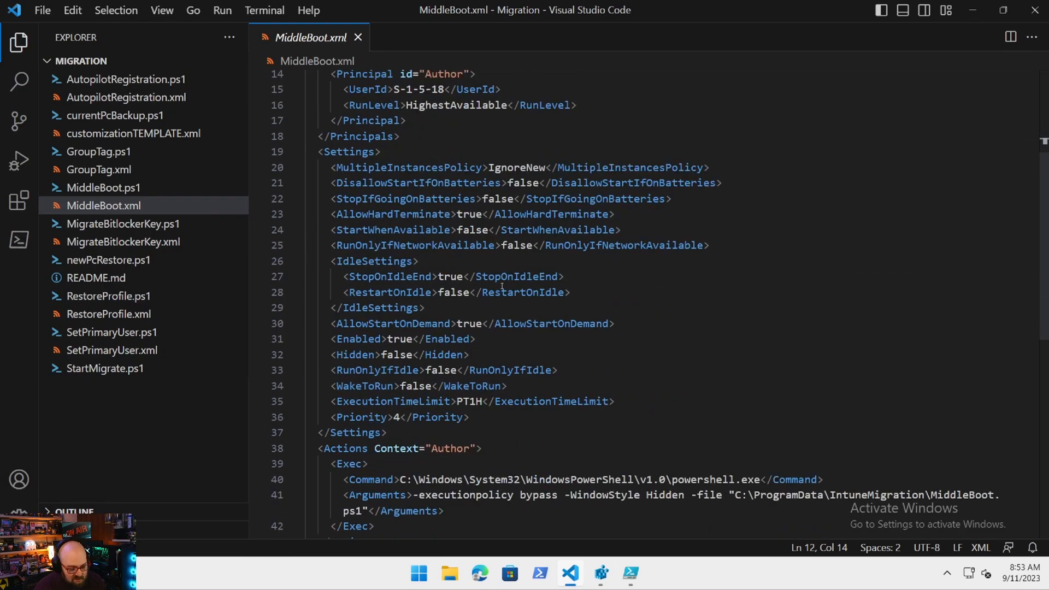
pyautogui.scroll(-3)
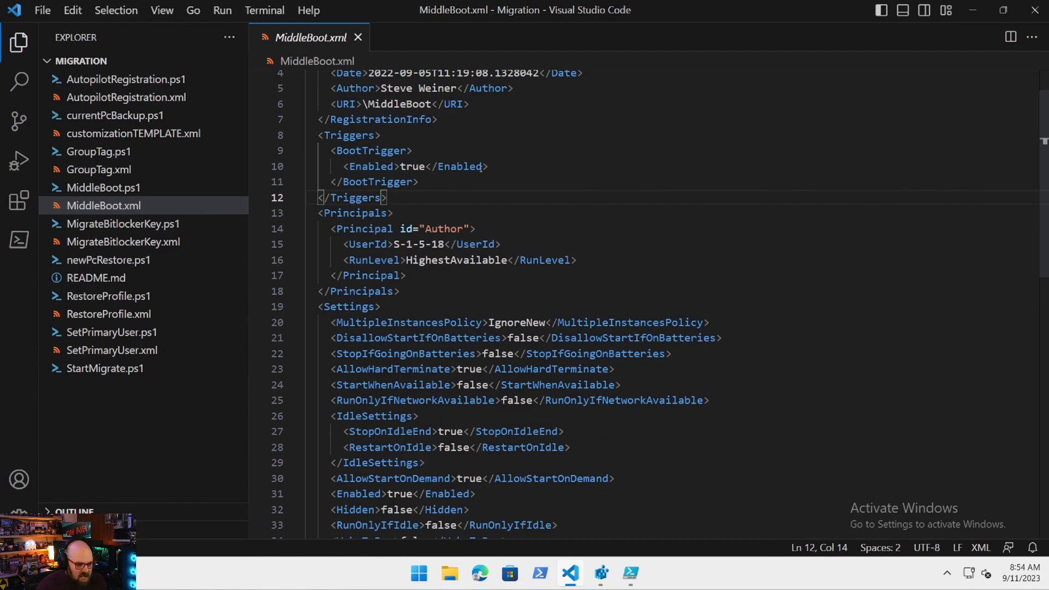
pyautogui.scroll(-3)
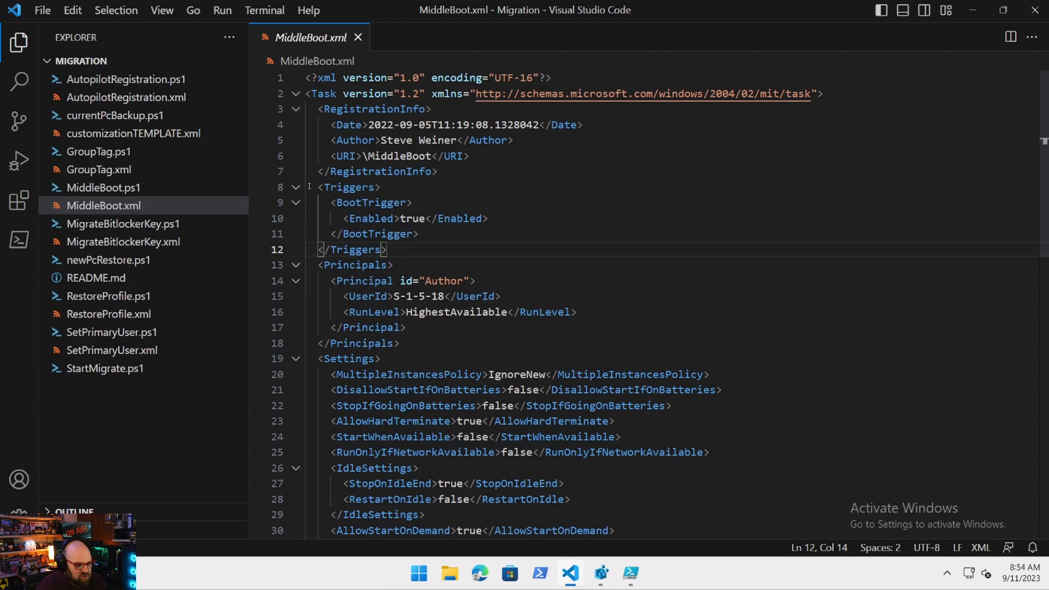
pyautogui.moveTo(317, 187); pyautogui.dragTo(419, 234)
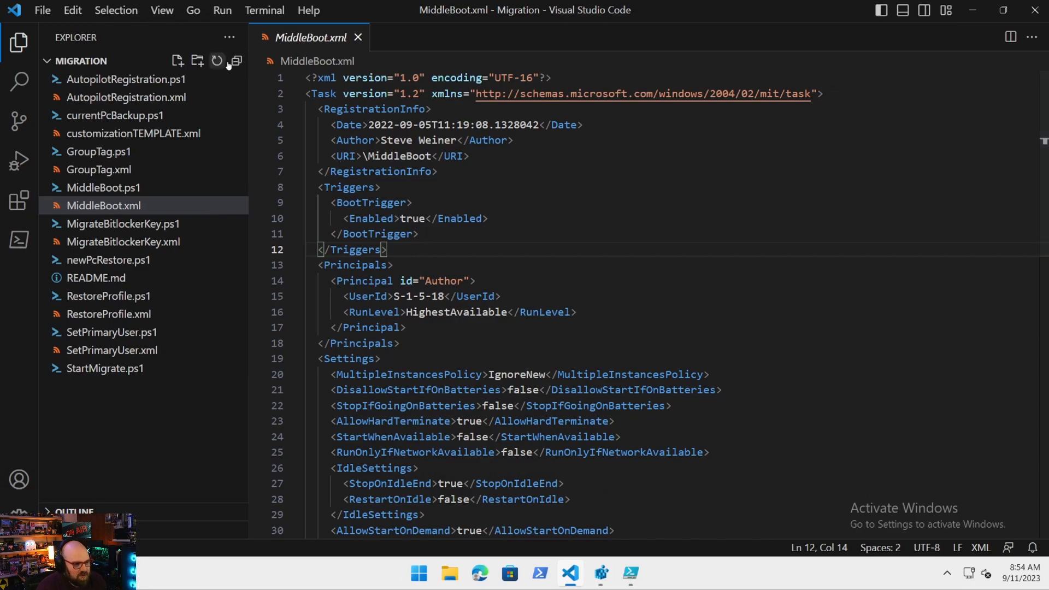
pyautogui.moveTo(396, 225)
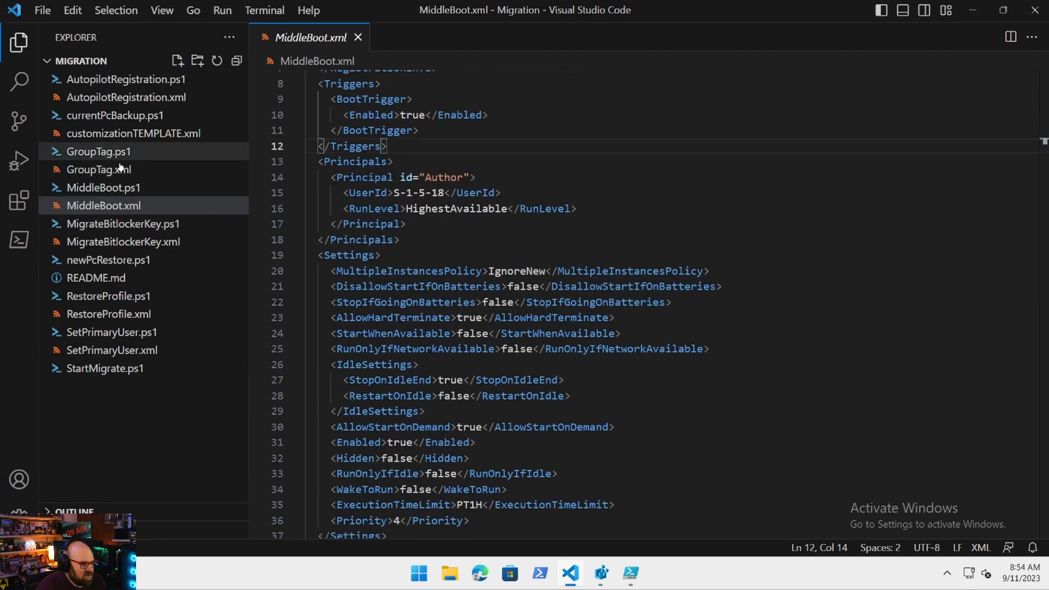
pyautogui.click(98, 169)
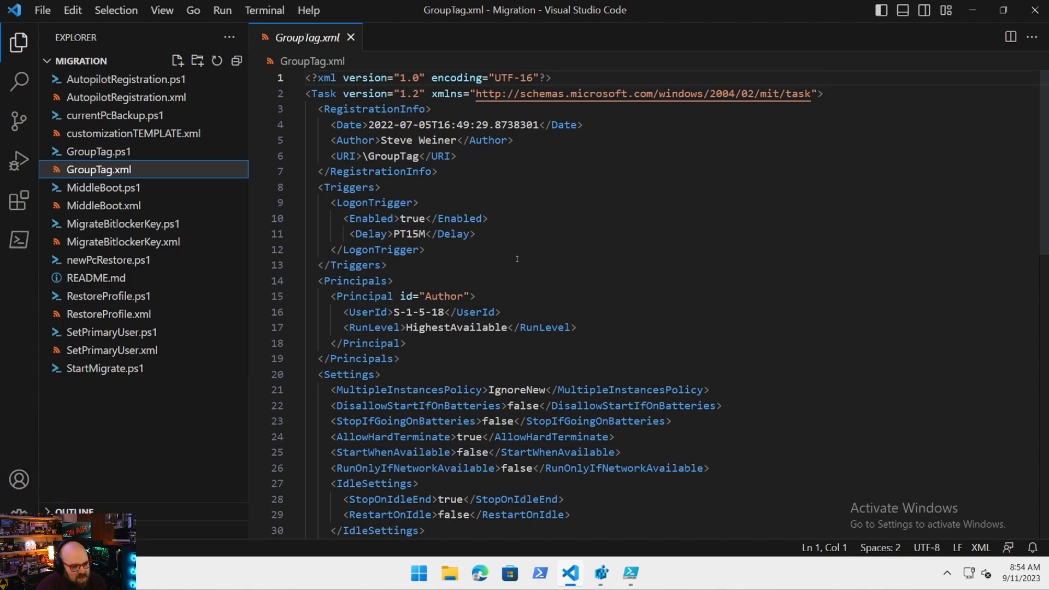
pyautogui.click(104, 206)
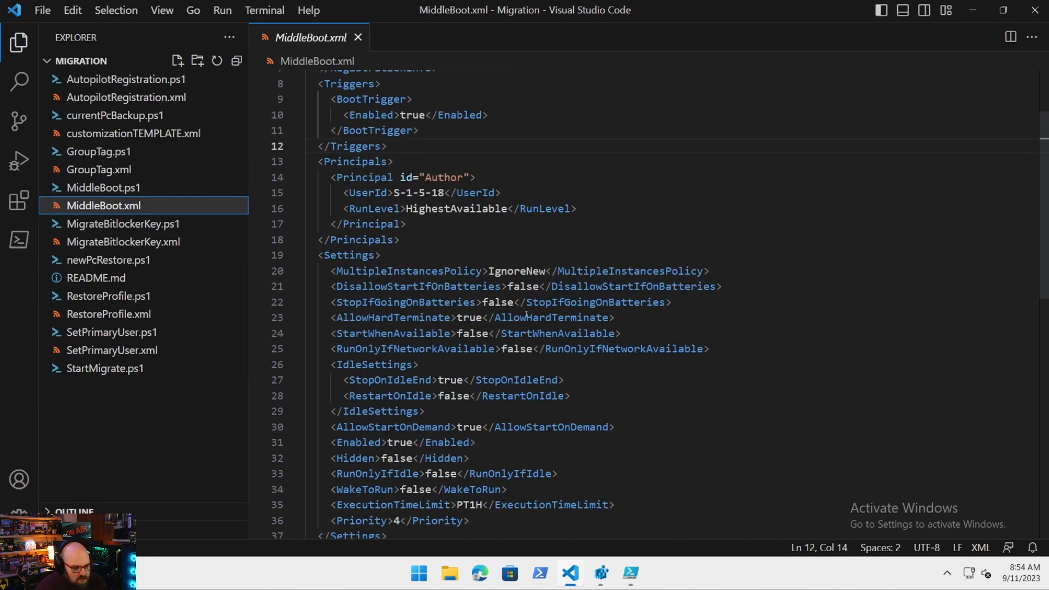
pyautogui.scroll(-3)
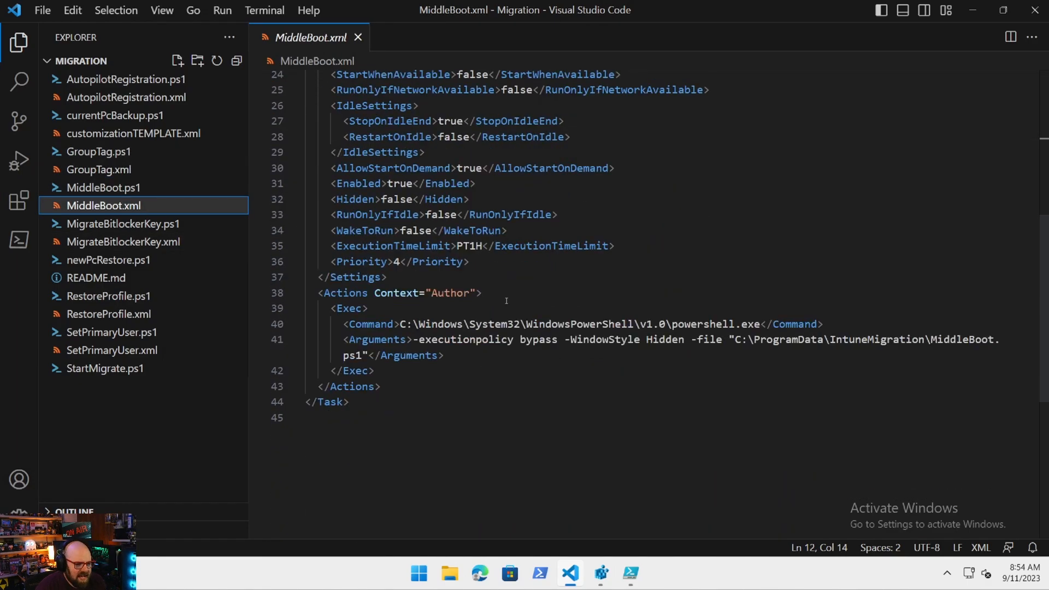
pyautogui.scroll(-3)
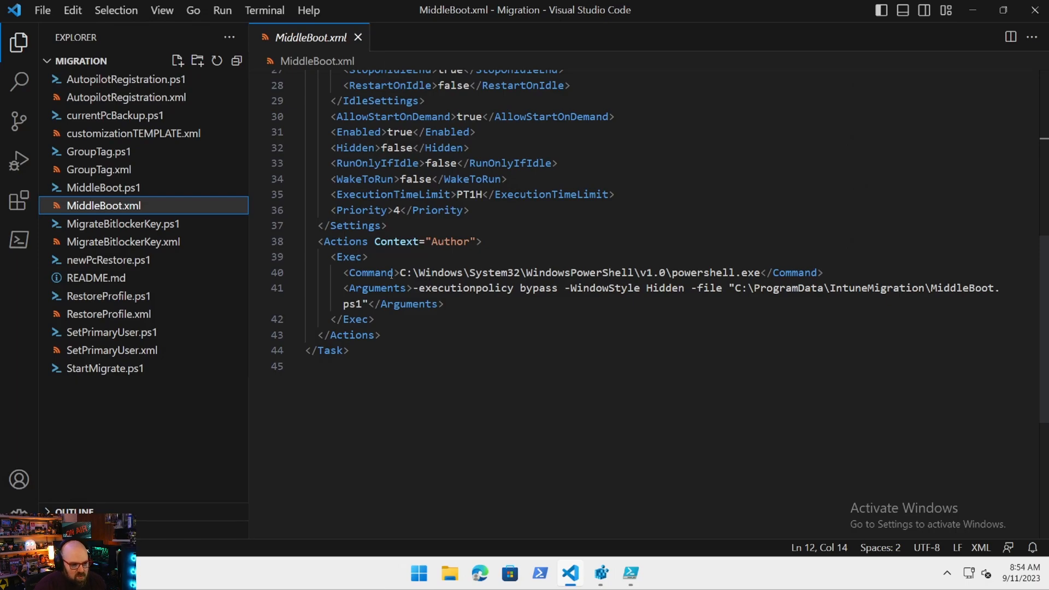
pyautogui.moveTo(478, 359)
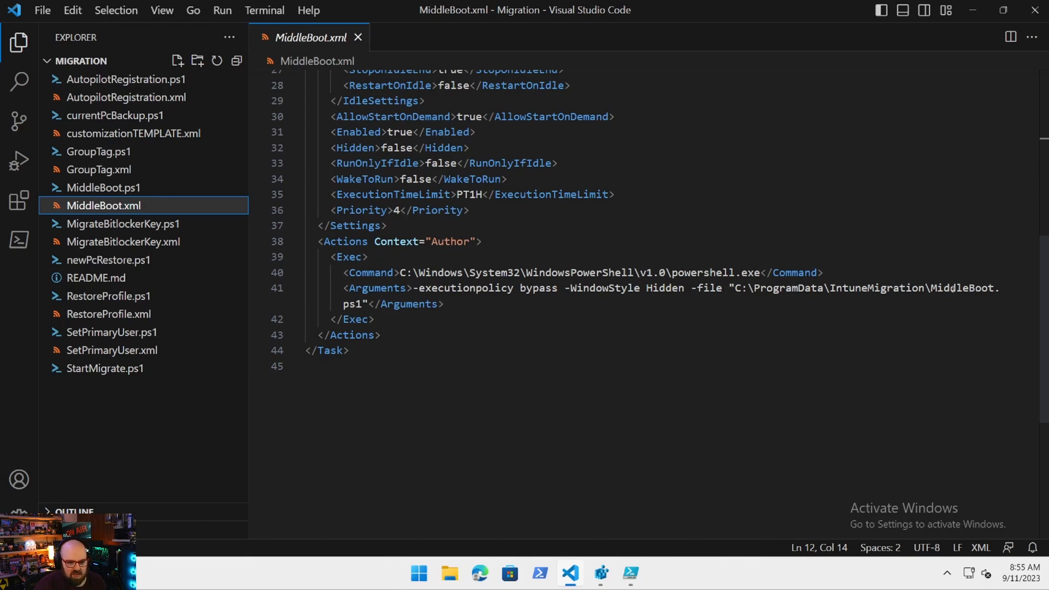
pyautogui.moveTo(780, 293)
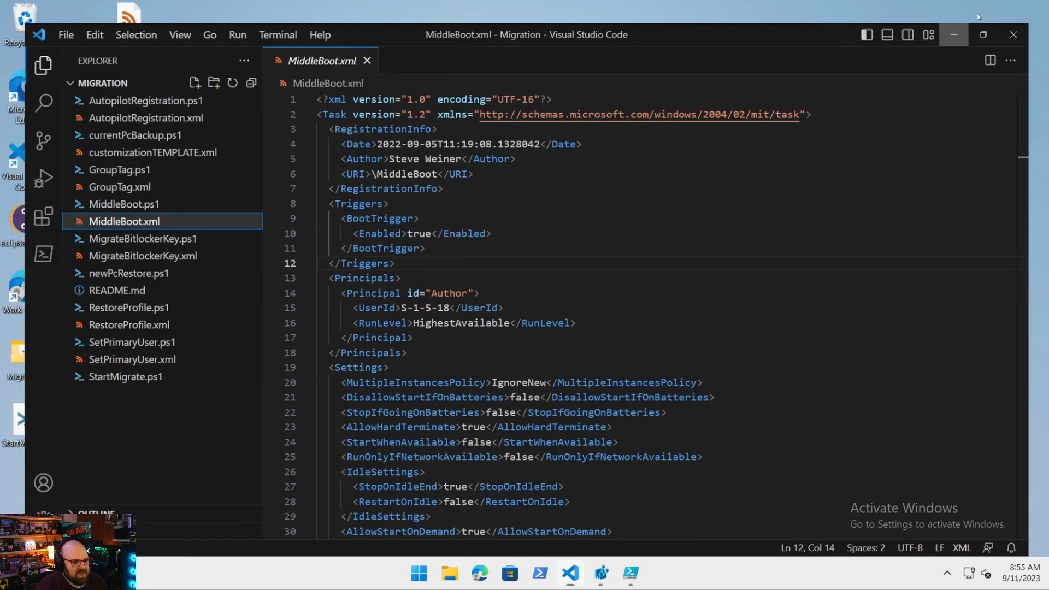
# Load the empty desktop test.xml and test.ps1 files into the editor.
pyautogui.click(955, 34)
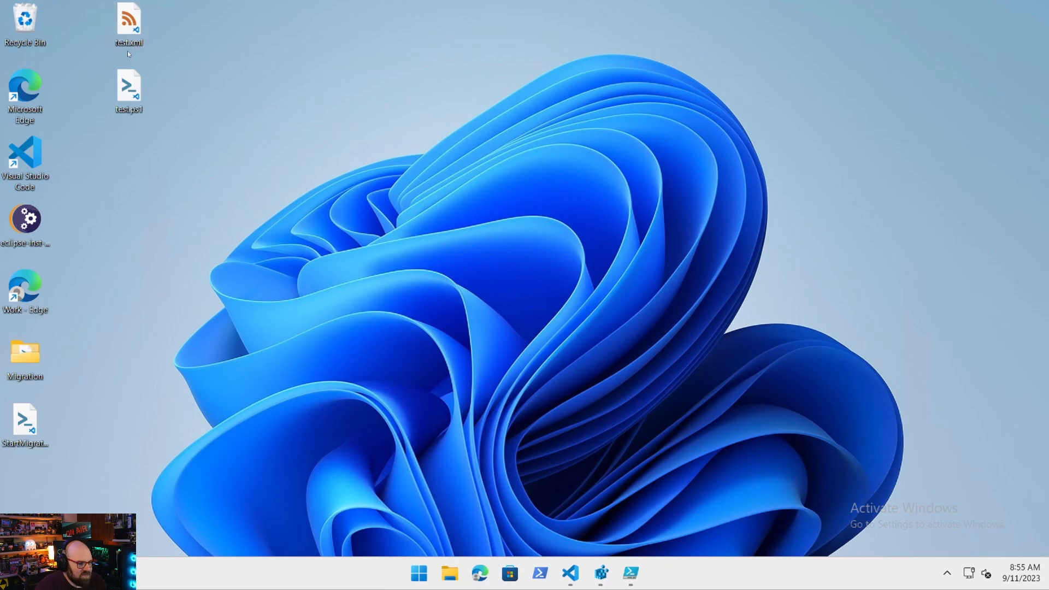
pyautogui.rightClick(129, 23)
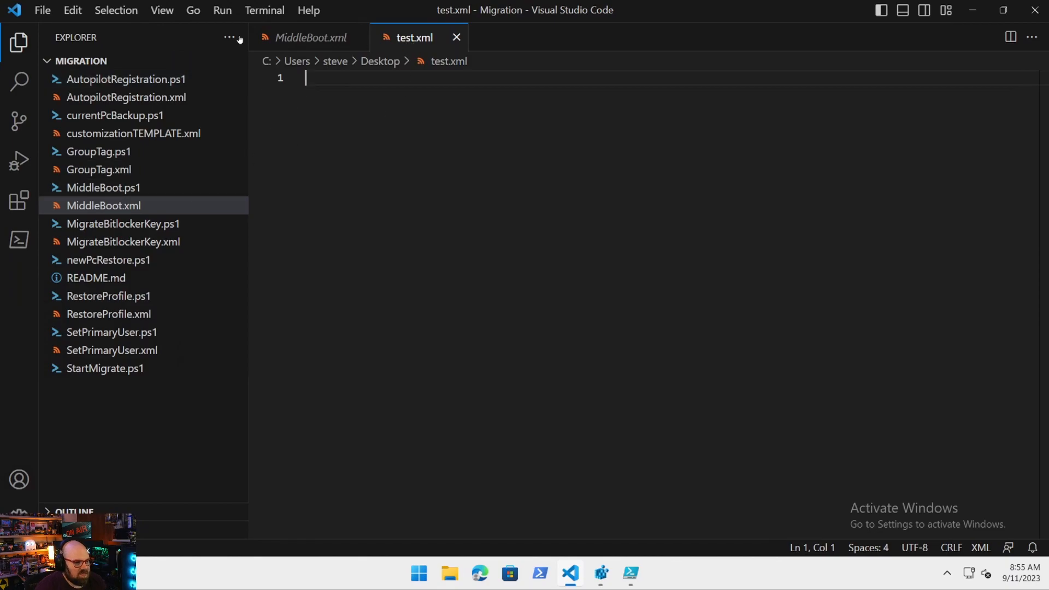
pyautogui.click(18, 43)
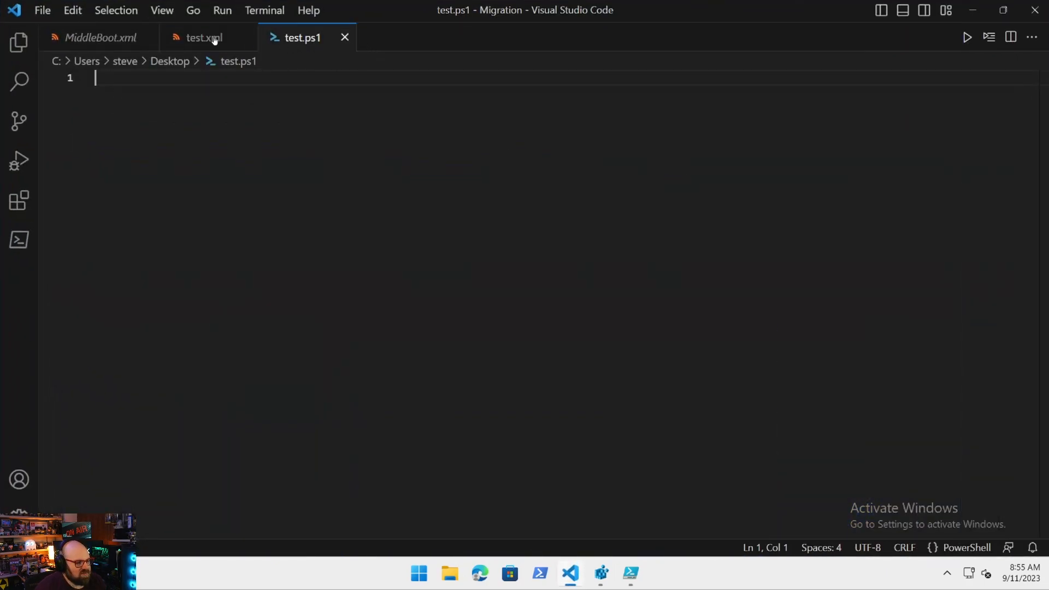
pyautogui.click(203, 37)
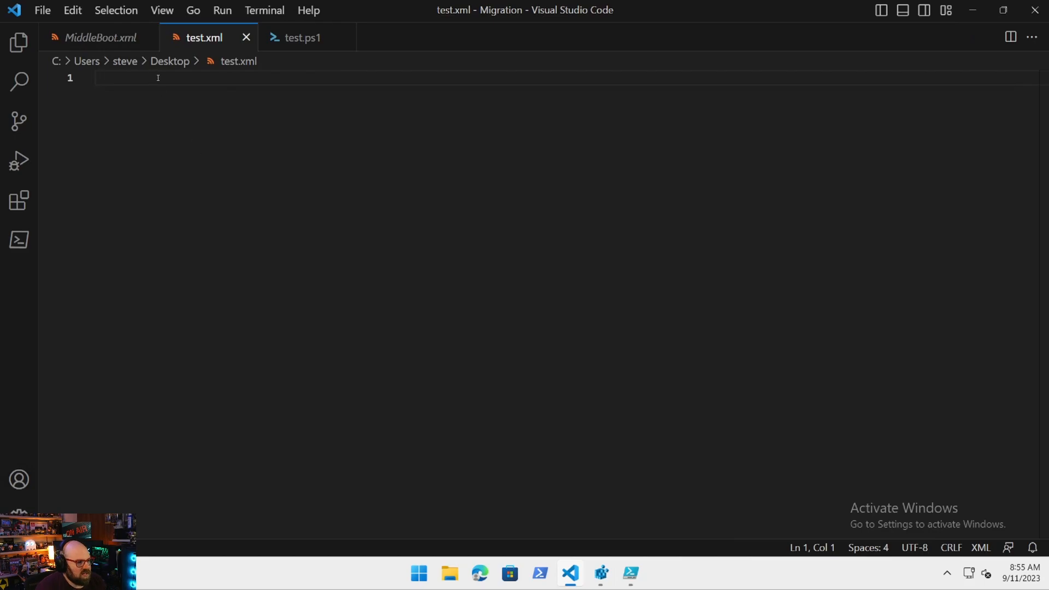
# Launch Task Scheduler from a Start menu search for 'sche'.
pyautogui.click(418, 573)
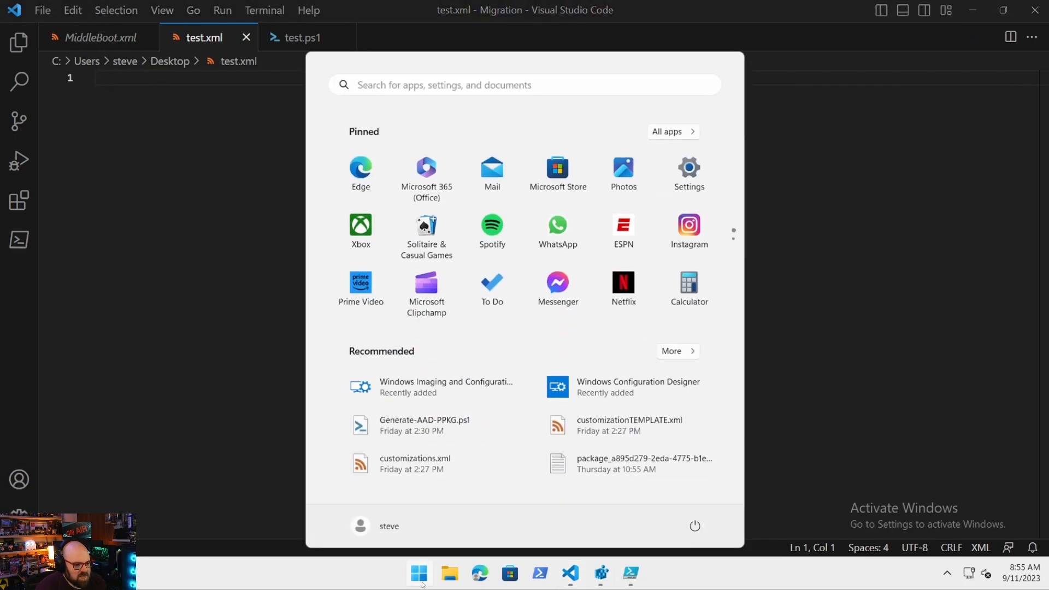
pyautogui.click(419, 574)
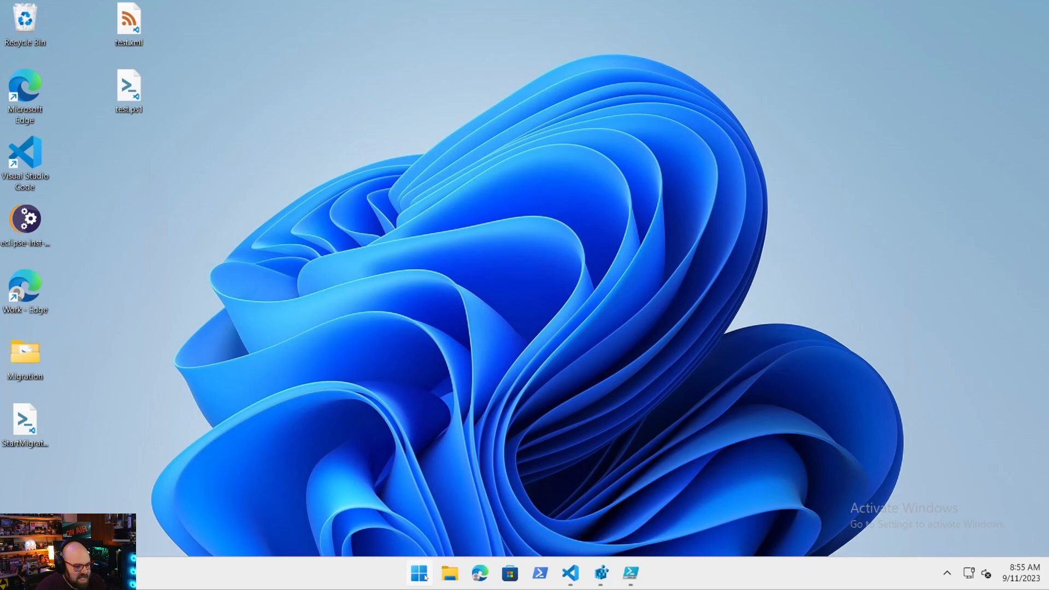
pyautogui.write('sche')
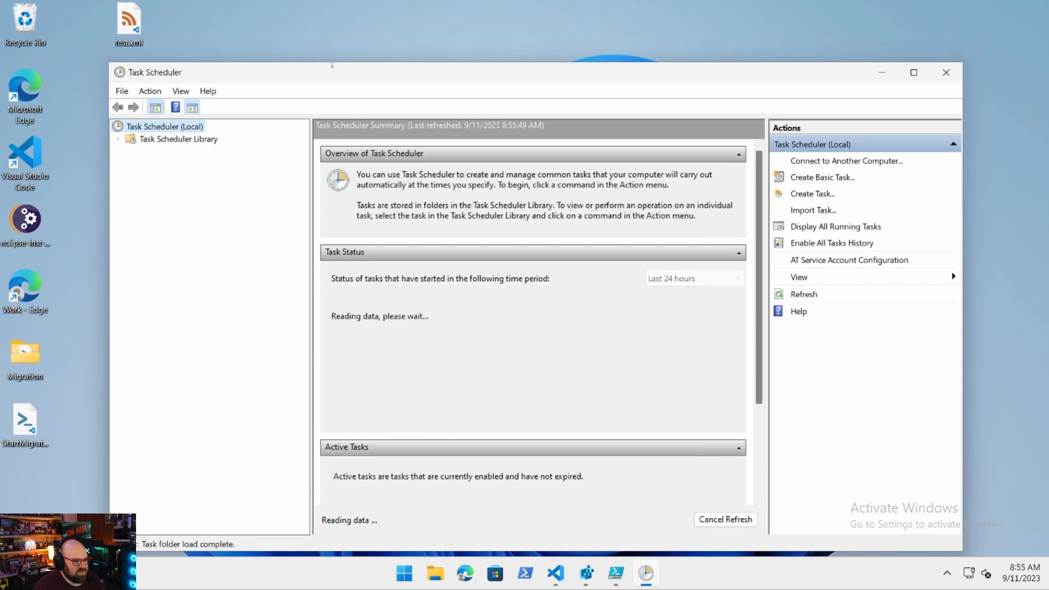
# Create a new task in the Task Scheduler Library named MiddleBoot.
pyautogui.click(914, 73)
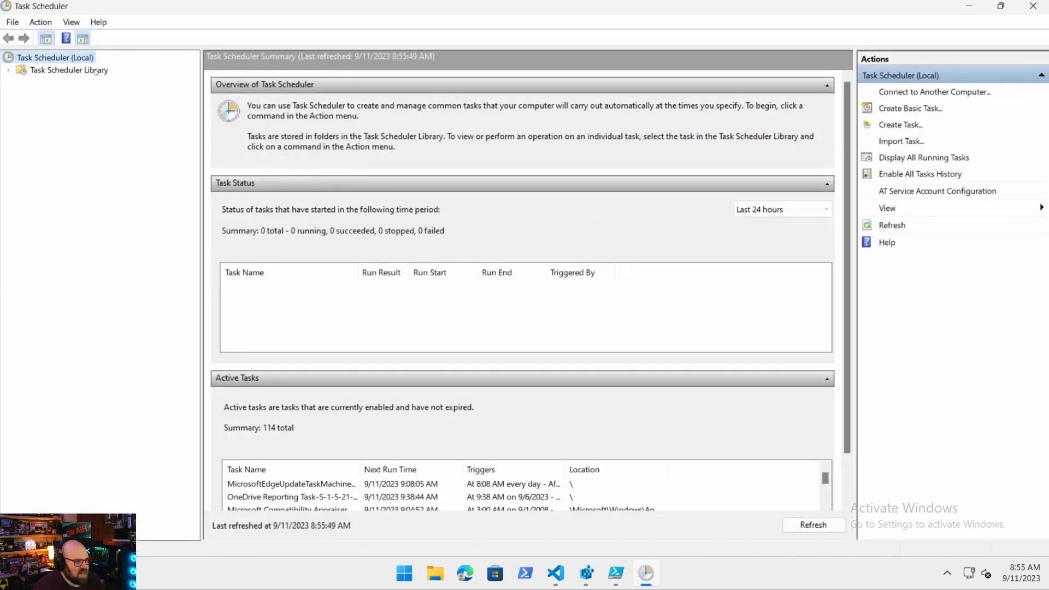
pyautogui.click(67, 70)
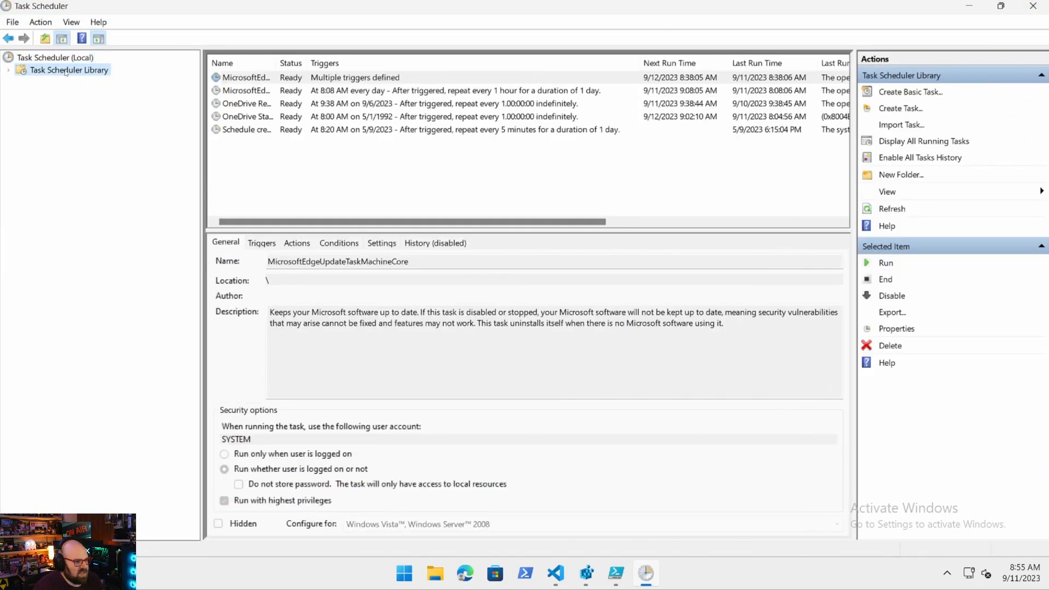
pyautogui.rightClick(69, 69)
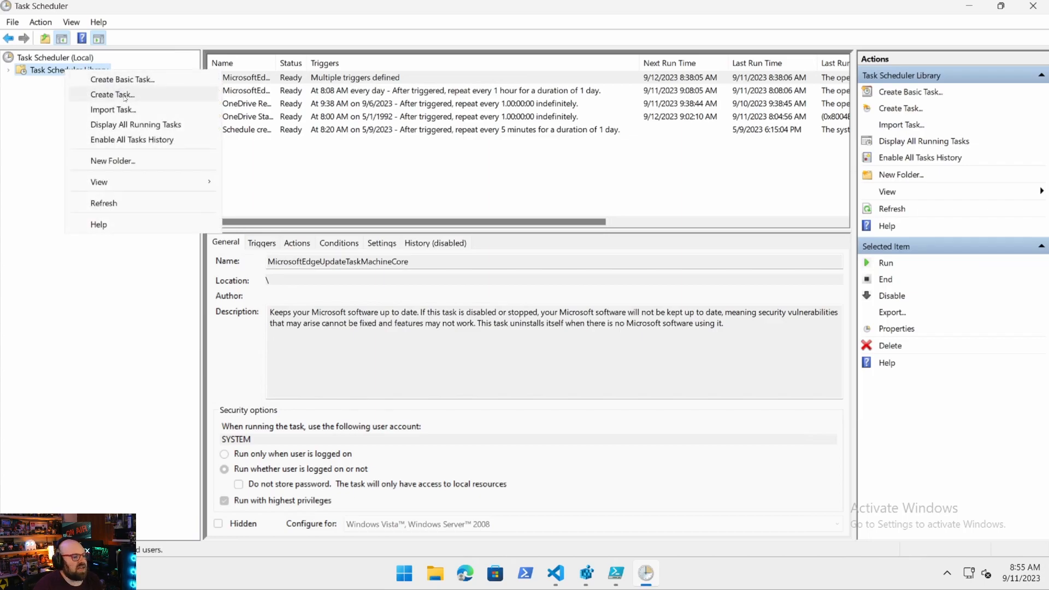
pyautogui.click(111, 94)
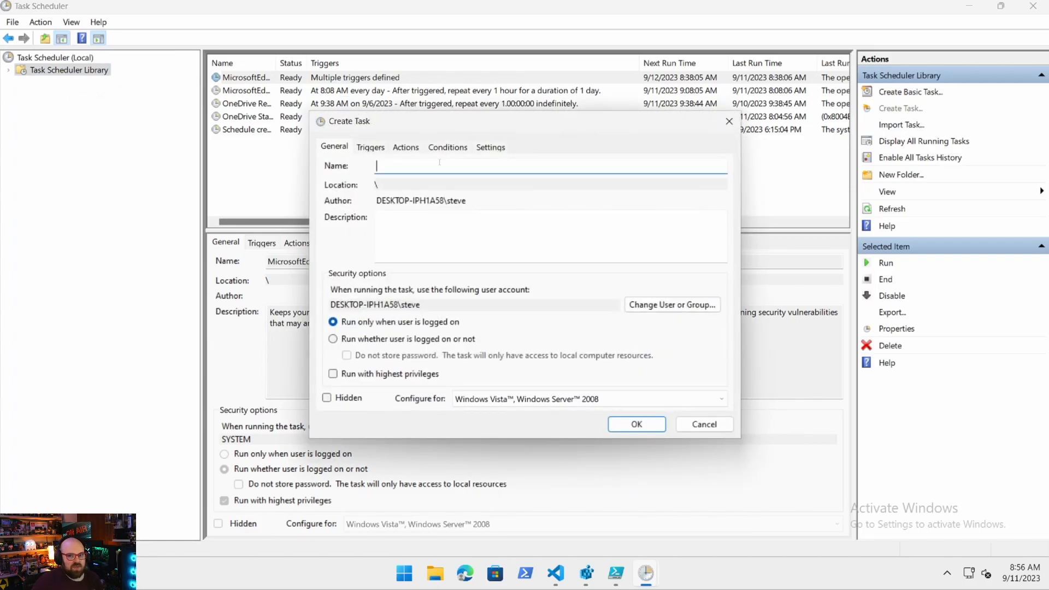
pyautogui.write('MiddleBoot')
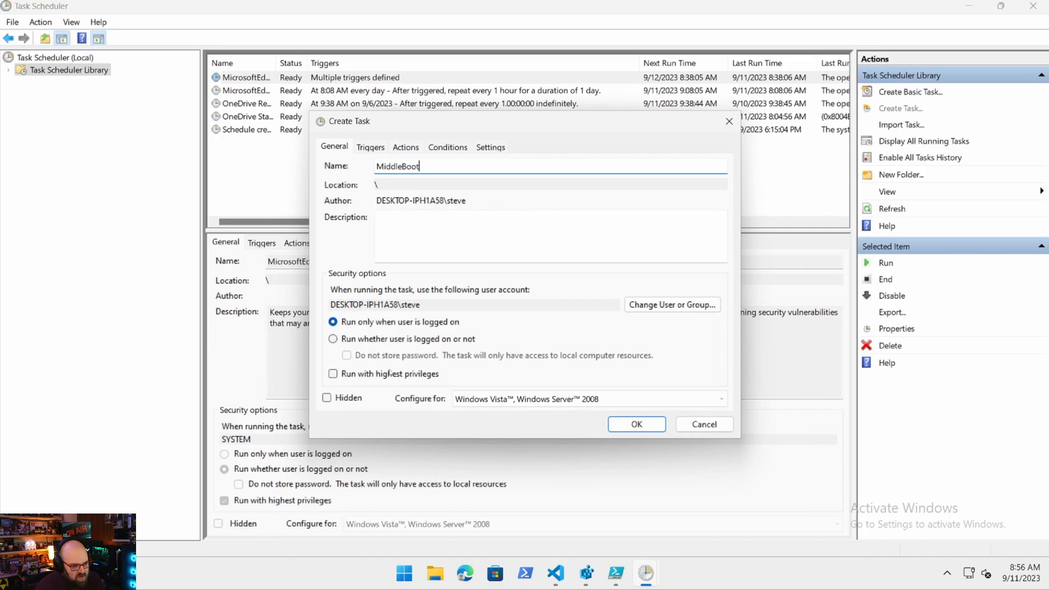
# Run the task as SYSTEM whether or not a user is logged on, with highest privileges.
pyautogui.click(333, 338)
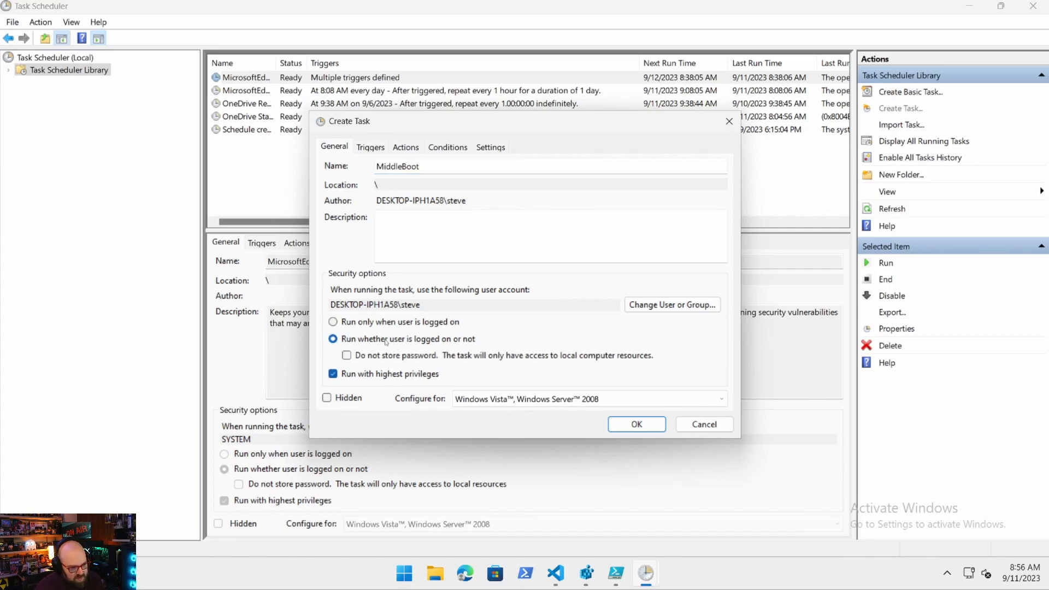
pyautogui.click(671, 305)
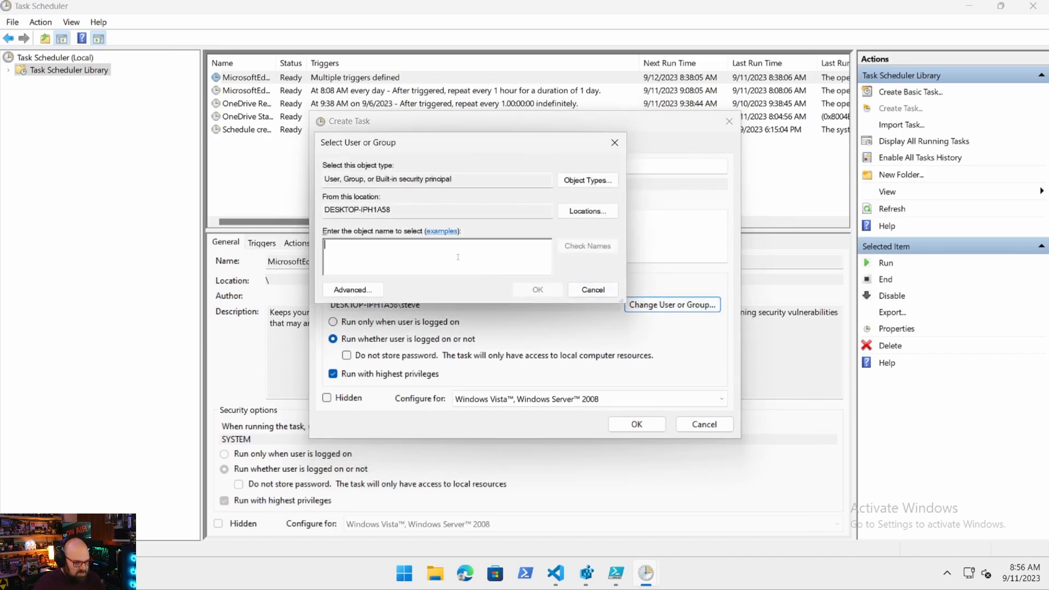
pyautogui.write('system')
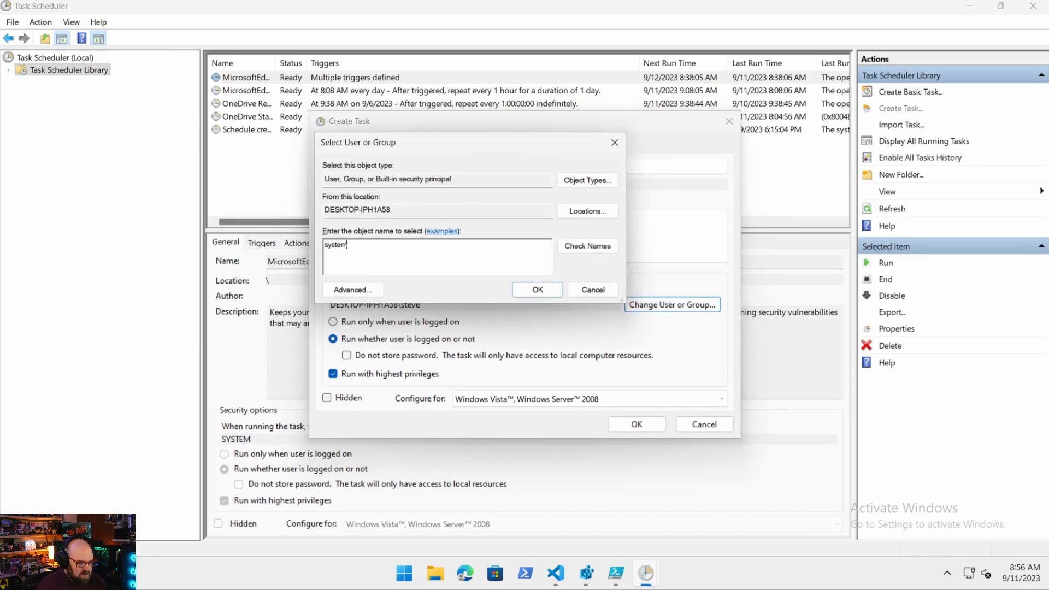
pyautogui.write('SYSTEM')
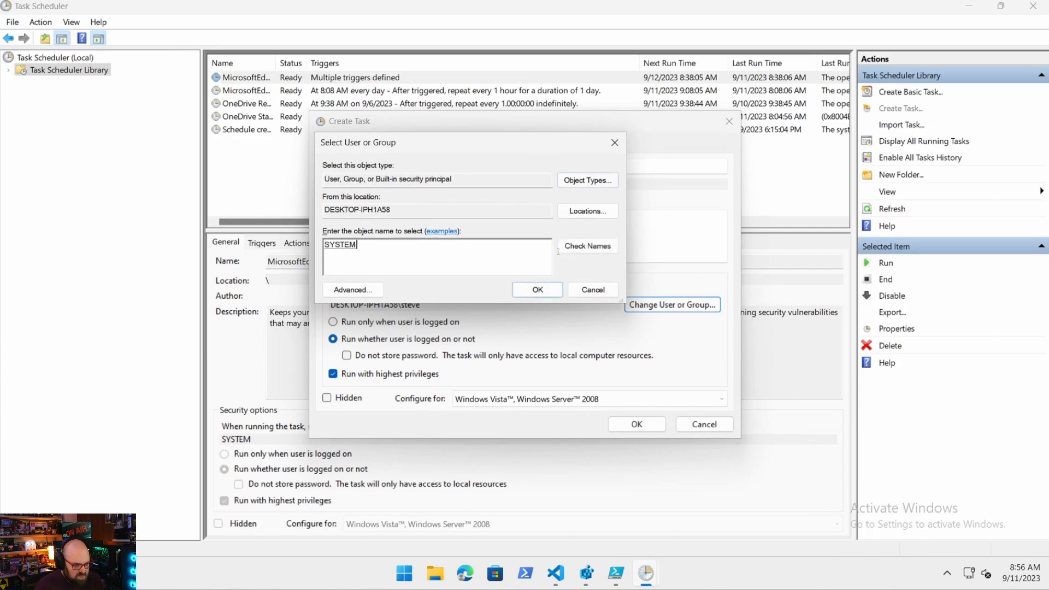
pyautogui.click(536, 289)
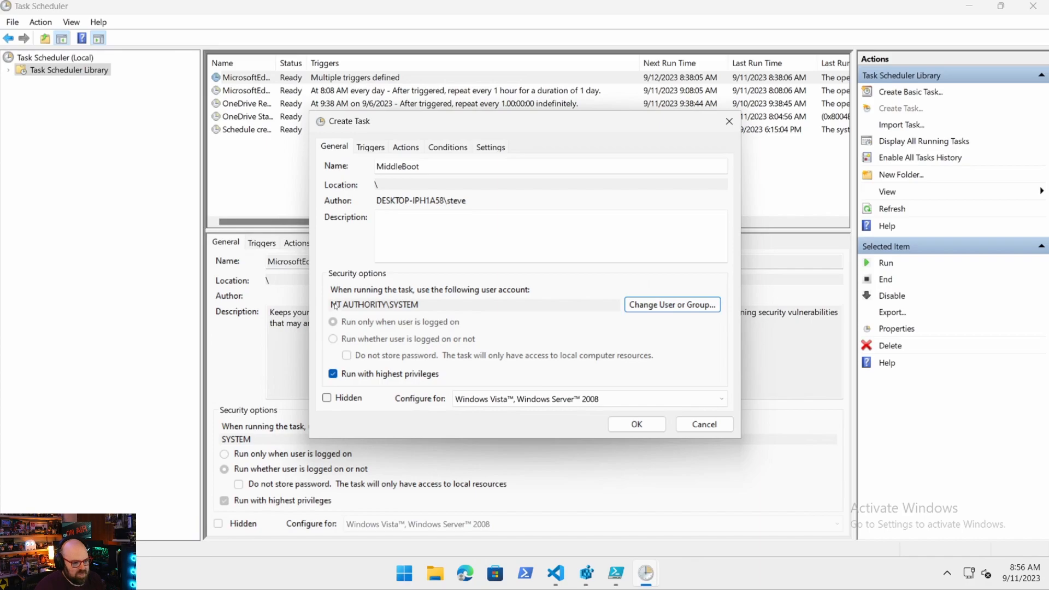
pyautogui.moveTo(648, 294)
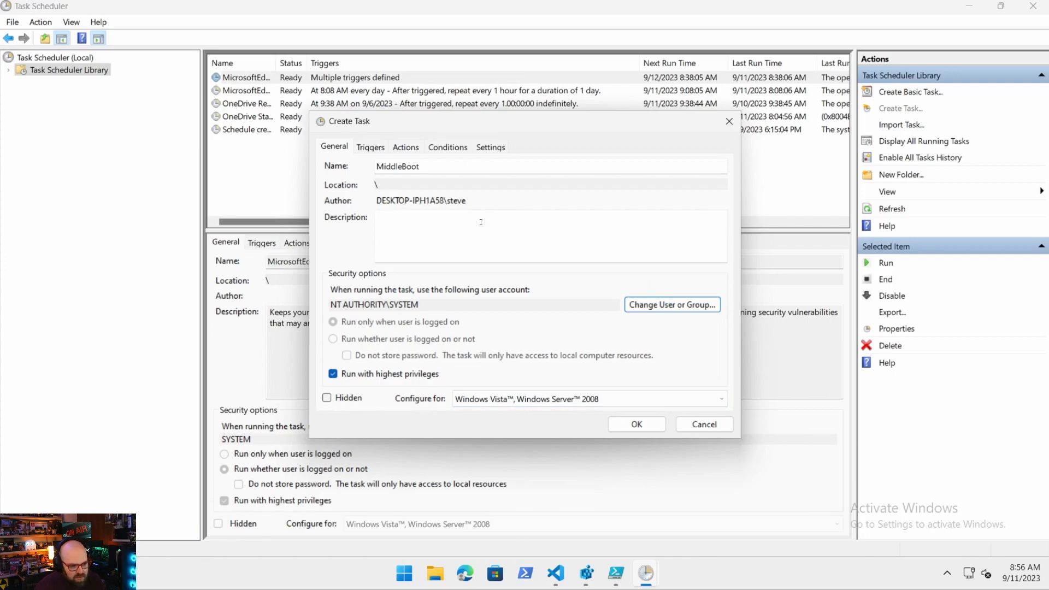
pyautogui.click(370, 148)
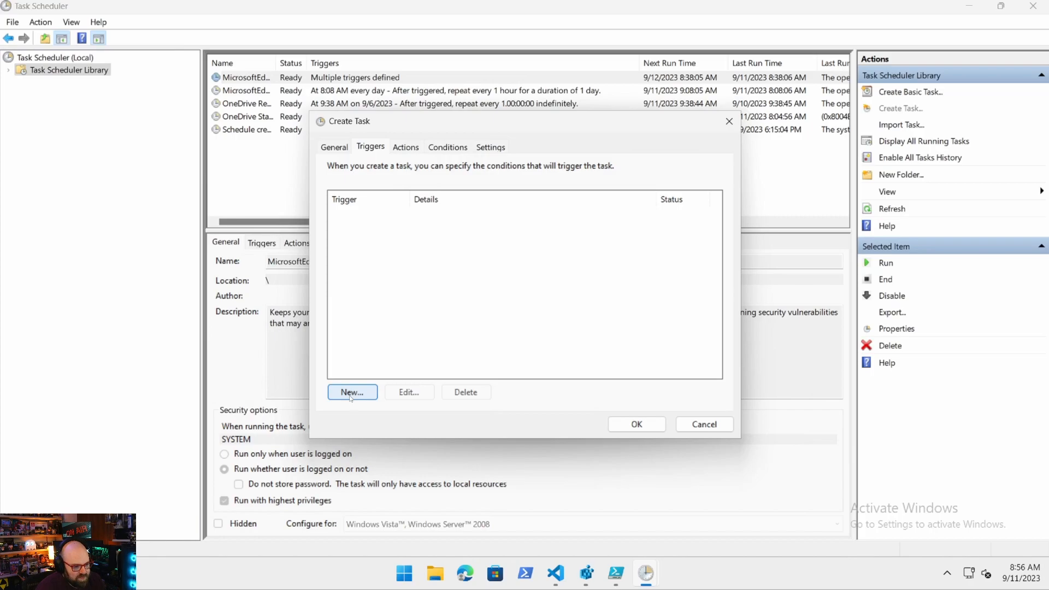
# Add an enabled trigger that begins the task at system startup.
pyautogui.click(352, 392)
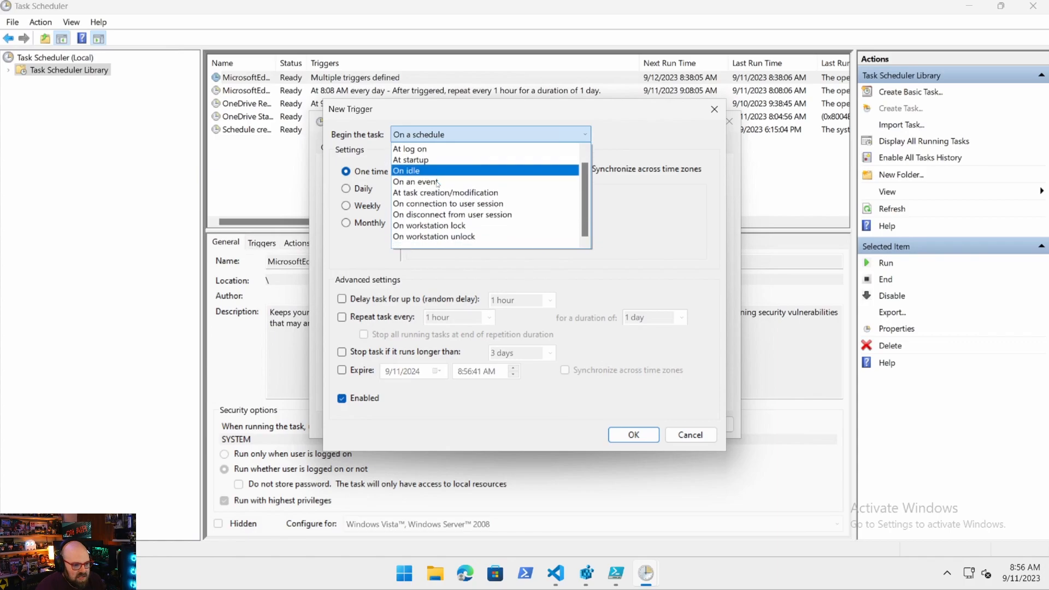
pyautogui.moveTo(444, 238)
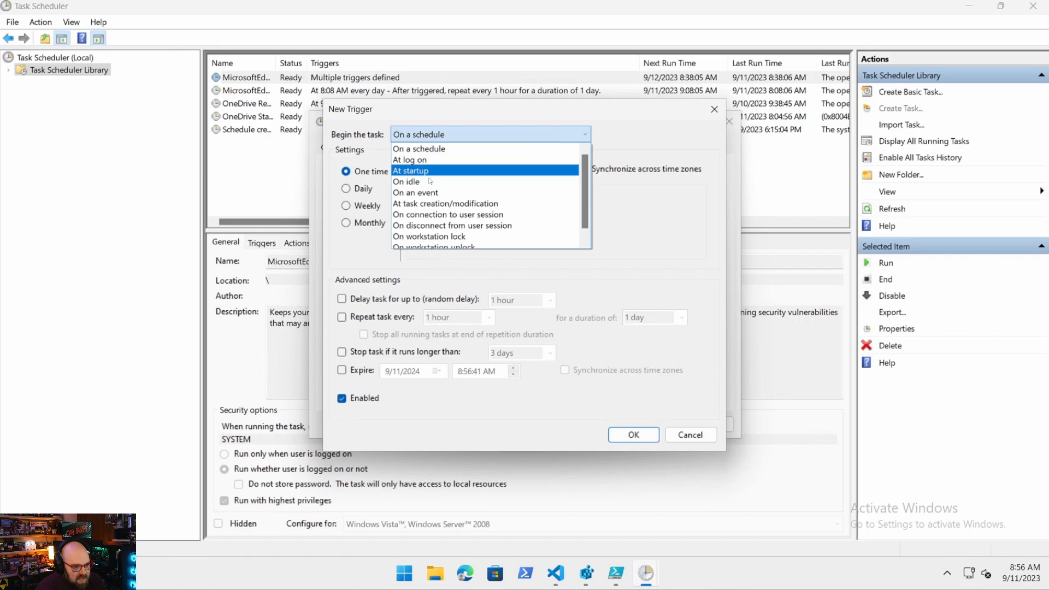
pyautogui.click(410, 171)
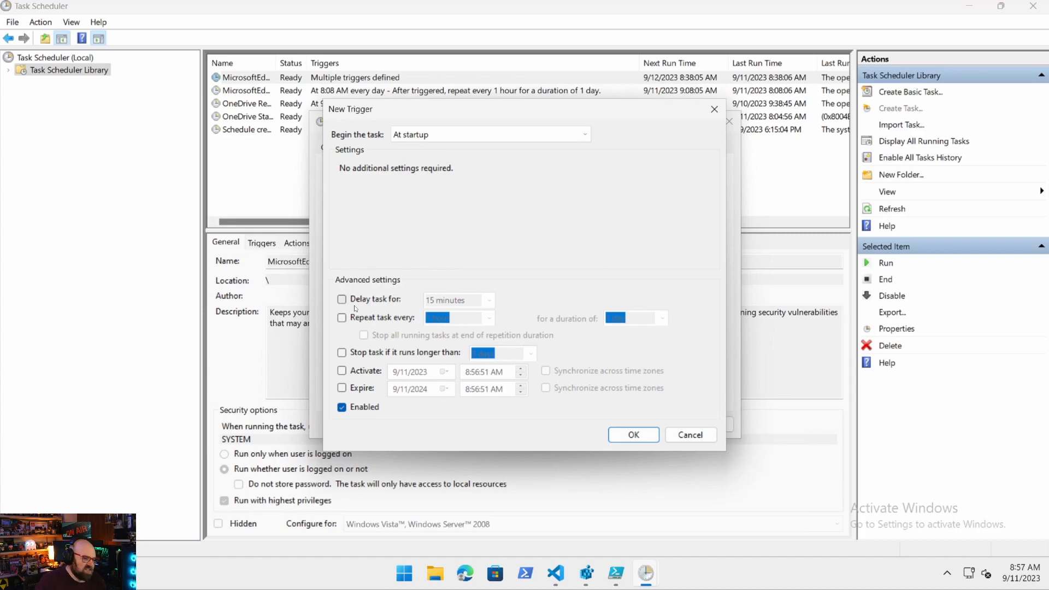
pyautogui.click(488, 134)
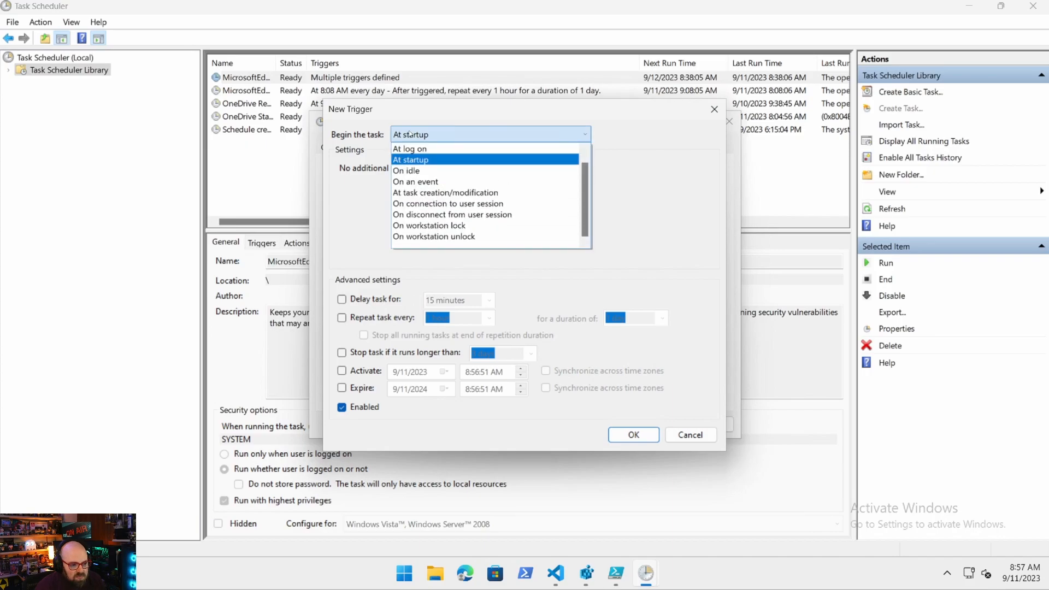
pyautogui.click(409, 148)
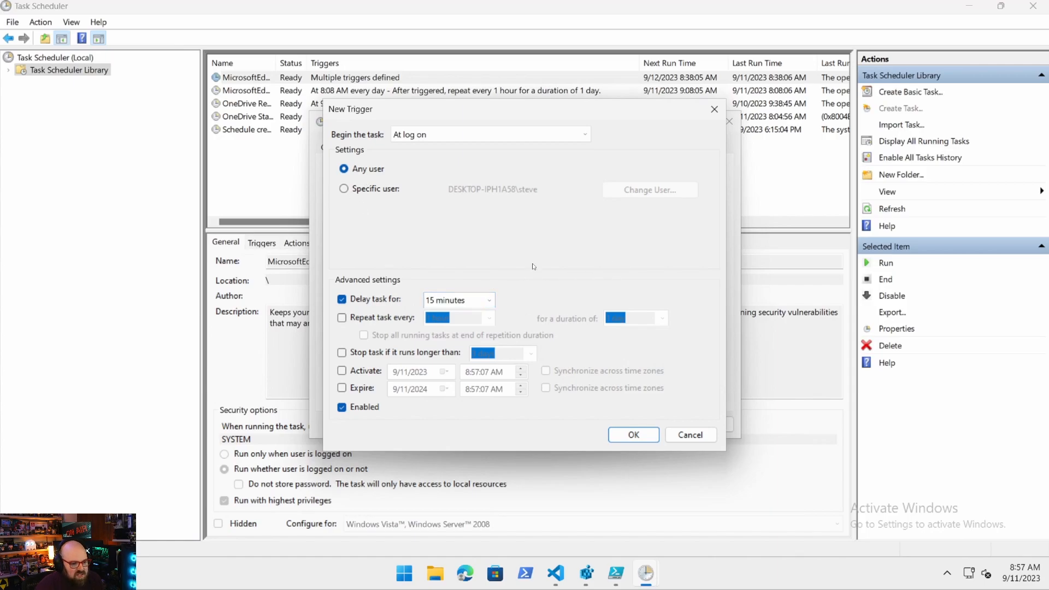
pyautogui.moveTo(442, 315)
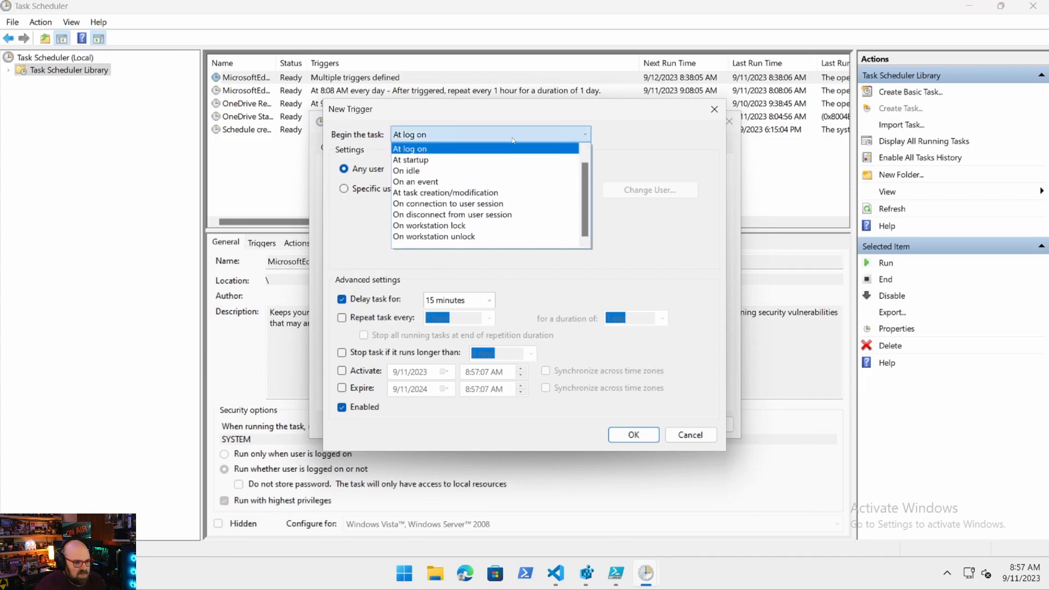
pyautogui.moveTo(410, 159)
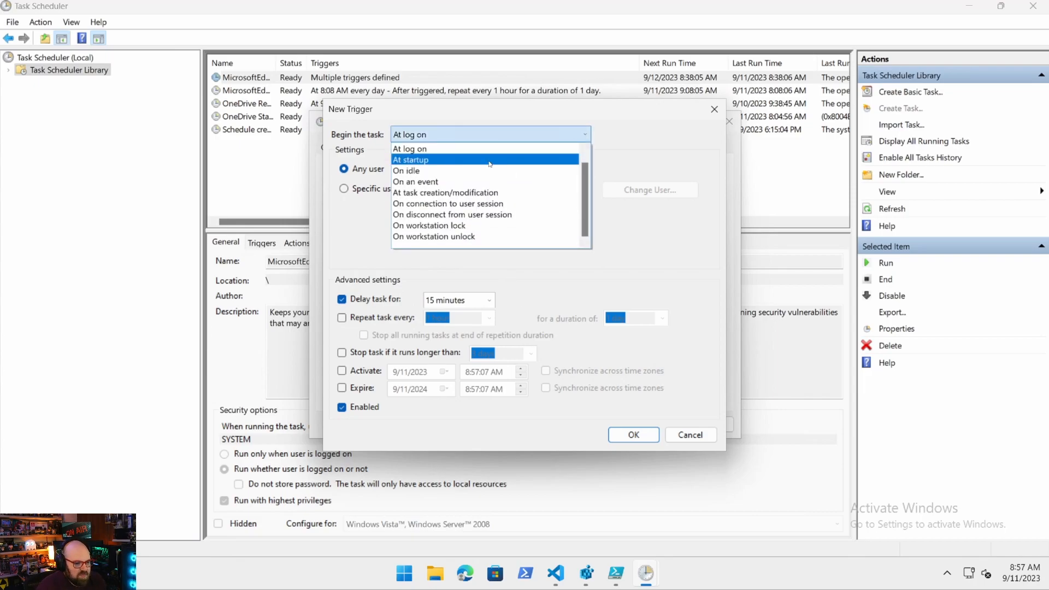
pyautogui.click(409, 159)
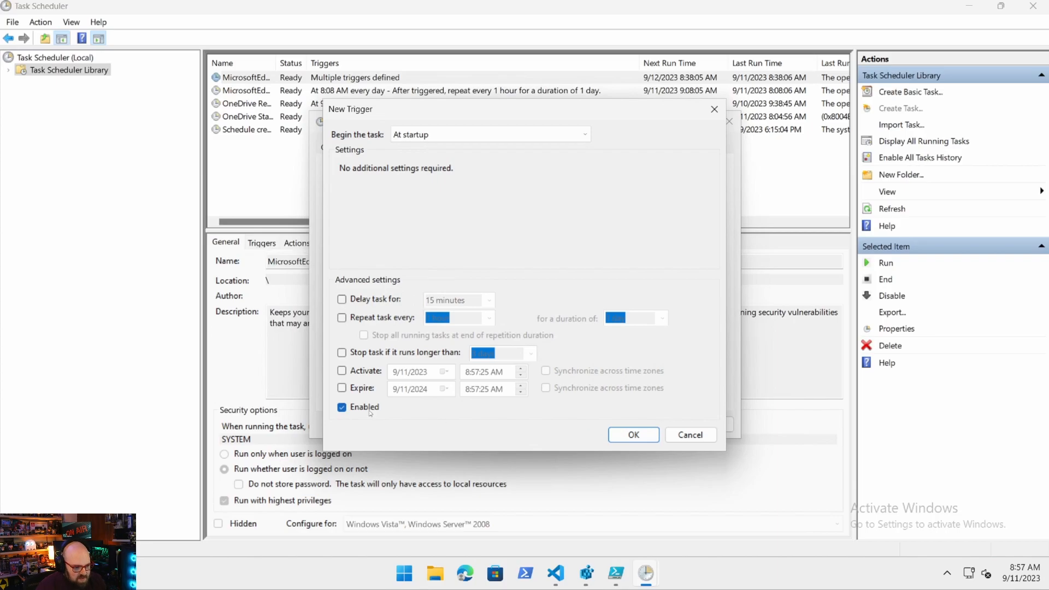
pyautogui.click(633, 434)
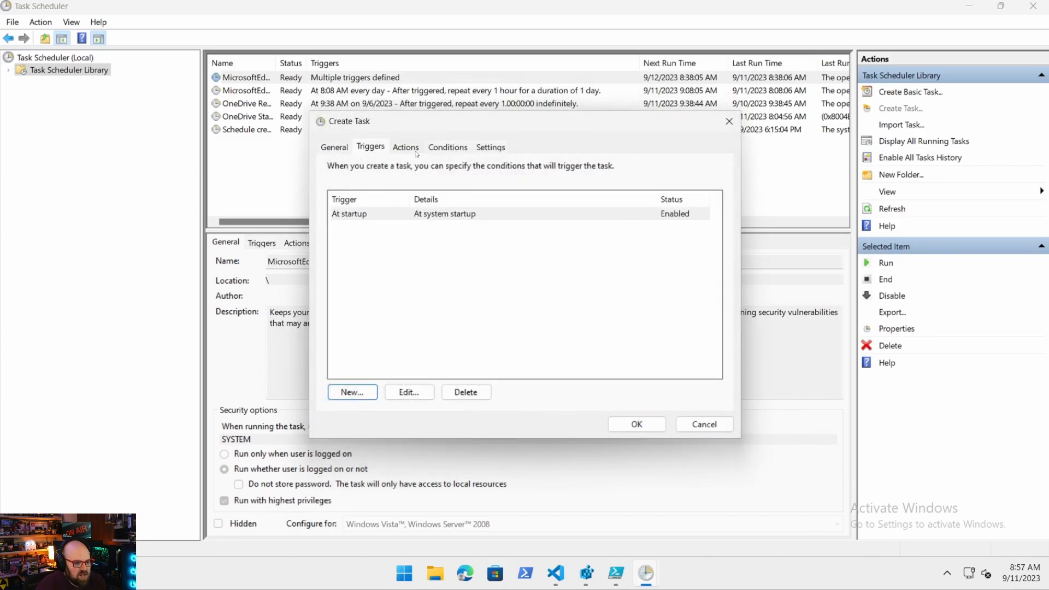
# Start a new action for the task and browse for its program.
pyautogui.click(405, 147)
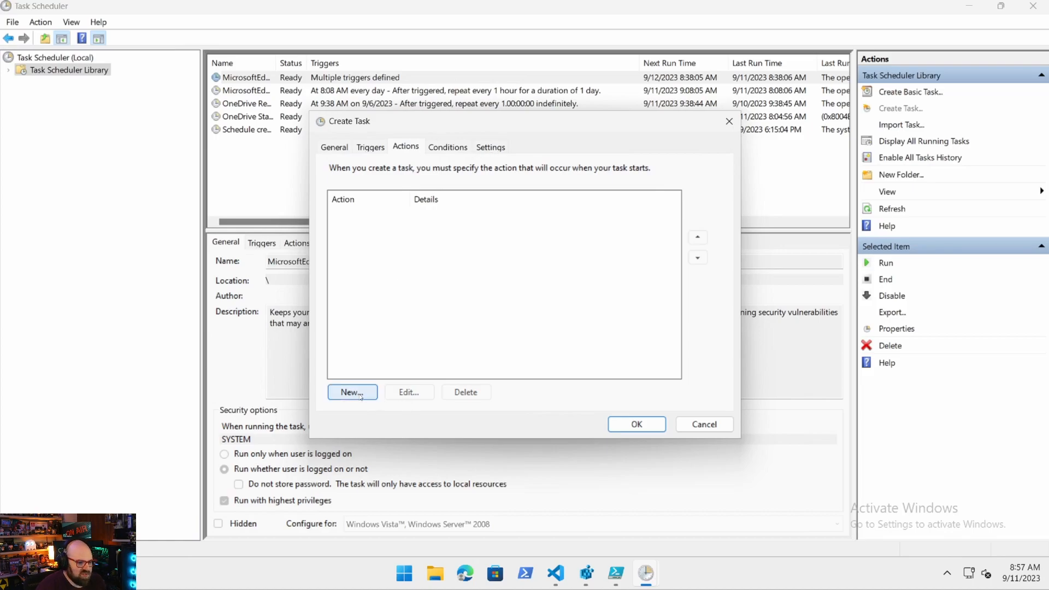
pyautogui.click(350, 392)
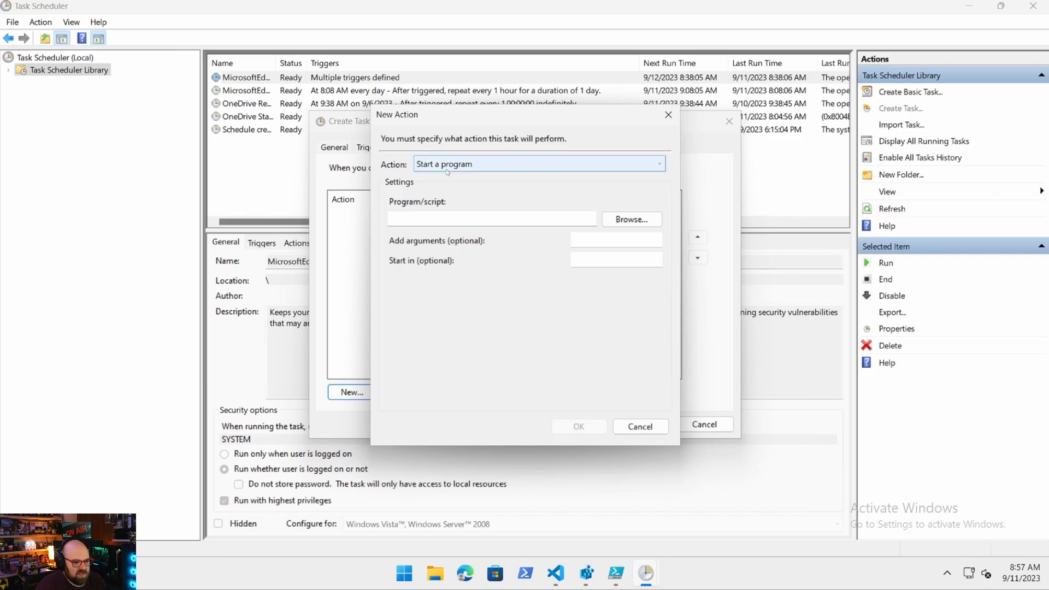
pyautogui.click(630, 220)
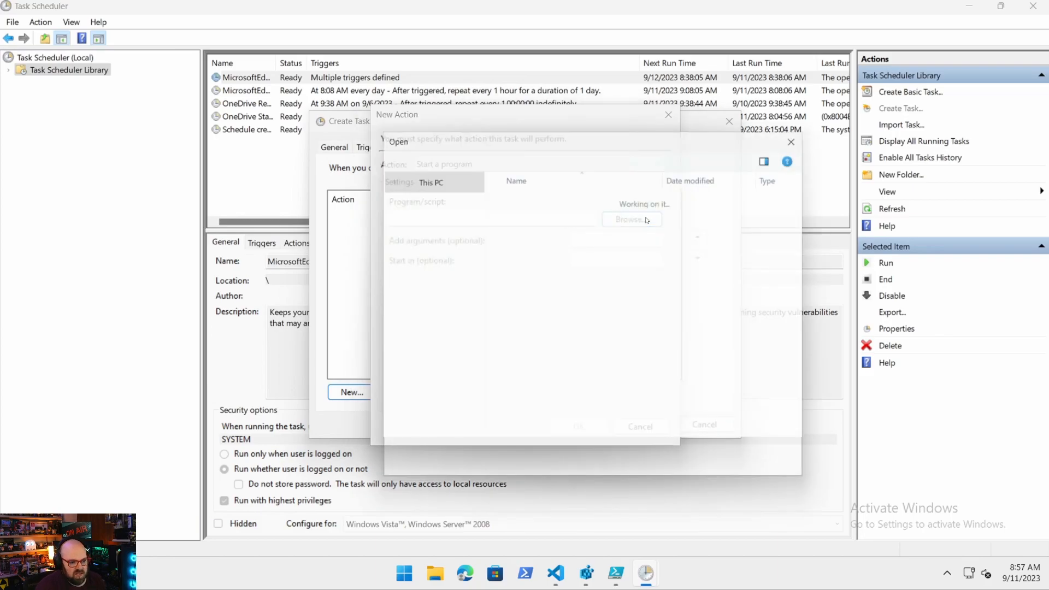
pyautogui.click(631, 219)
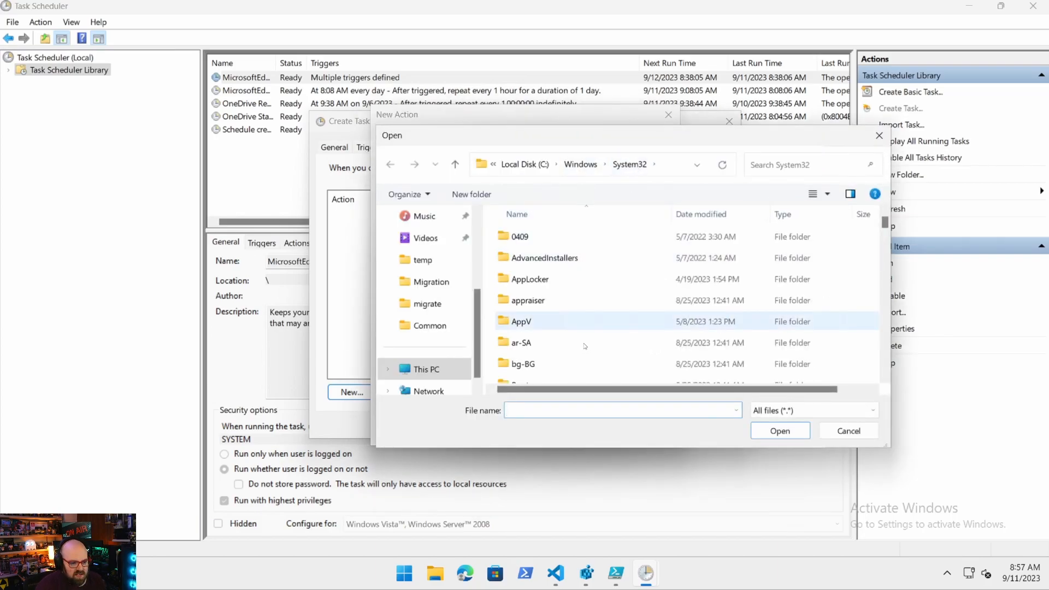
pyautogui.click(589, 165)
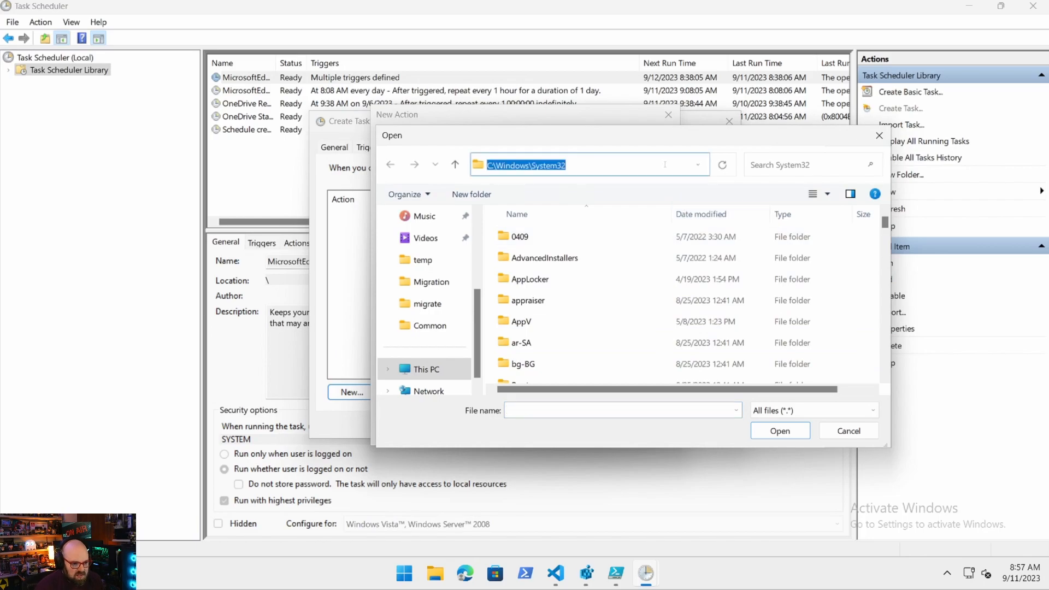
# Select powershell.exe from System32\WindowsPowerShell\v1.0 as the program.
pyautogui.write('\\W')
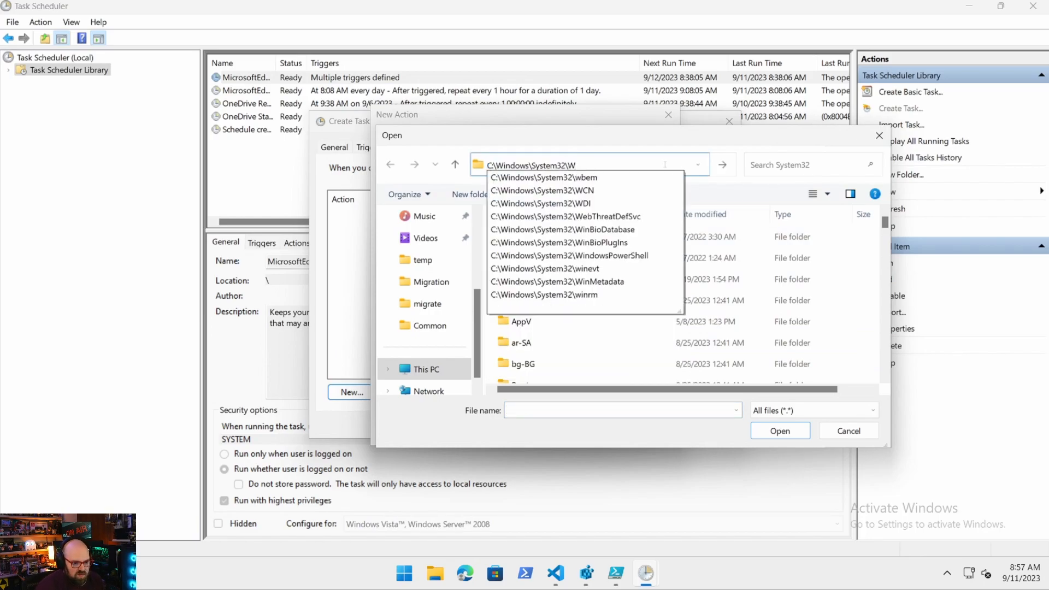
pyautogui.click(583, 165)
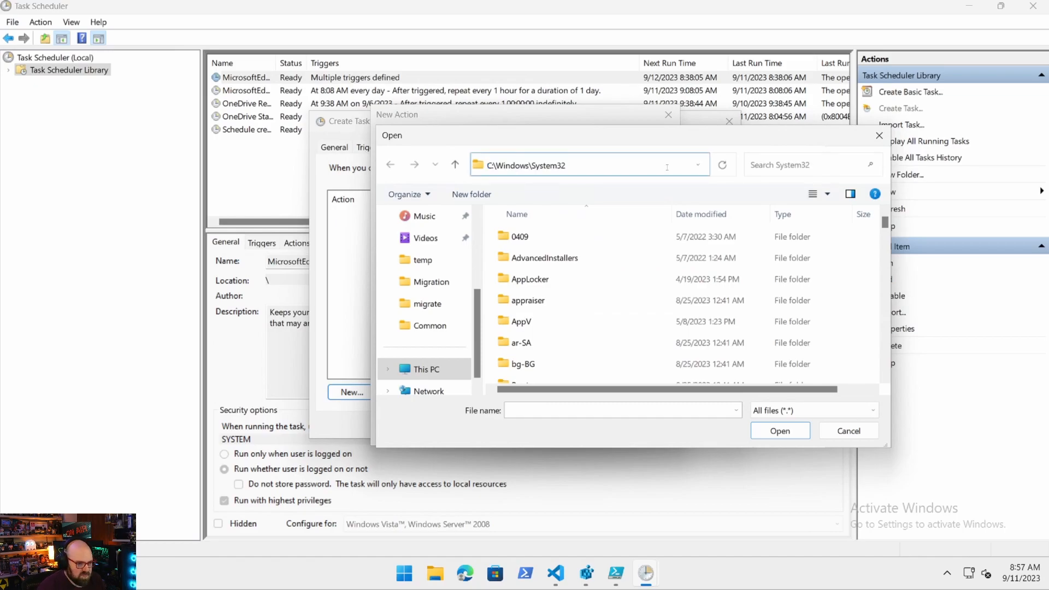
pyautogui.write('\\WindowsPowerShell › v1.0 ›')
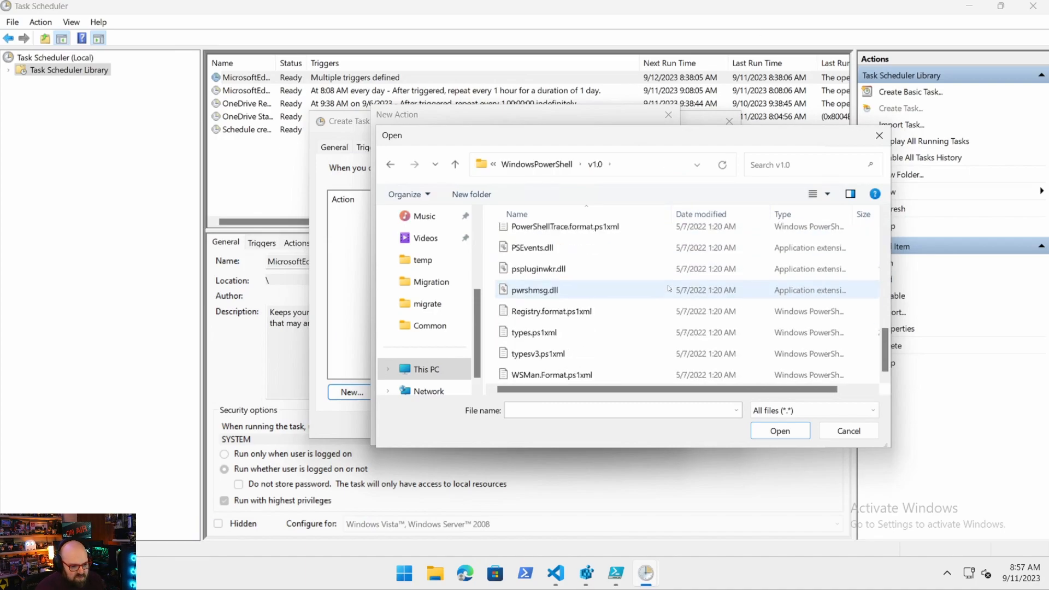
pyautogui.click(535, 297)
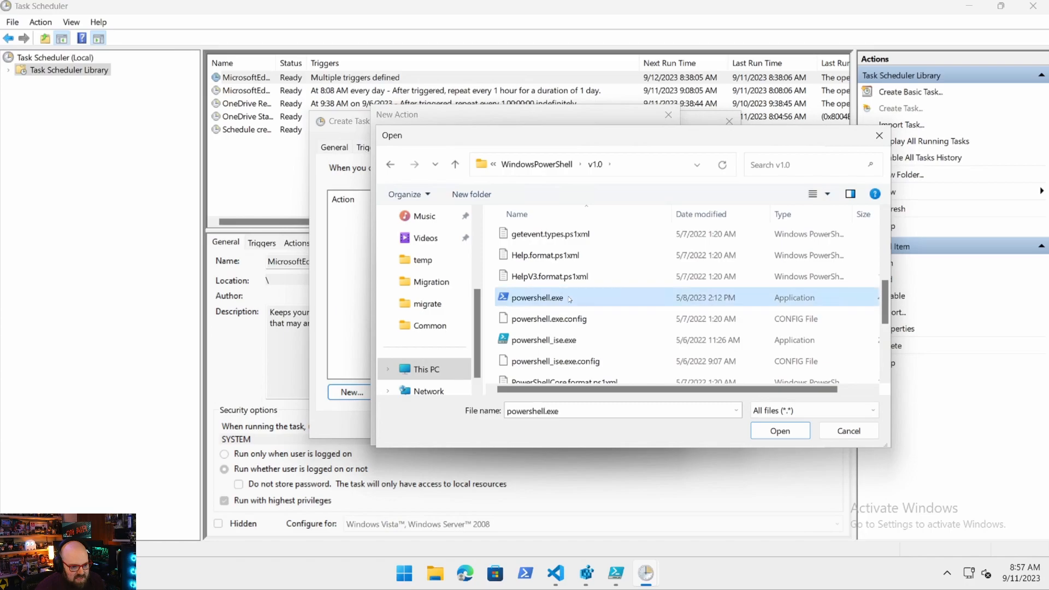
pyautogui.click(779, 431)
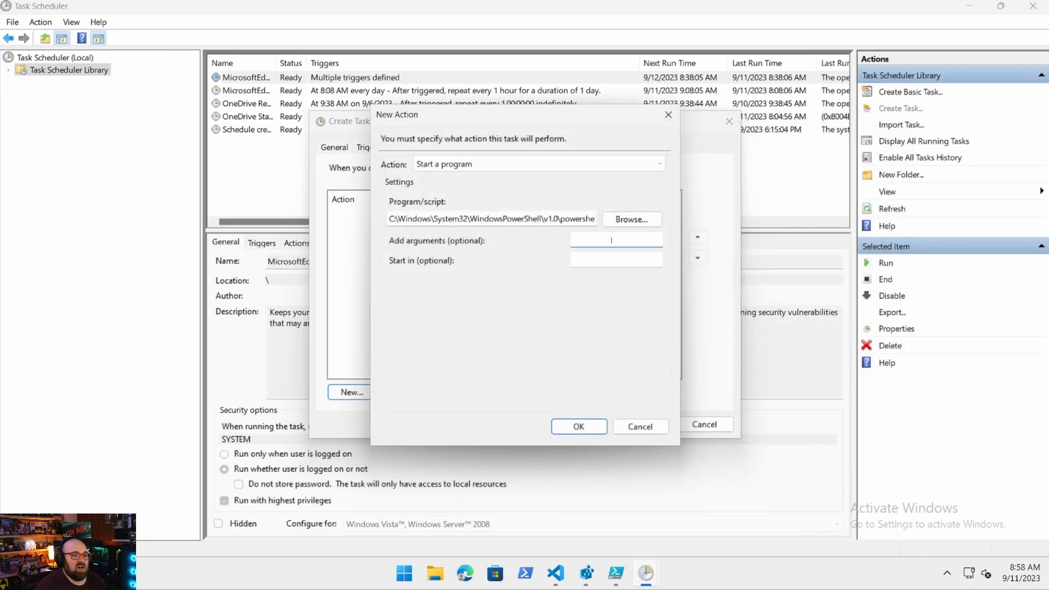
# Give the action arguments -executionpolicy bypass -windowstyle hidden -file MiddleBoot.ps1 and confirm it.
pyautogui.write('-')
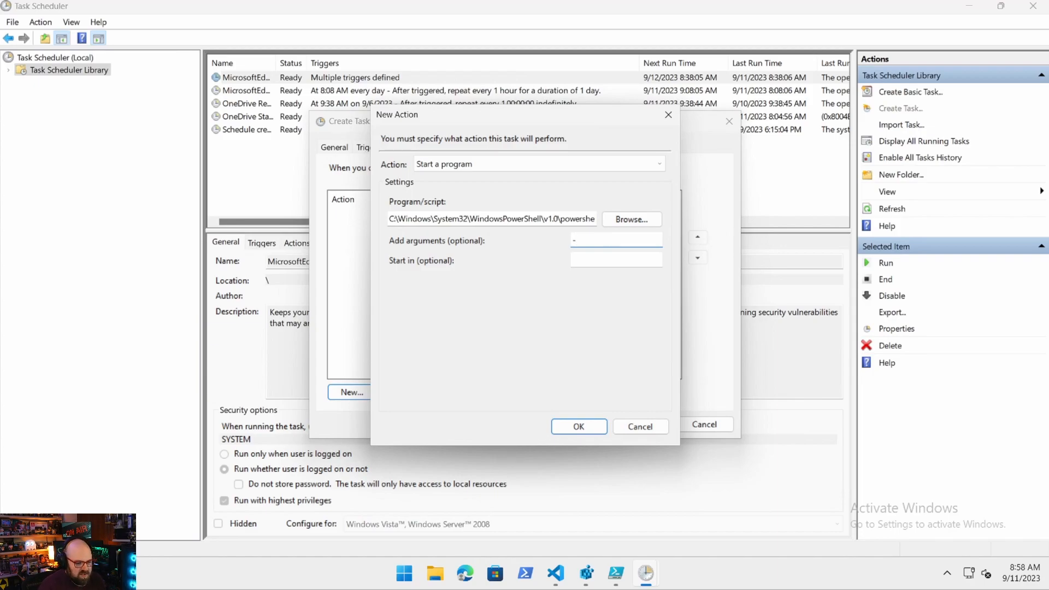
pyautogui.write('-executionp')
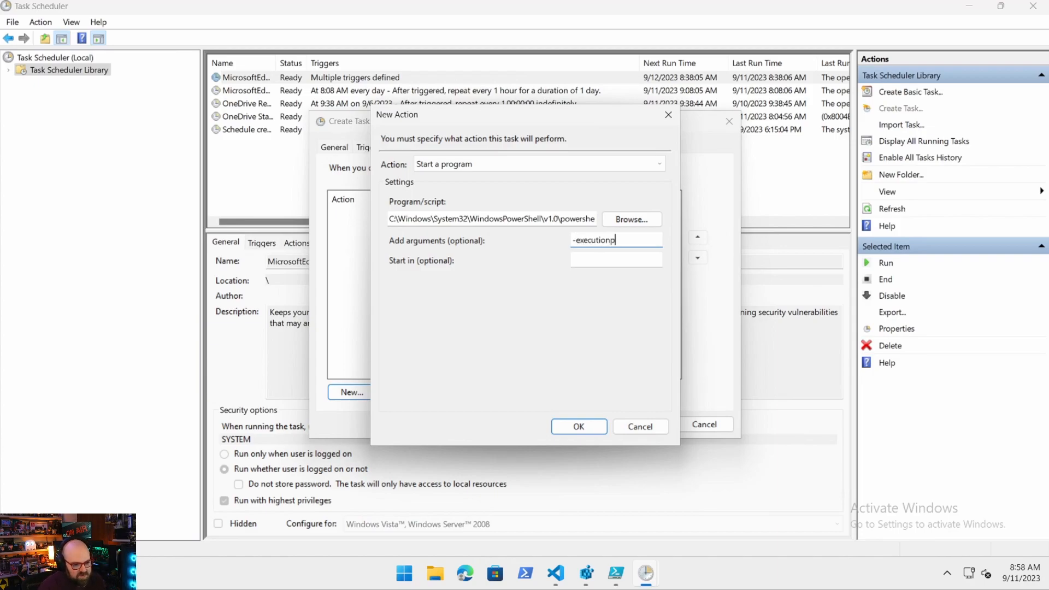
pyautogui.write('olicy')
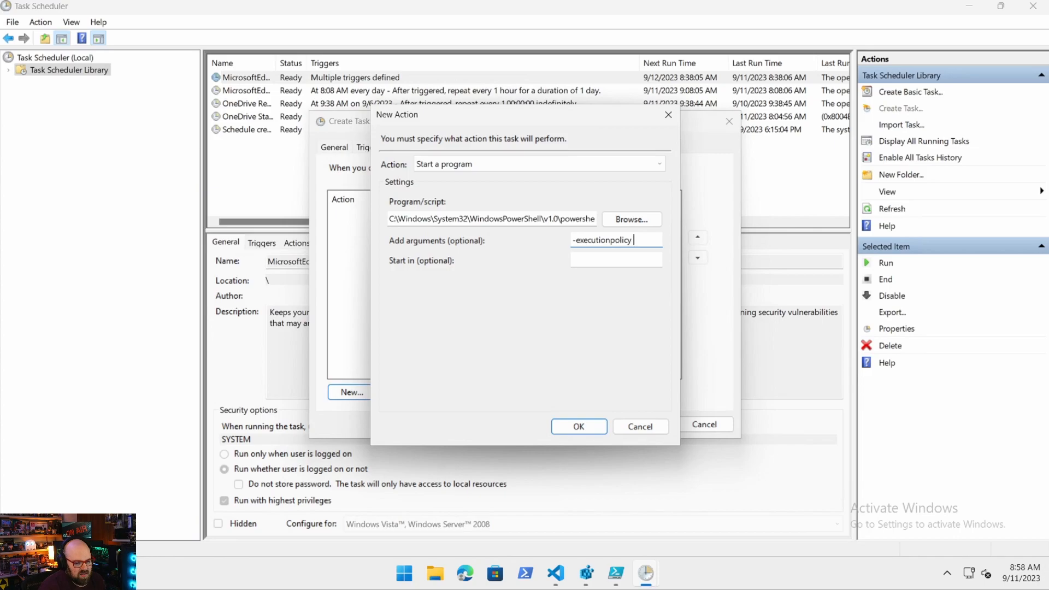
pyautogui.write('bp')
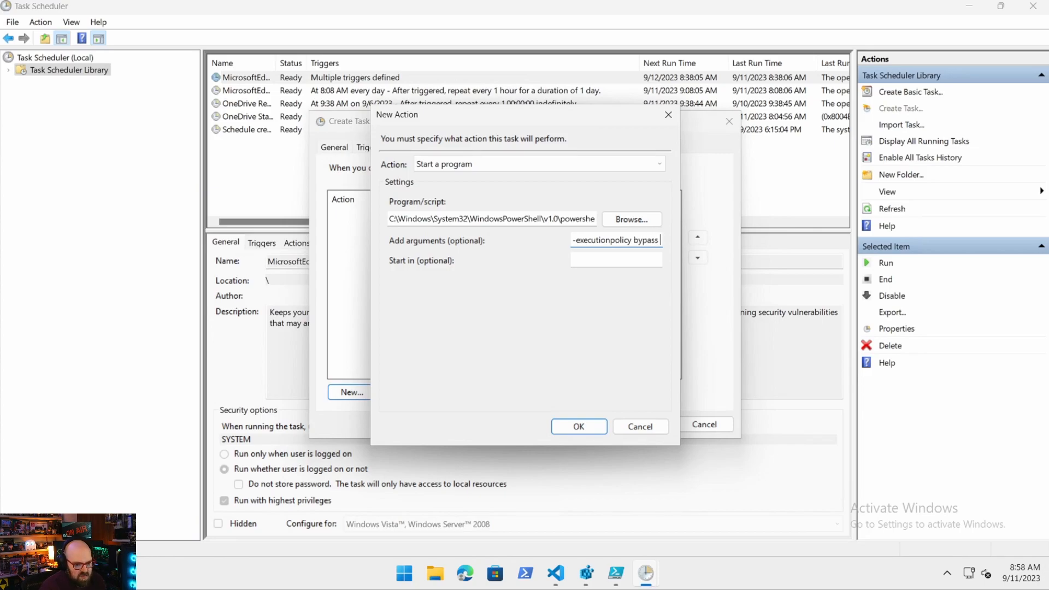
pyautogui.write('-windowst')
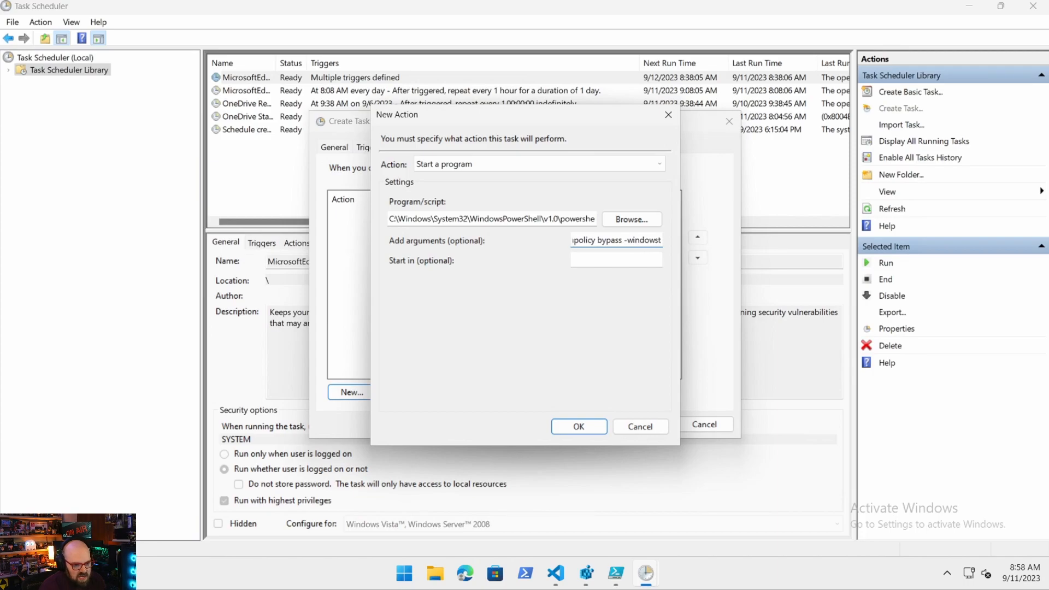
pyautogui.write('-windowstyle hidden')
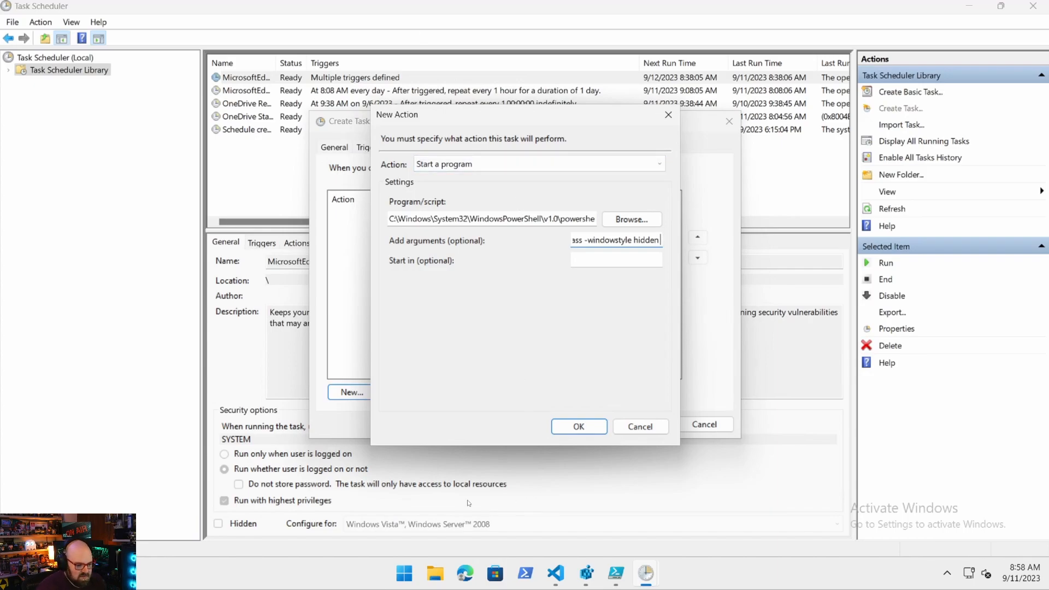
pyautogui.write('-file')
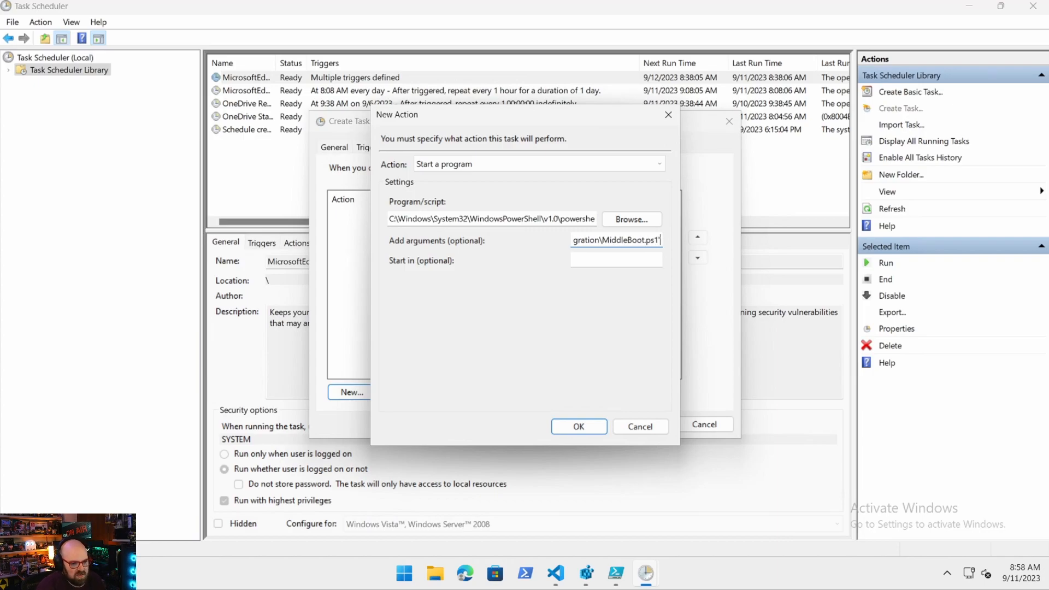
pyautogui.click(577, 427)
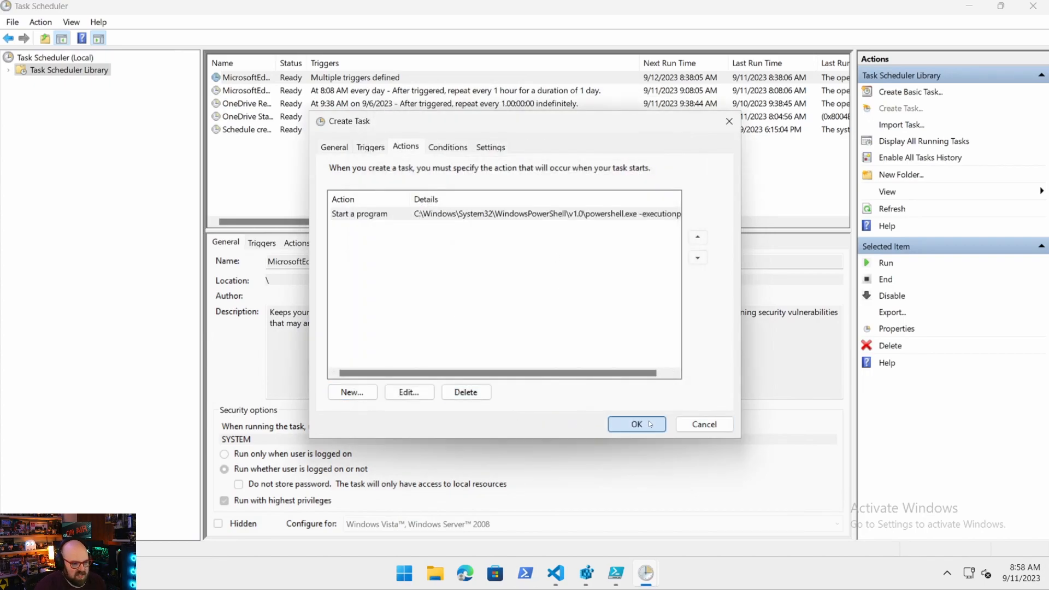
# Clear both AC-power conditions and save the MiddleBoot task.
pyautogui.click(447, 146)
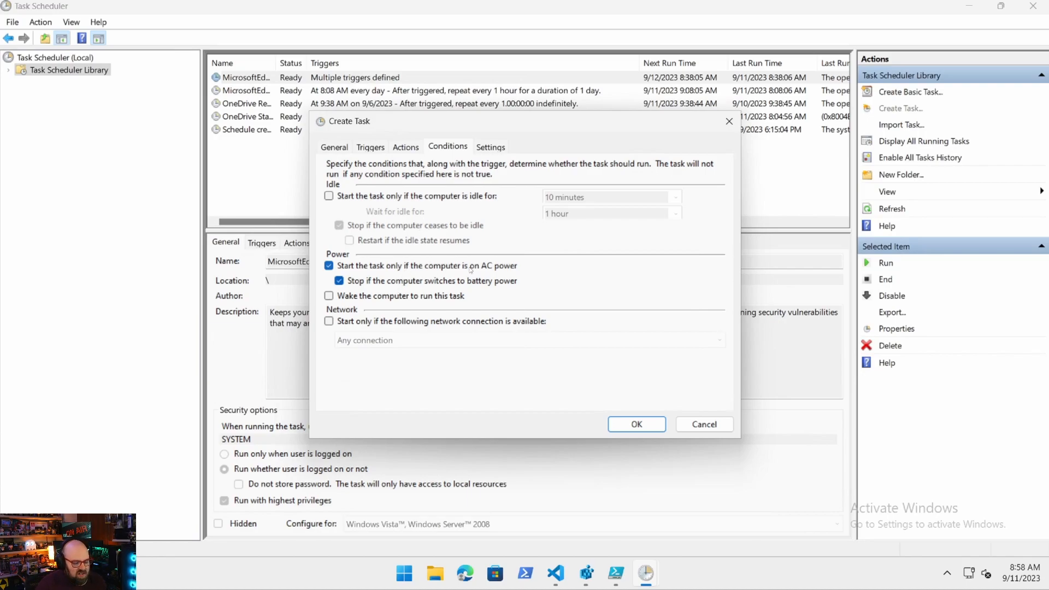
pyautogui.click(339, 281)
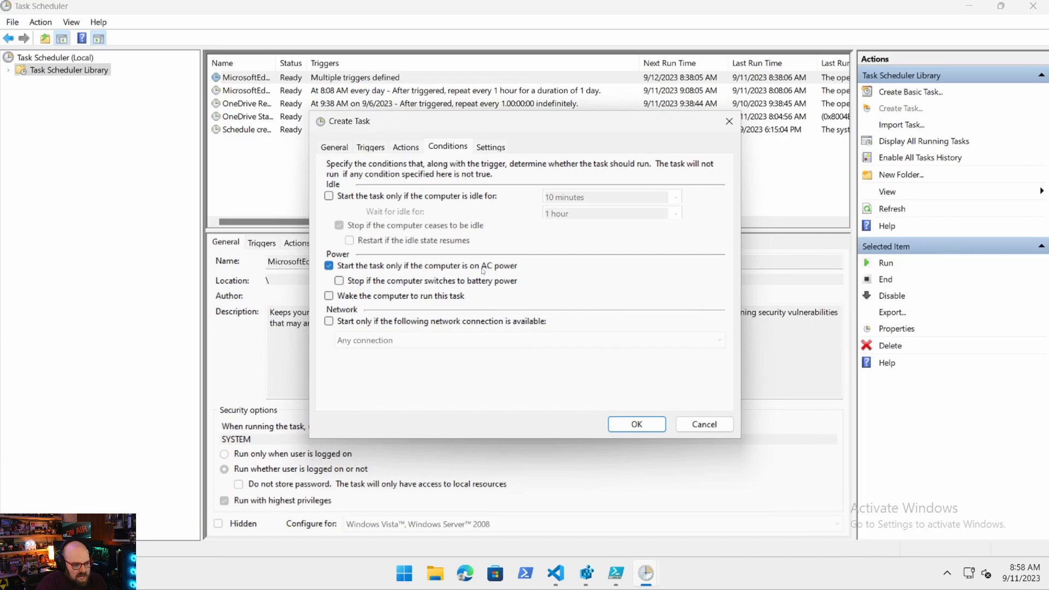
pyautogui.click(329, 266)
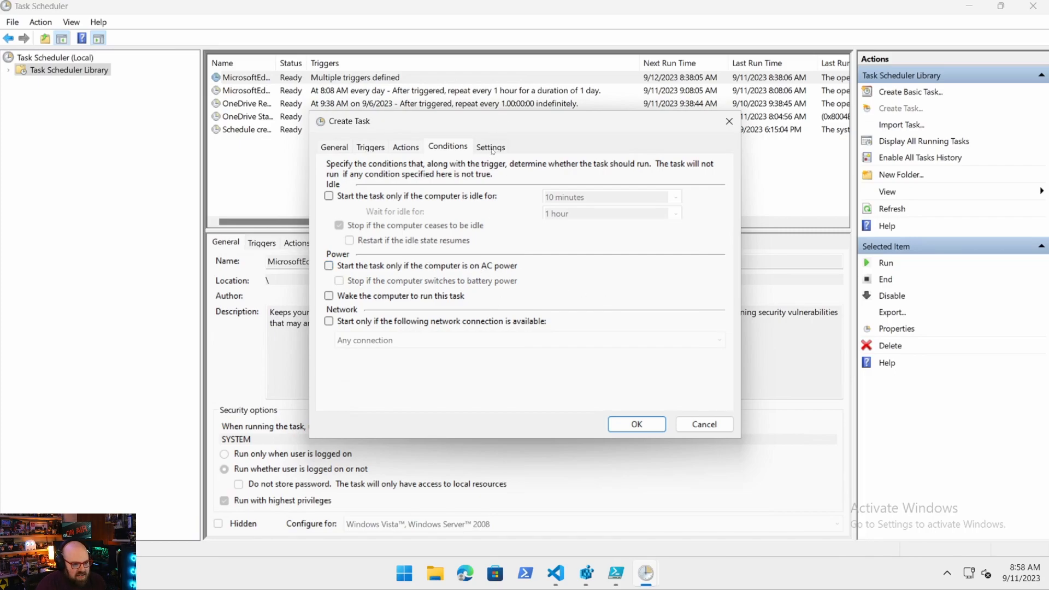
pyautogui.click(489, 146)
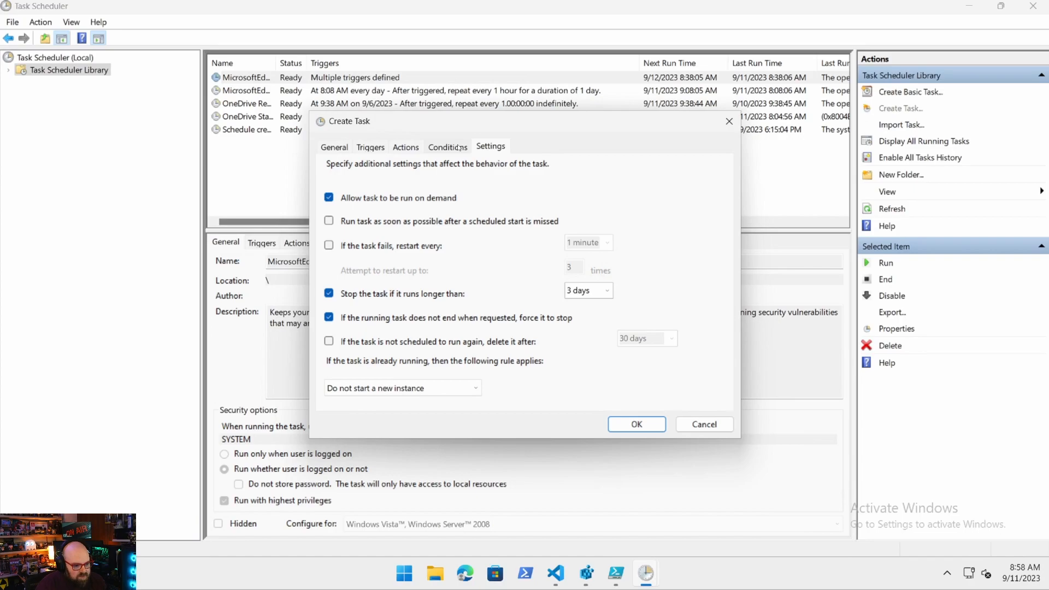
pyautogui.click(404, 146)
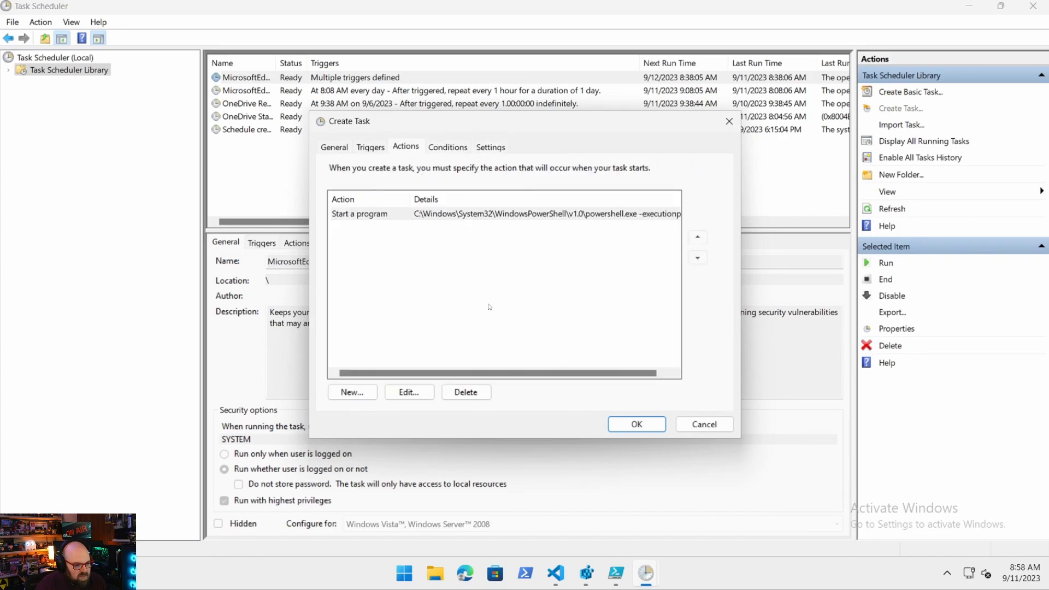
pyautogui.click(635, 424)
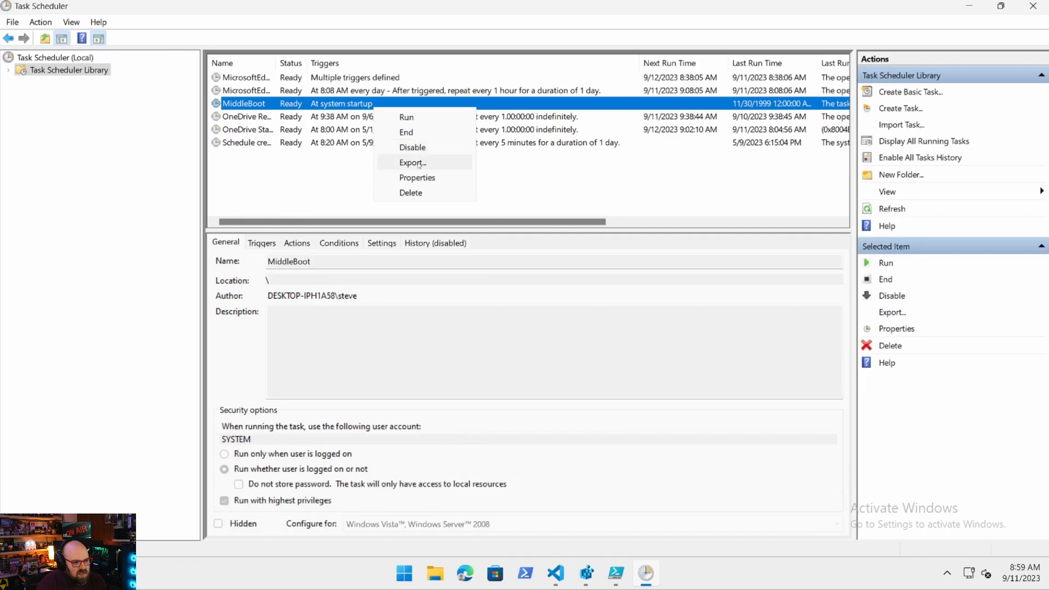
# Export MiddleBoot as MiddleBoot.xml to the Desktop and disable the task.
pyautogui.click(412, 161)
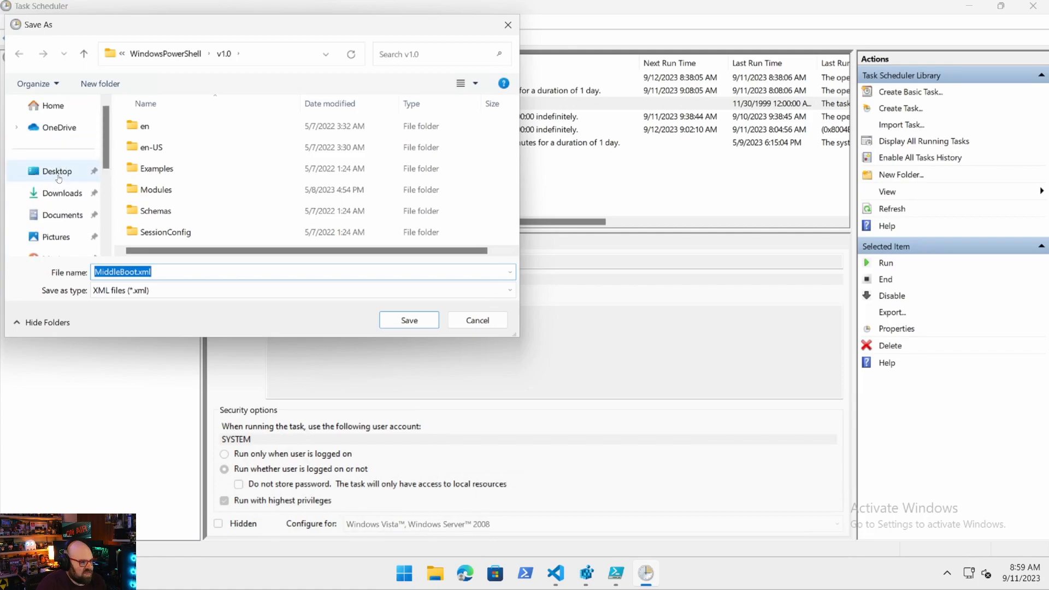
pyautogui.click(409, 320)
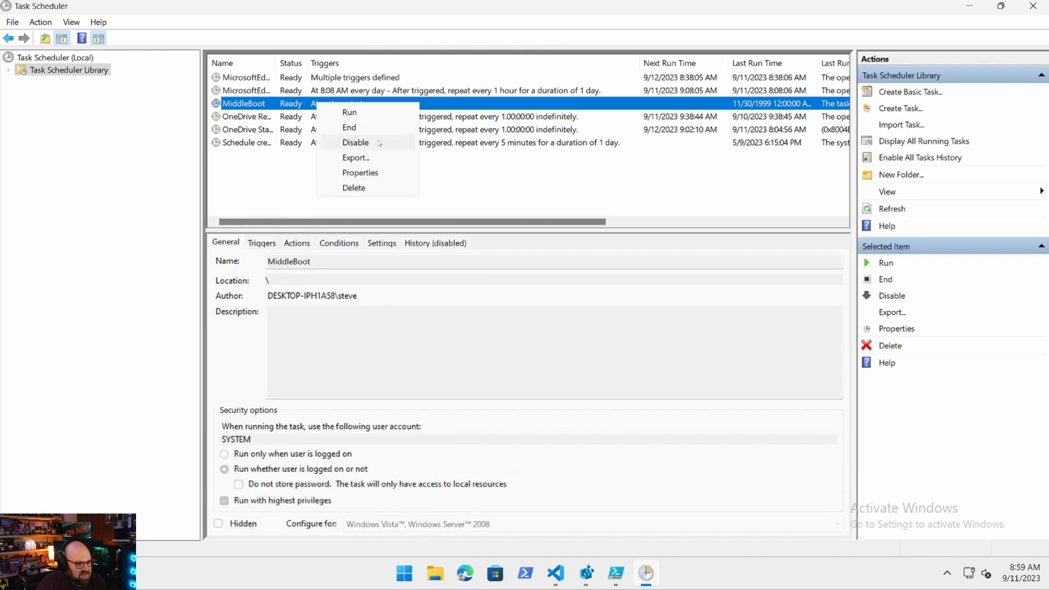
pyautogui.click(355, 143)
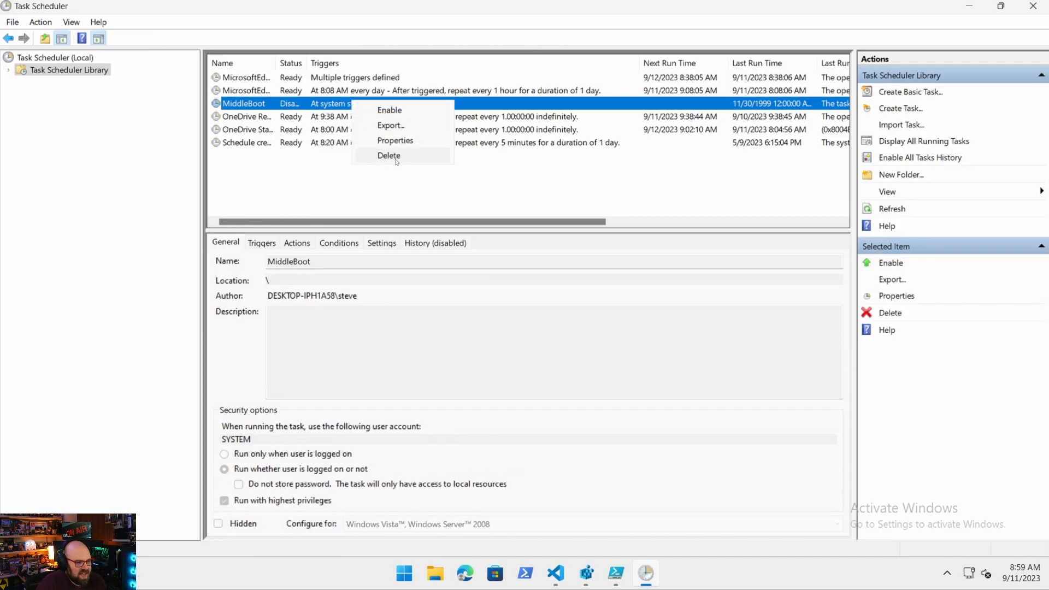
pyautogui.click(389, 155)
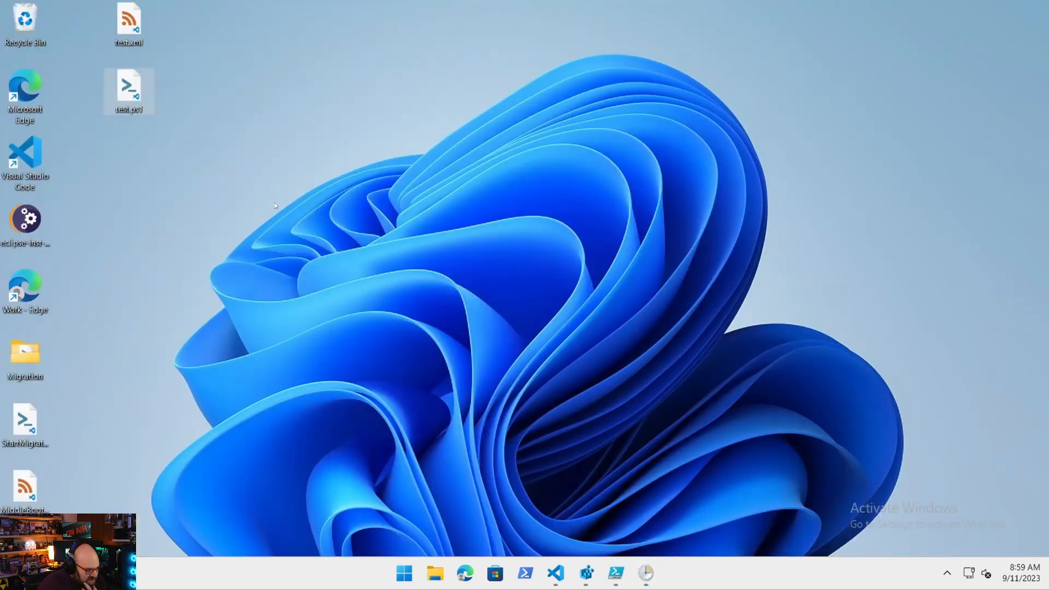
# Load the exported Desktop MiddleBoot.xml into VS Code and read through it.
pyautogui.click(555, 573)
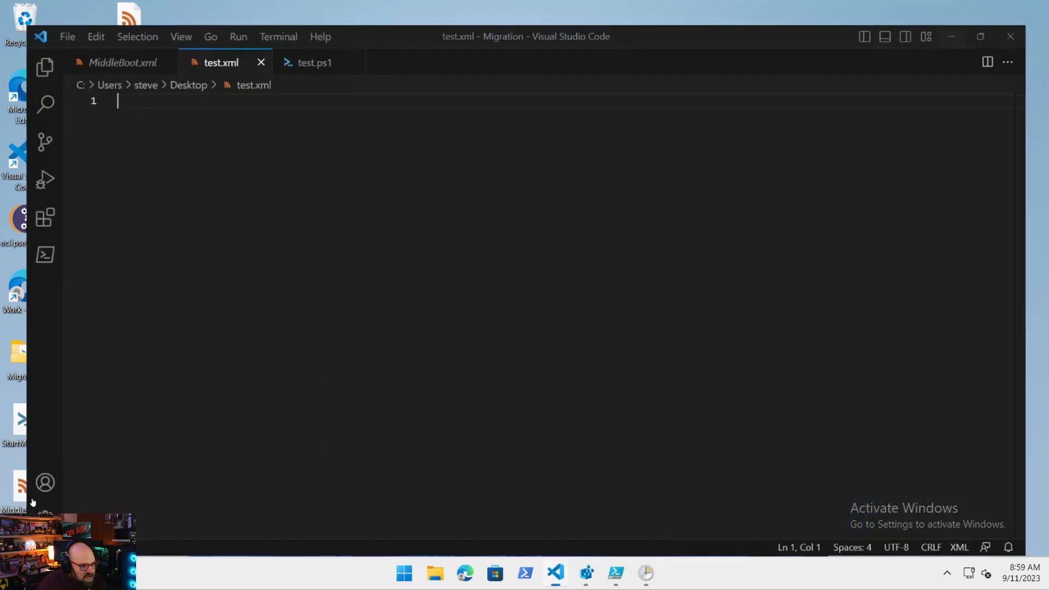
pyautogui.click(123, 62)
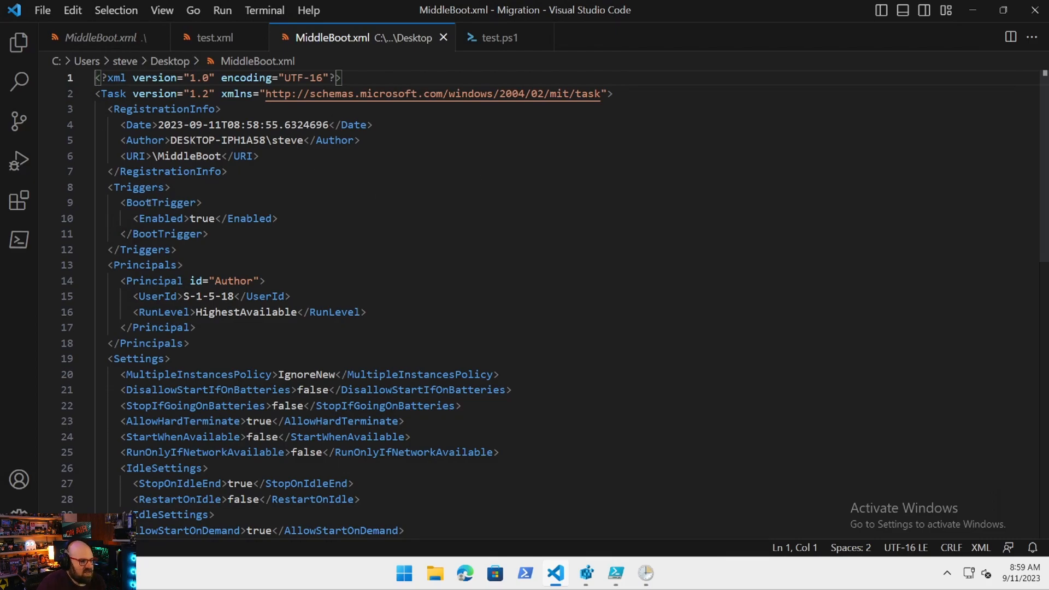
pyautogui.scroll(-3)
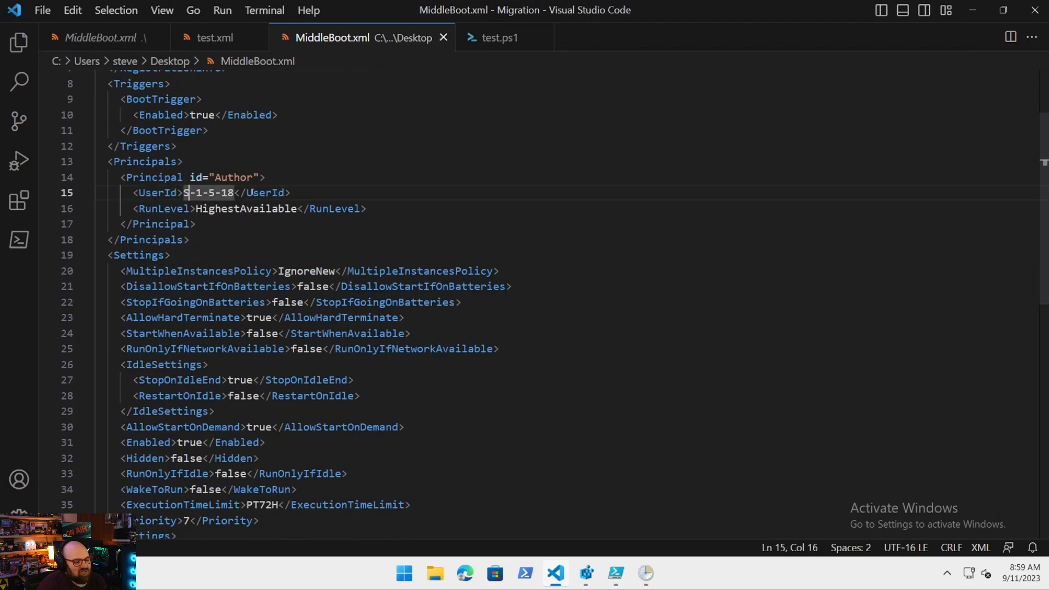
pyautogui.moveTo(373, 201)
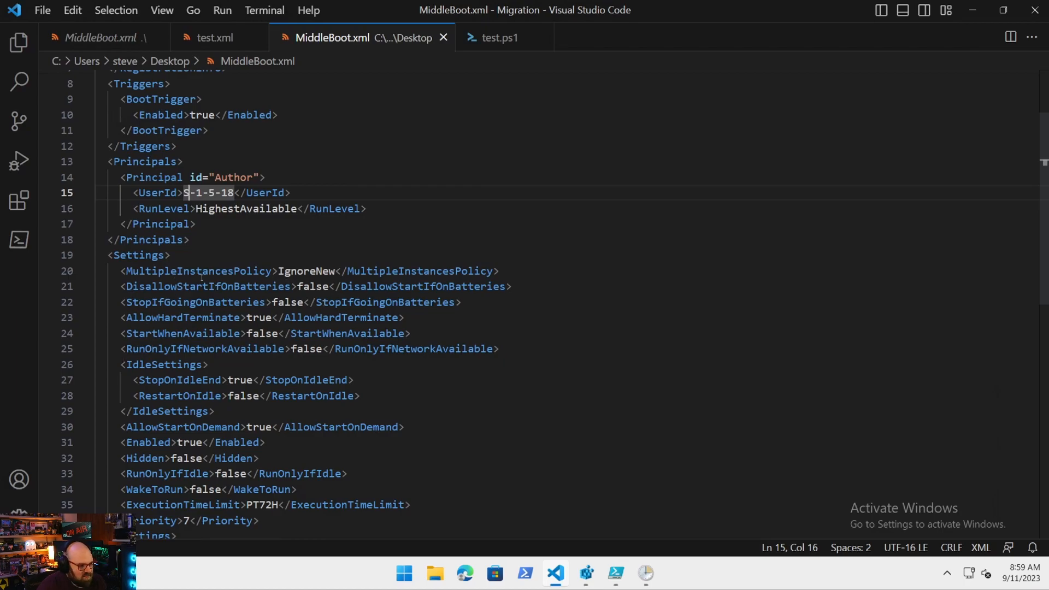
pyautogui.scroll(-3)
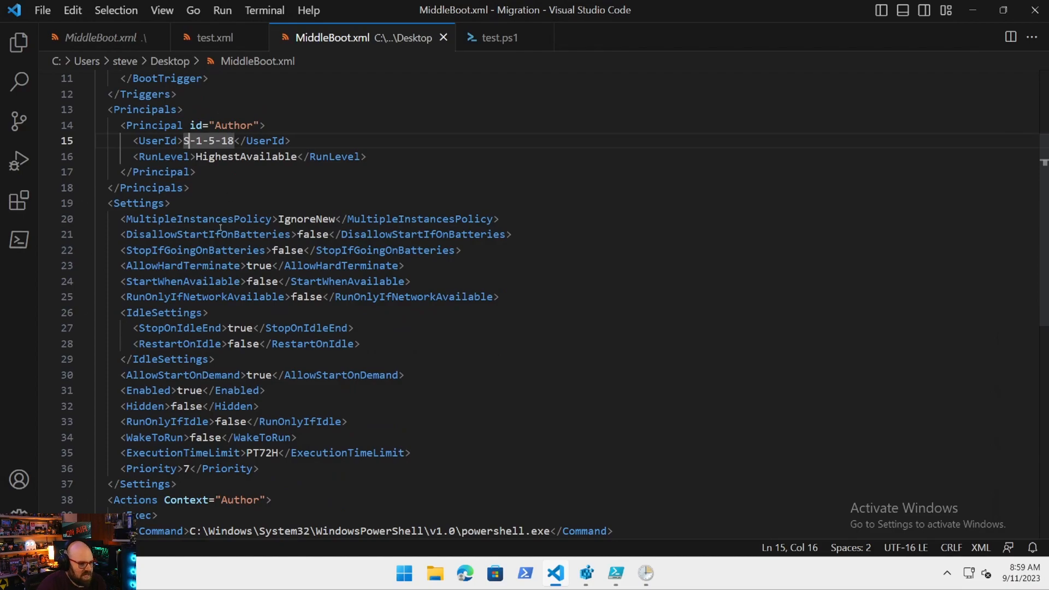
pyautogui.scroll(-3)
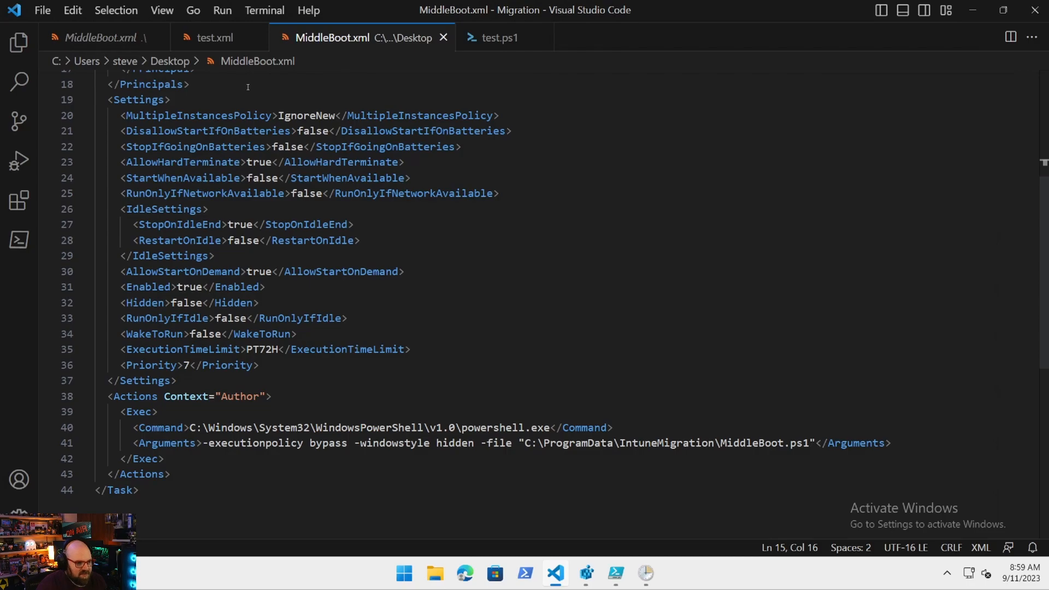
# Compare with the empty test.xml, finish reading, and bring test.ps1 to the front.
pyautogui.click(214, 37)
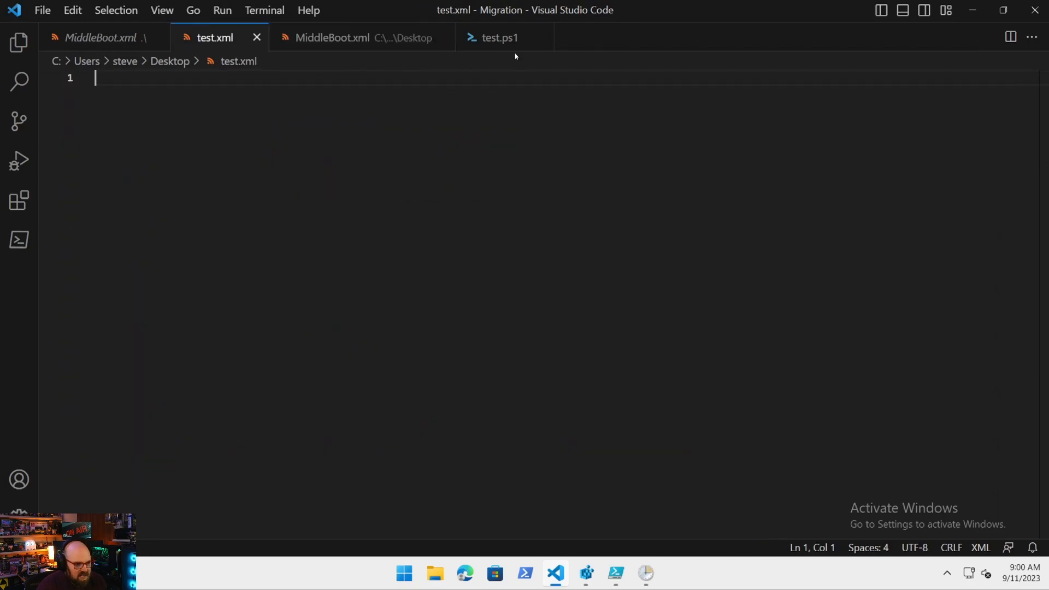
pyautogui.click(100, 37)
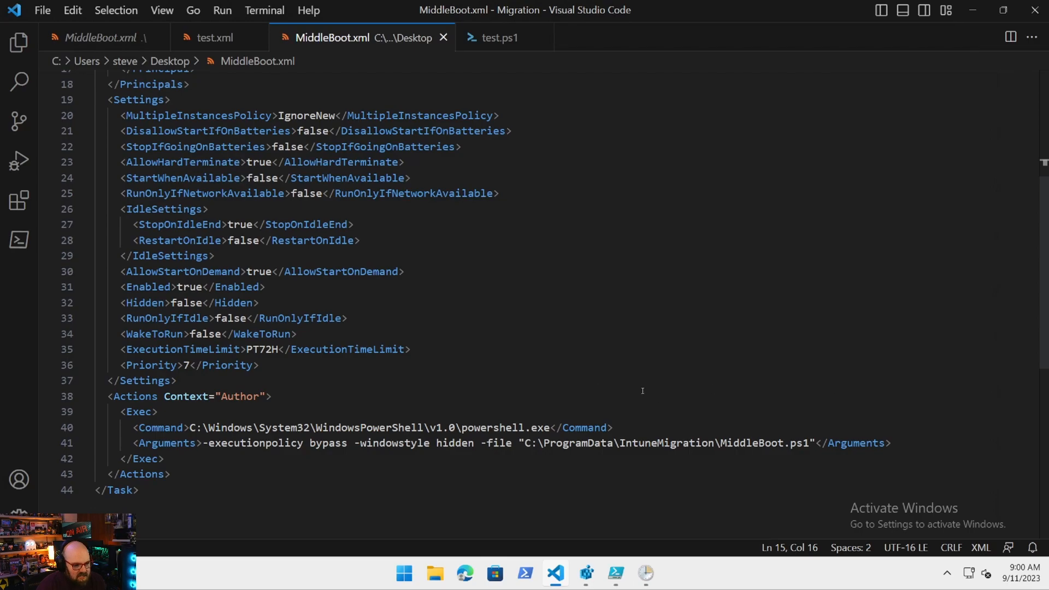
pyautogui.scroll(-3)
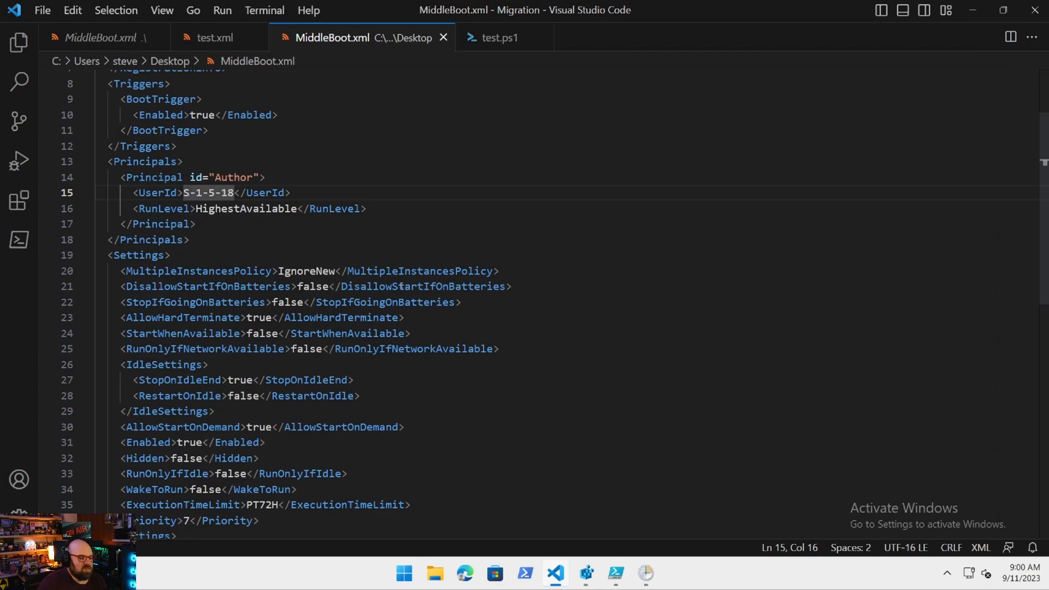
pyautogui.moveTo(450, 461)
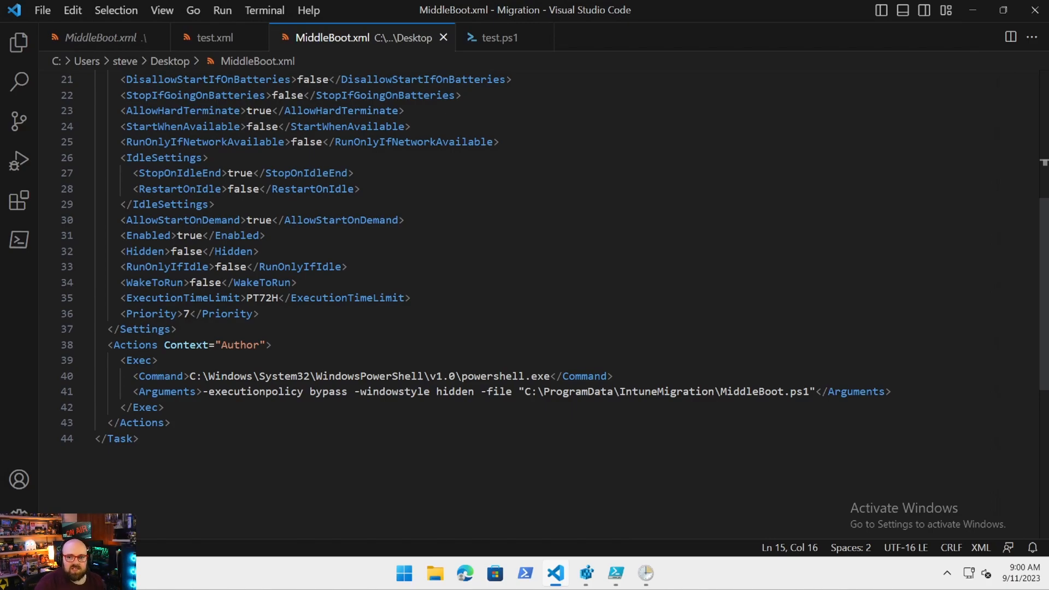
pyautogui.click(498, 37)
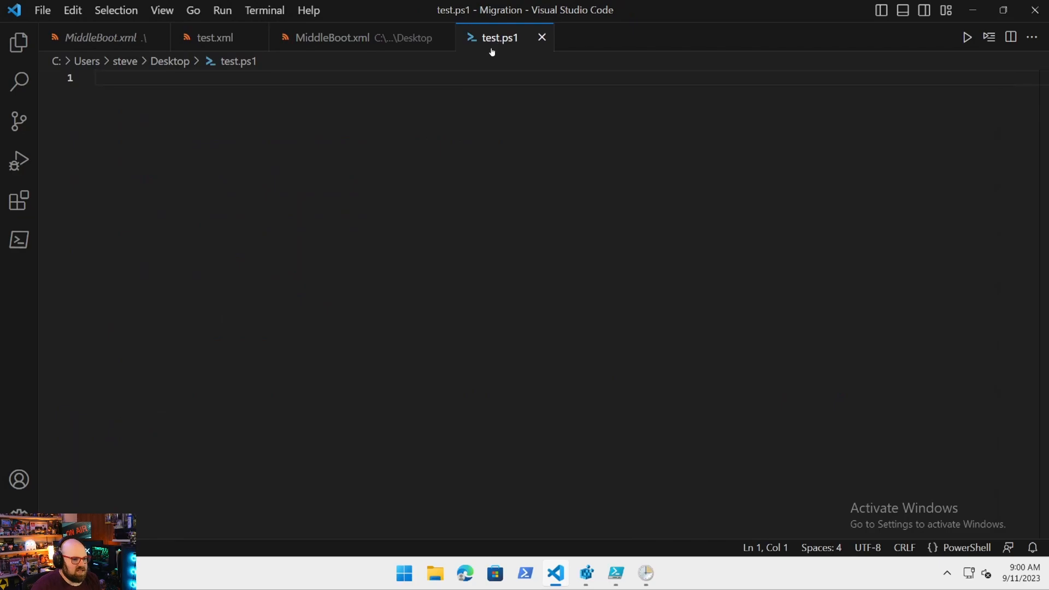
pyautogui.moveTo(275, 156)
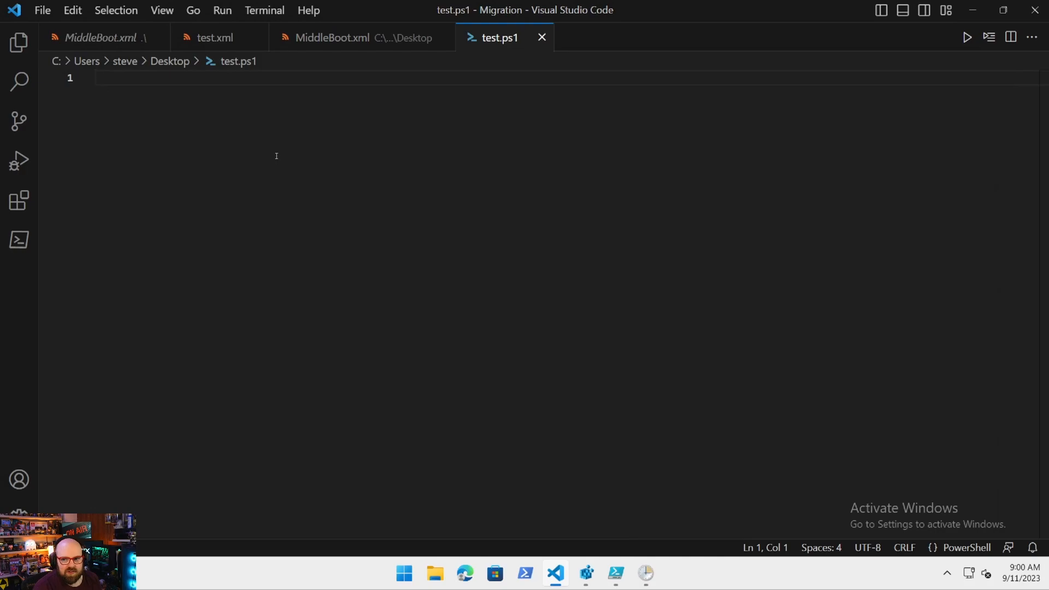
# Begin test.ps1 with $ErrorActionPreference = 'SilentlyContinue'.
pyautogui.write('$')
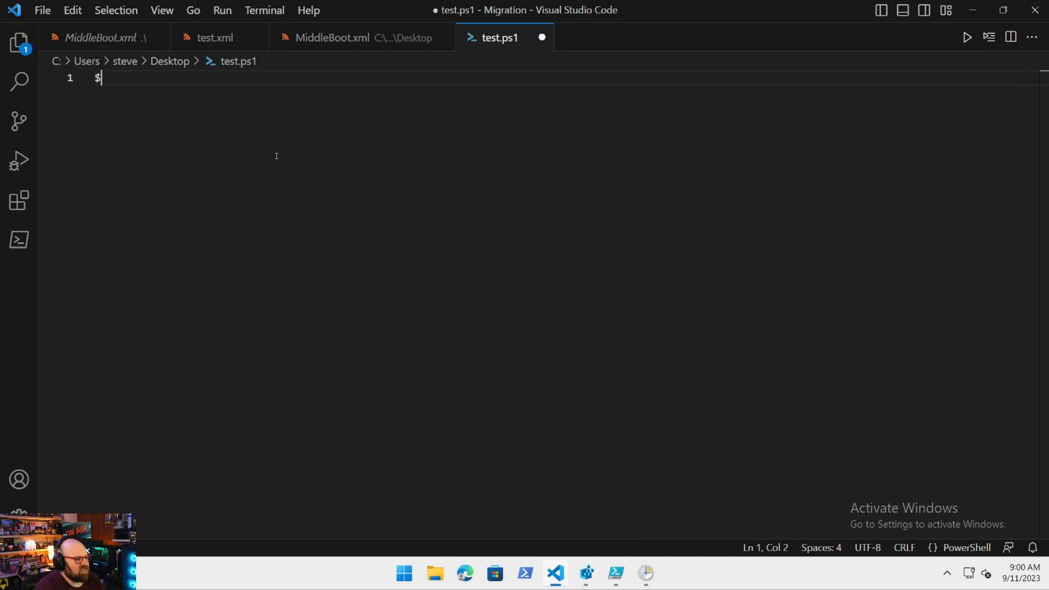
pyautogui.write('err')
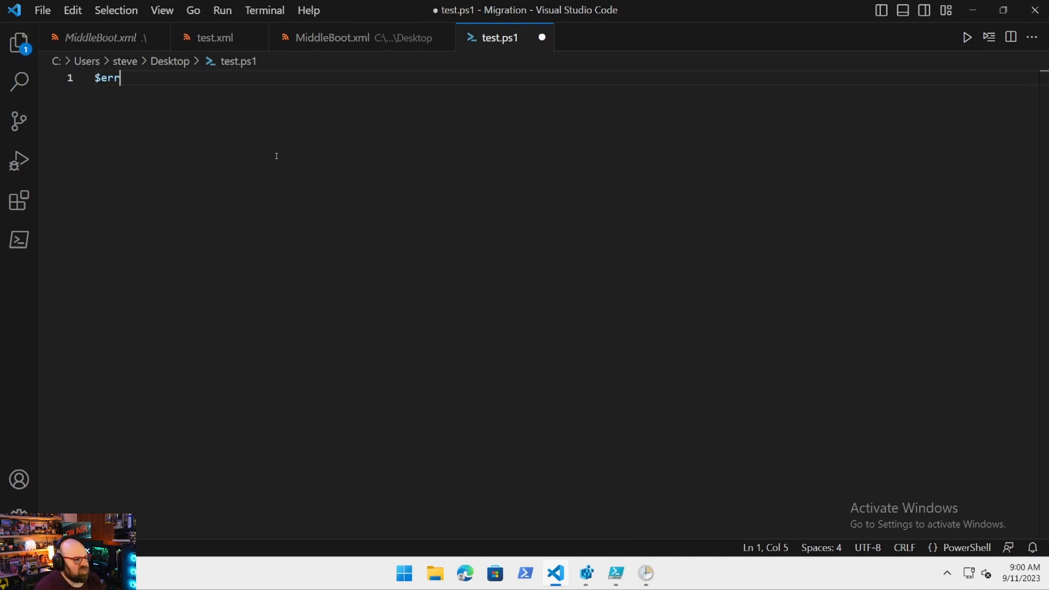
pyautogui.write('ErrorActionPreference')
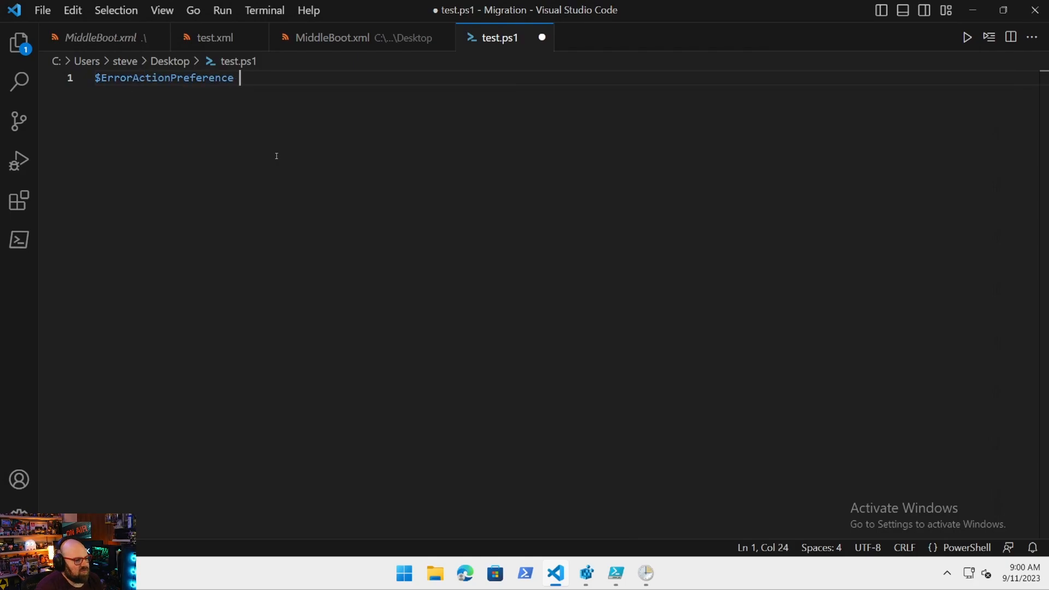
pyautogui.write("= 'Silently")
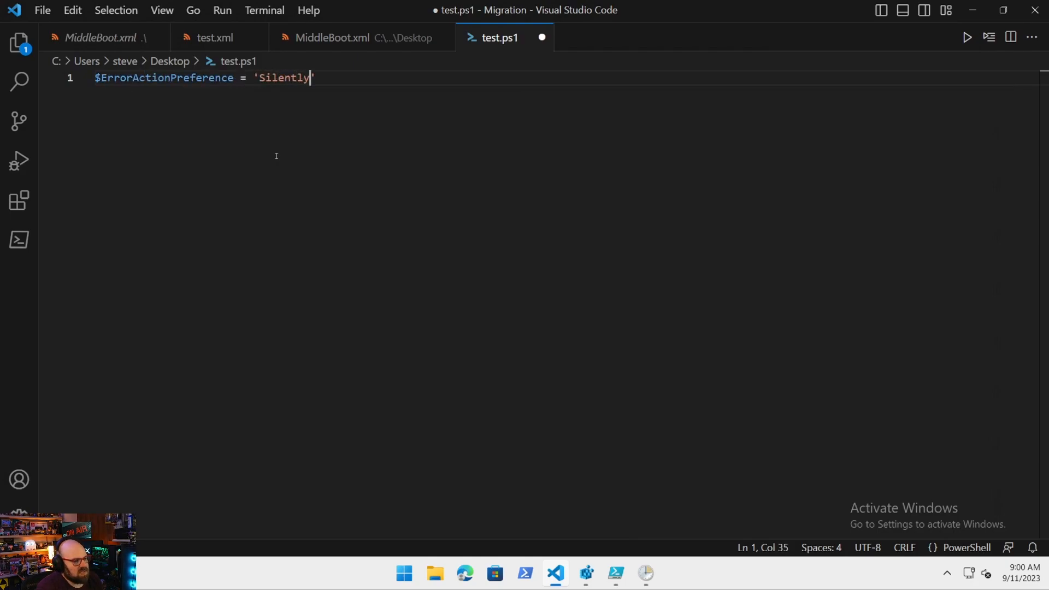
pyautogui.write('Continue')
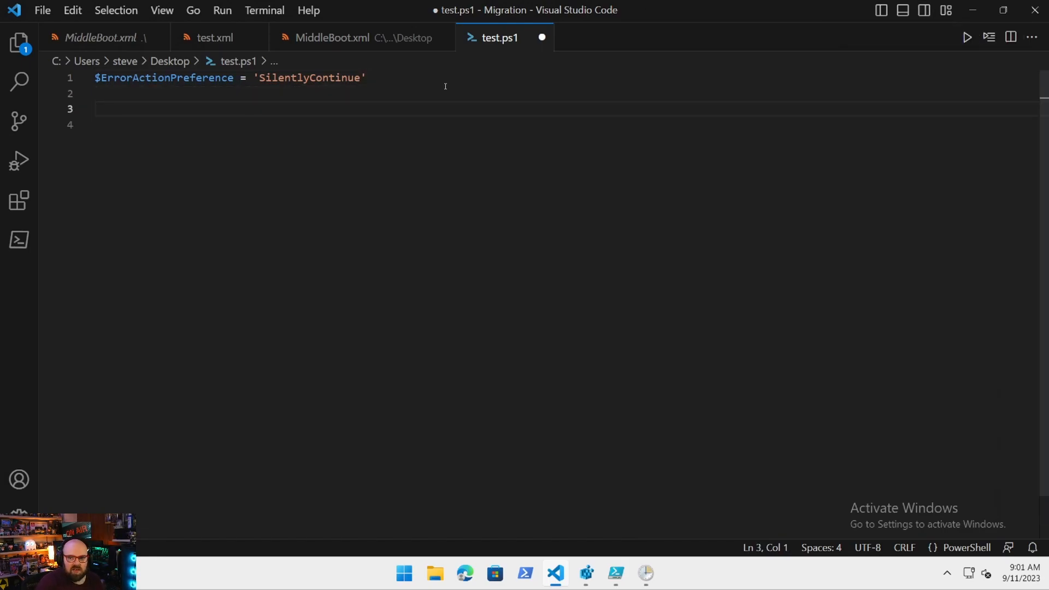
# Add a 'Create migration log' comment and set $postMigrationLog to the ProgramData post-migration.log path.
pyautogui.write('$')
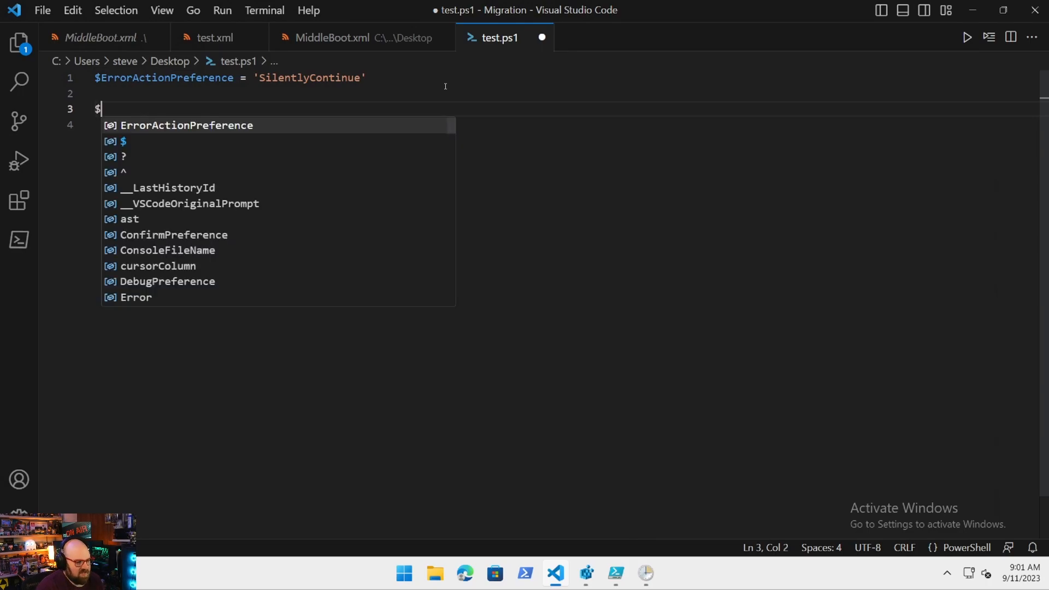
pyautogui.write('#')
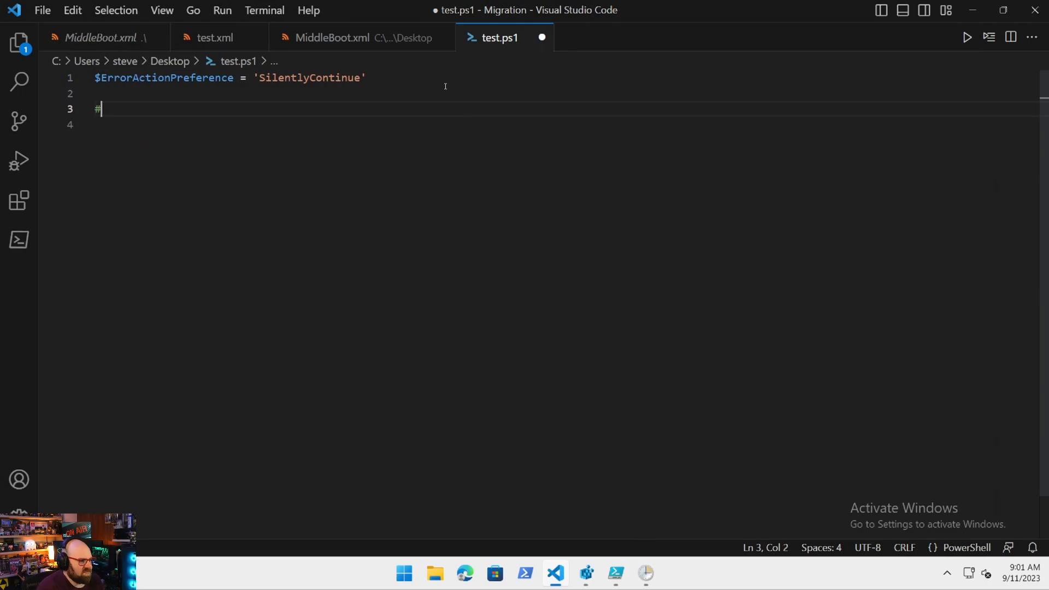
pyautogui.write('Create and start post-')
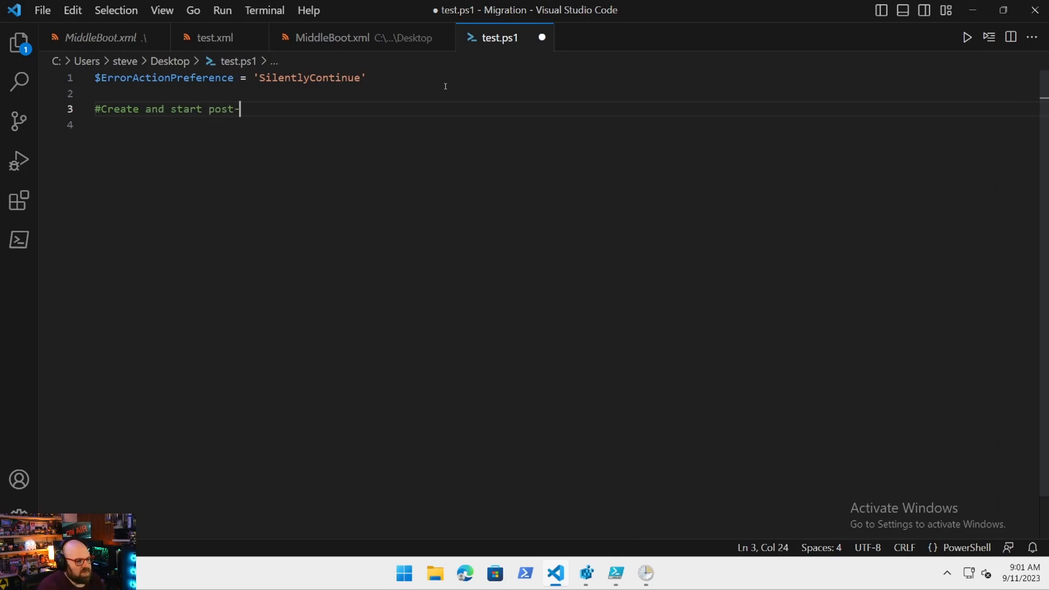
pyautogui.write('migration log')
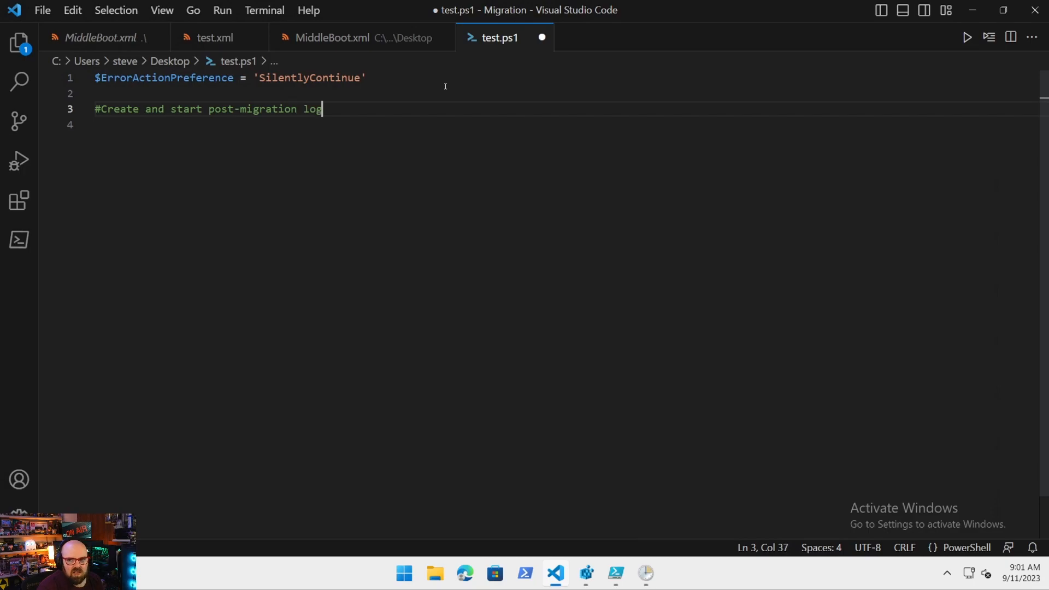
pyautogui.write('$post')
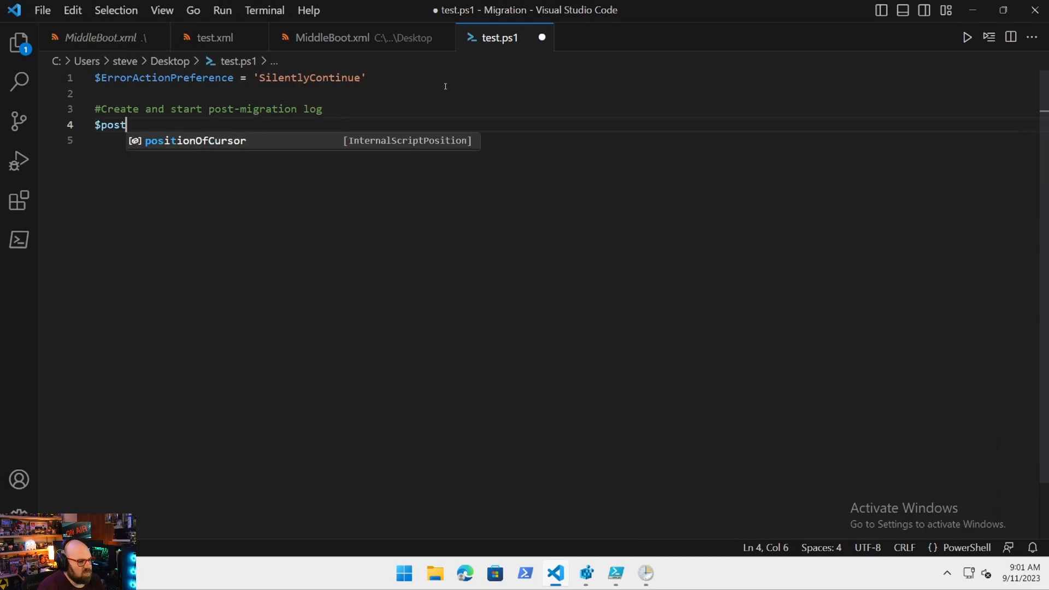
pyautogui.write('Migration')
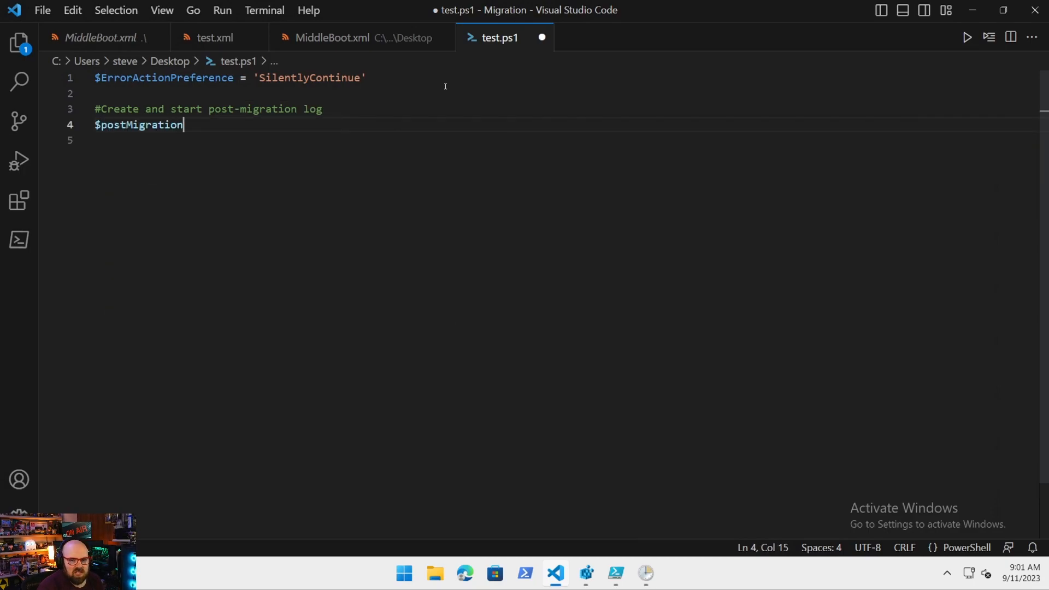
pyautogui.write('Log = "C:\\')
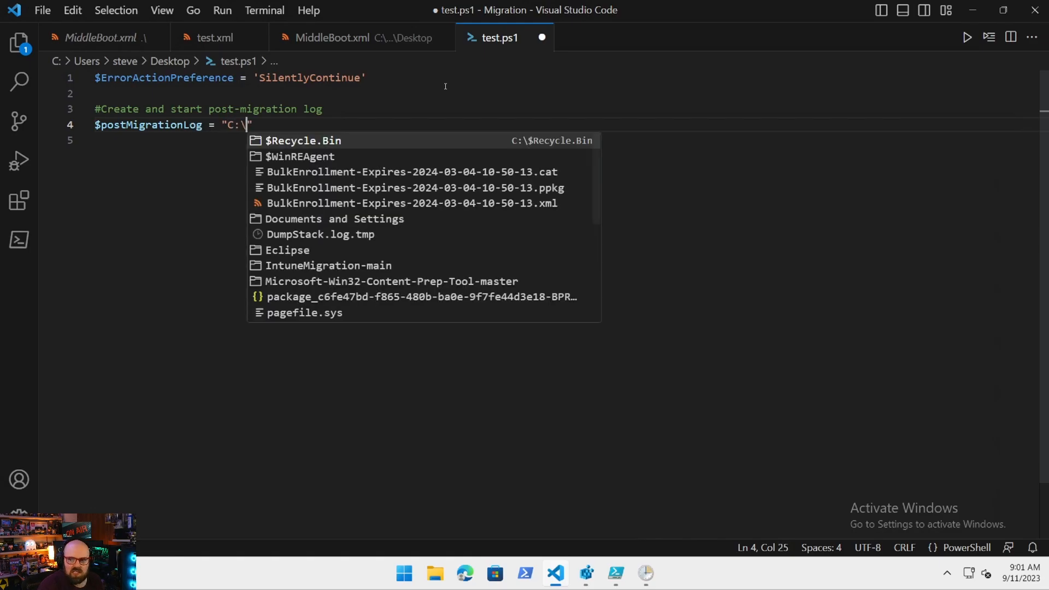
pyautogui.write('ProgramData\\IntuneMi')
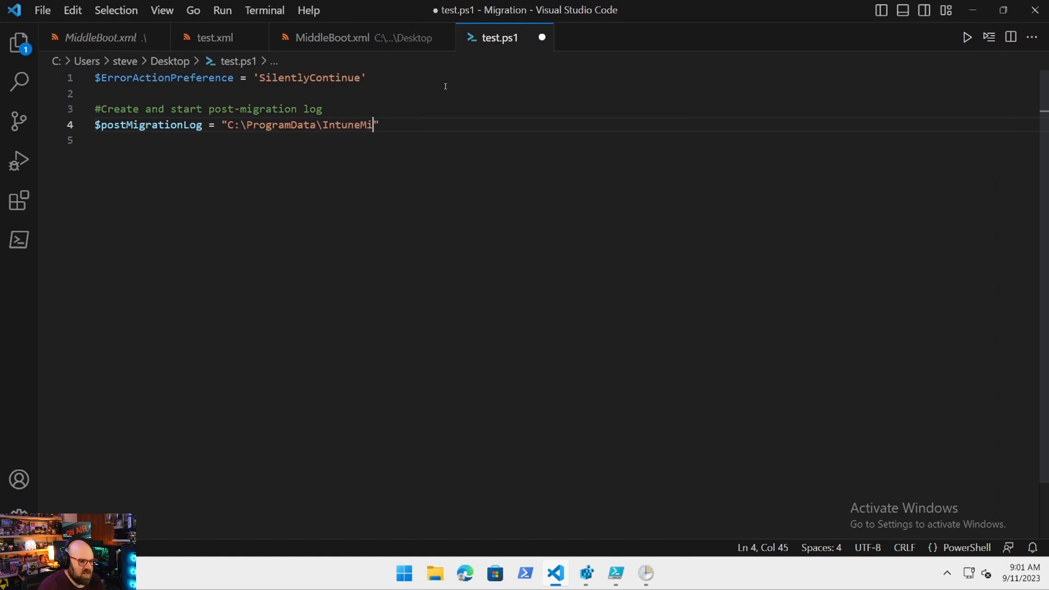
pyautogui.write('grate\\')
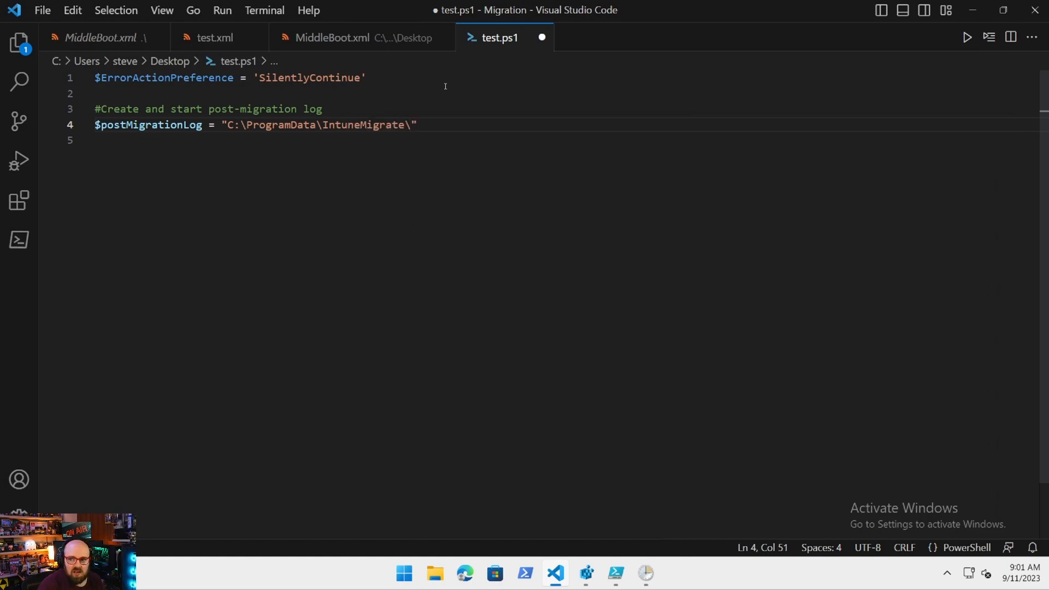
pyautogui.write('post-migrat')
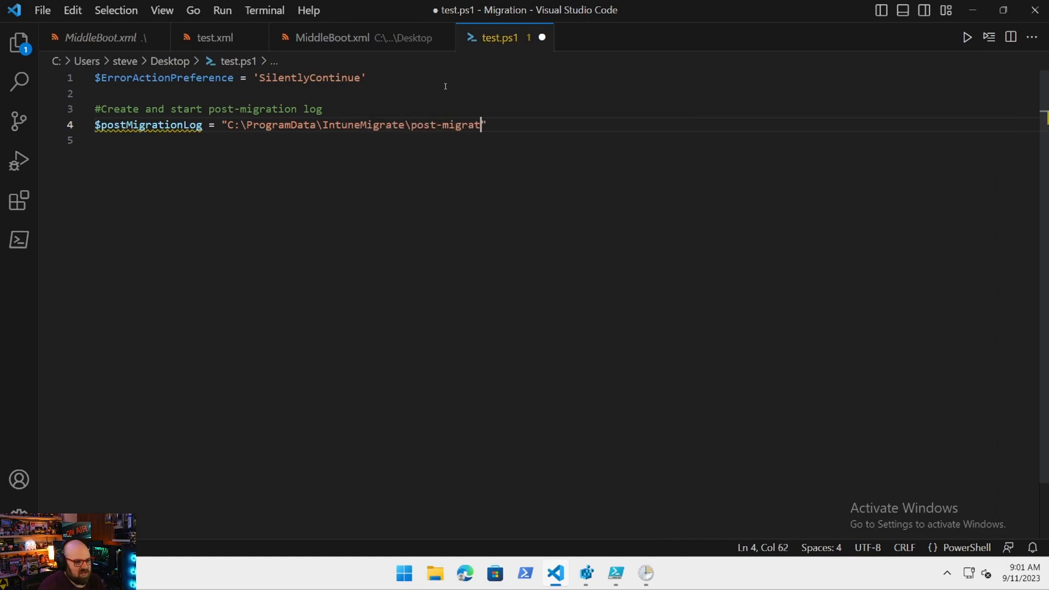
pyautogui.write('ion.log"')
pyautogui.click(565, 139)
pyautogui.write('S')
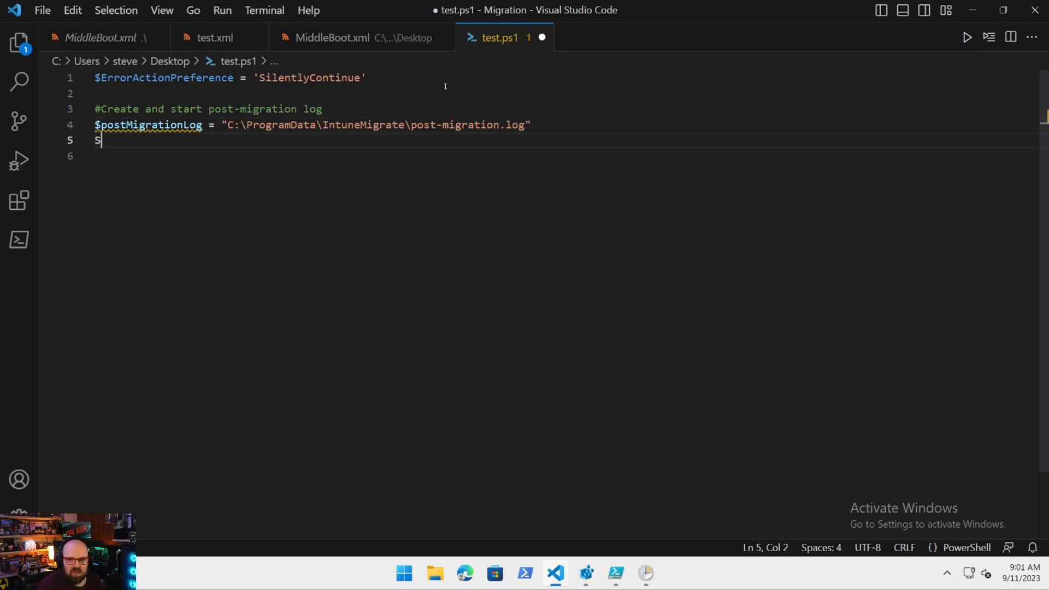
# Start a verbose transcript at $postMigrationLog and write 'Begin logging MiddleBoot.ps1', then begin a new comment.
pyautogui.write('tart-Trans')
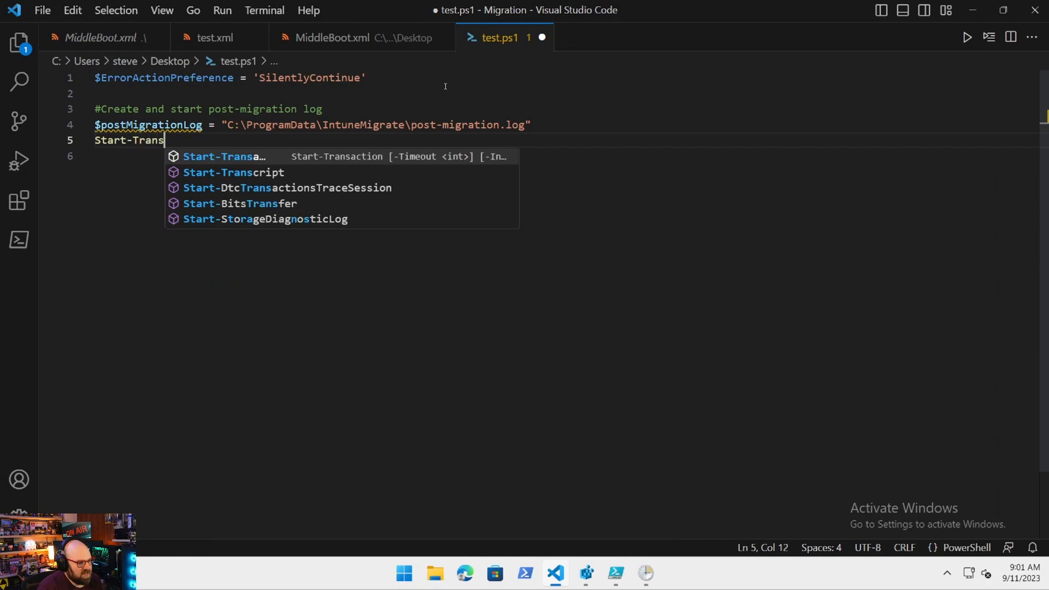
pyautogui.press('Tab')
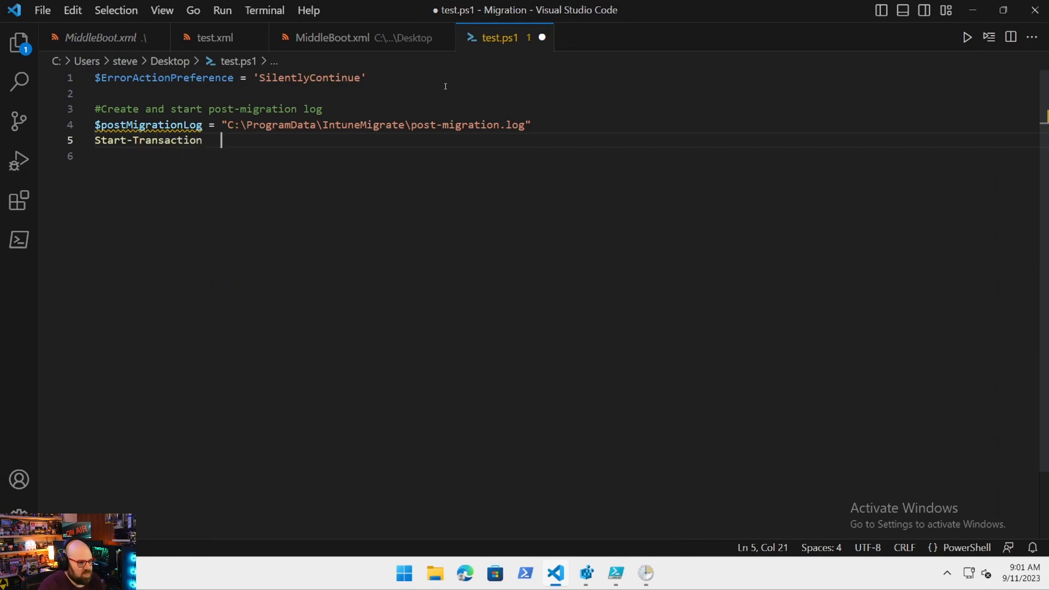
pyautogui.write('Start-Transcript')
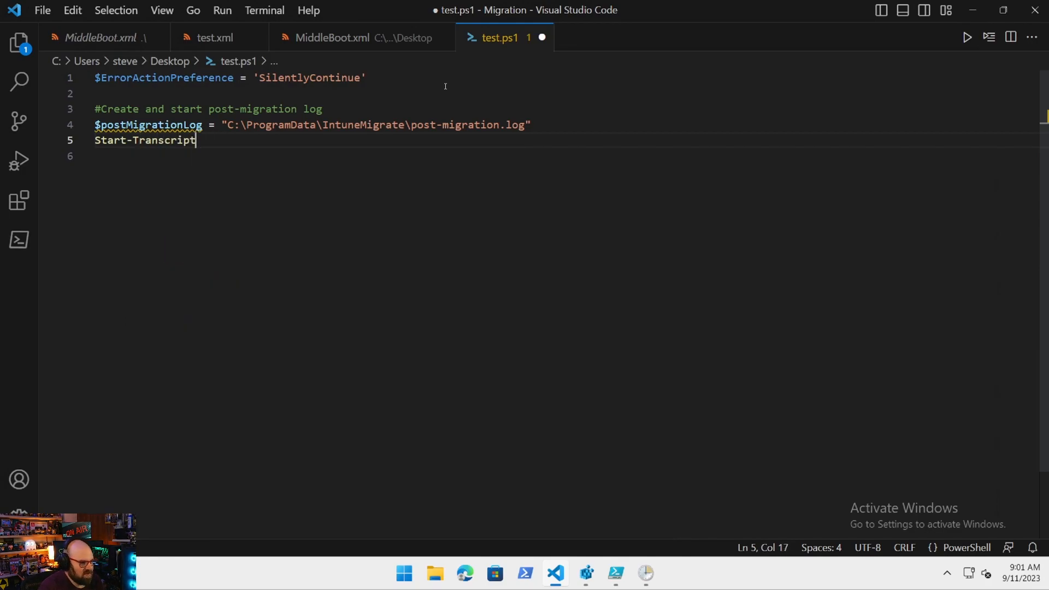
pyautogui.write('-Path')
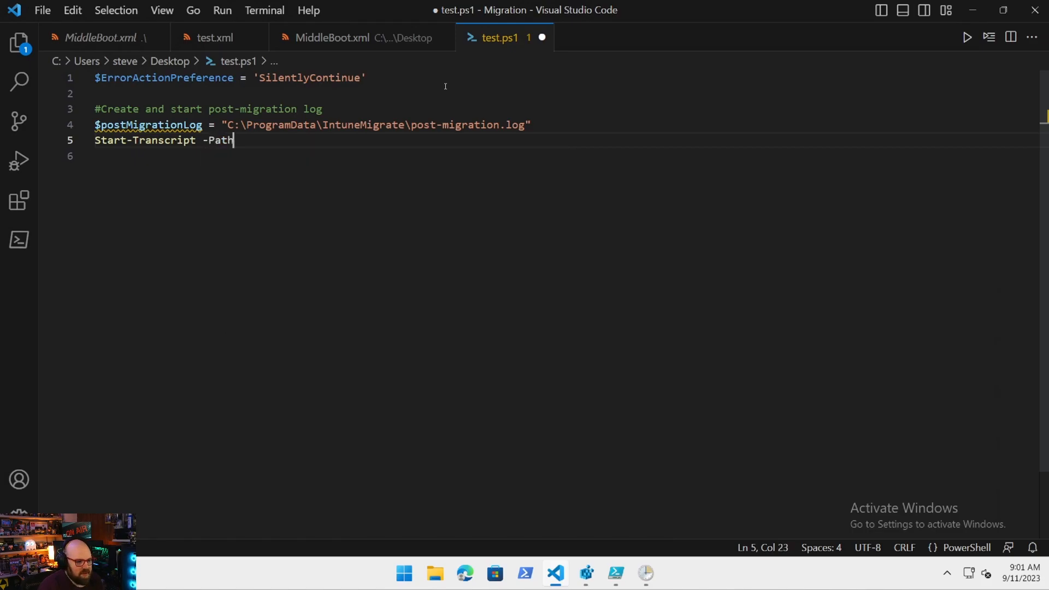
pyautogui.write('$postM')
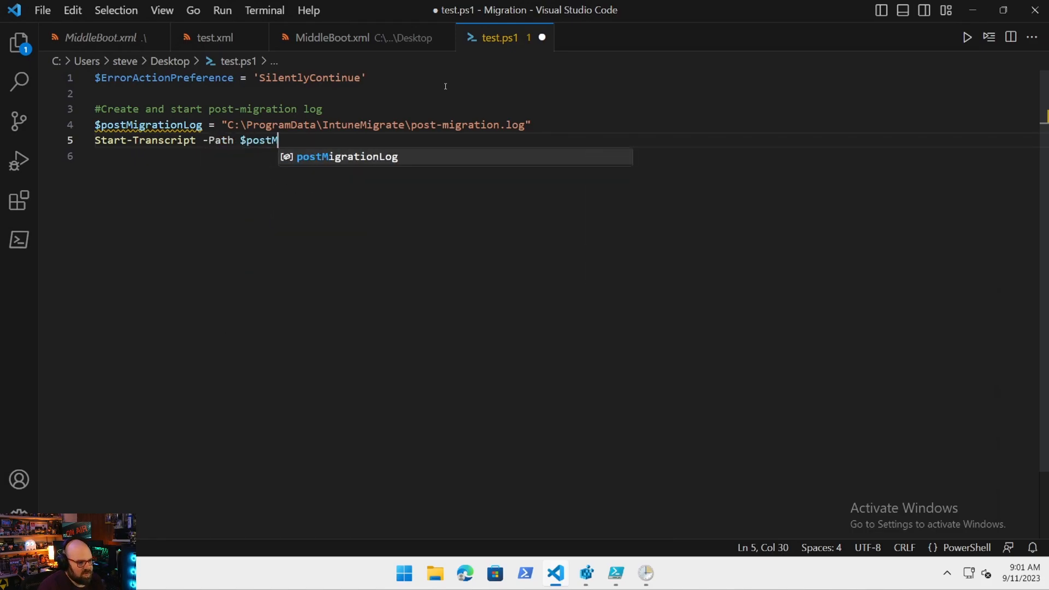
pyautogui.write('igrationLog -Verbose')
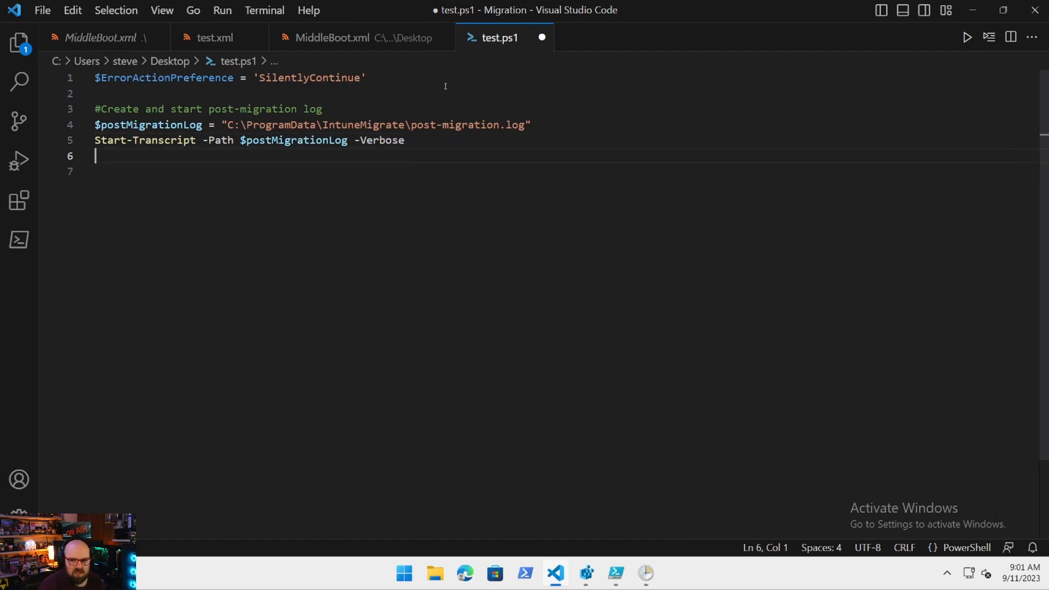
pyautogui.write('Write-Host "Begin l')
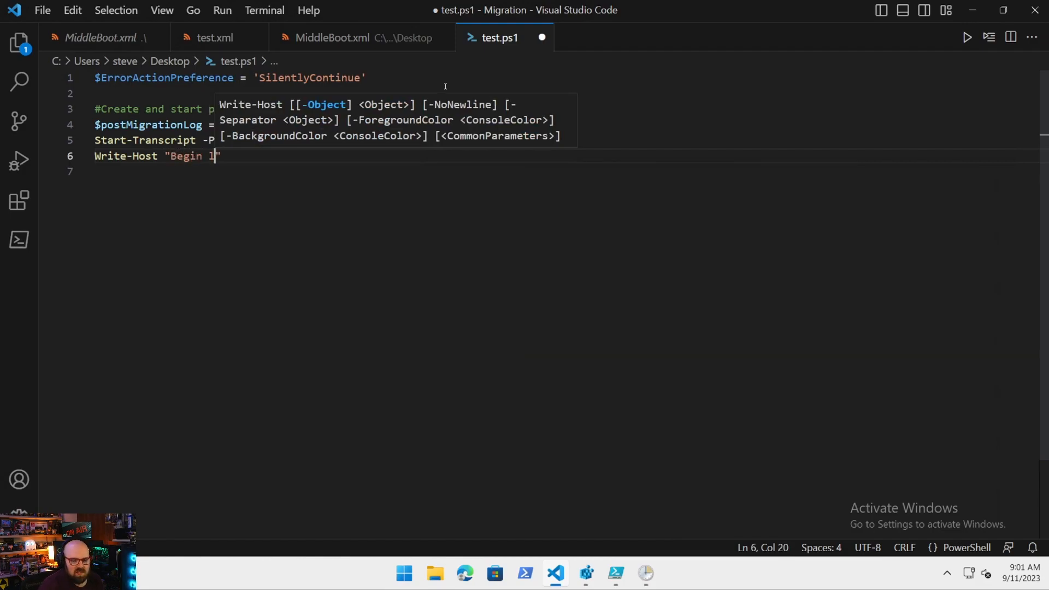
pyautogui.write('ogging MiddleBoot.ps1')
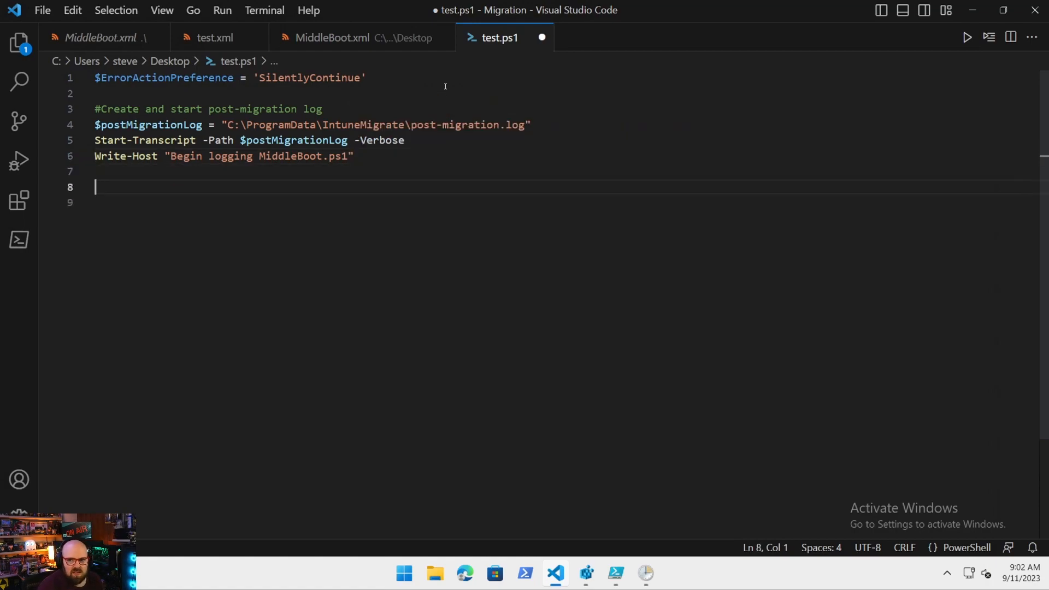
pyautogui.write('#')
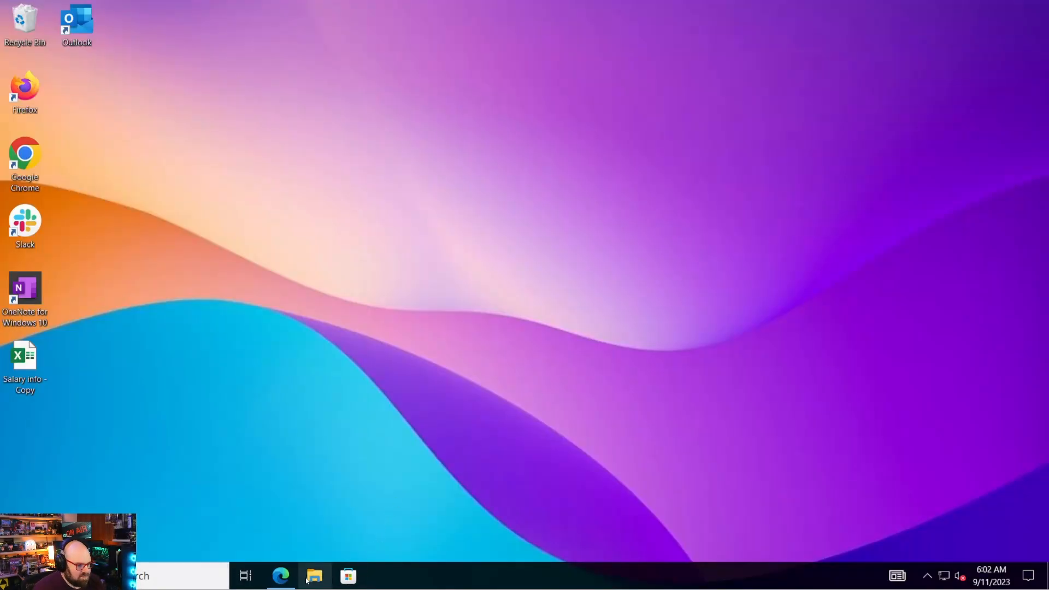
# Browse File Explorer to C:\Users and look at its profile folders.
pyautogui.click(313, 576)
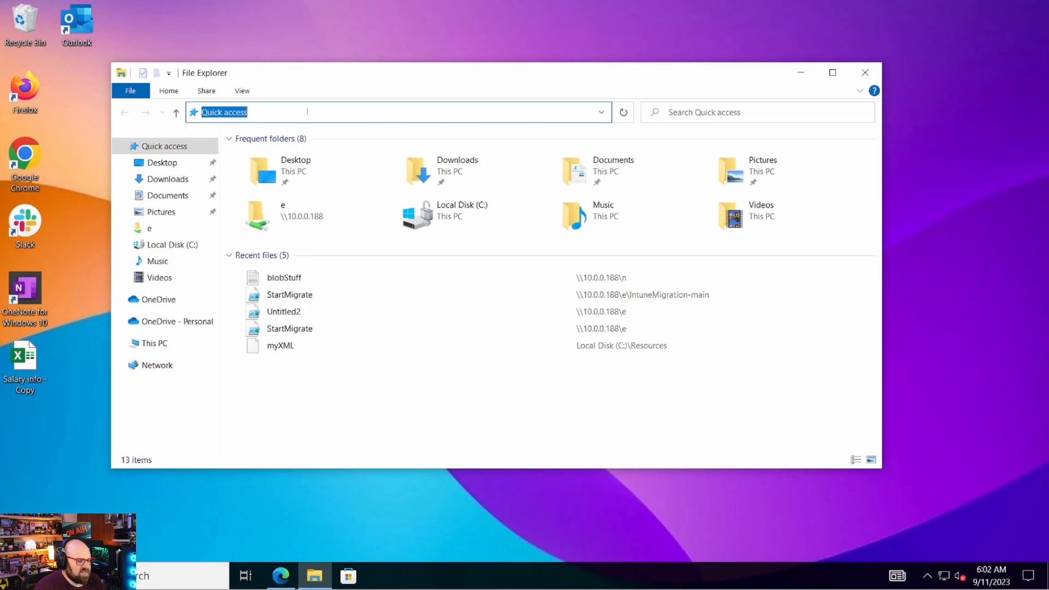
pyautogui.write('C:\\U')
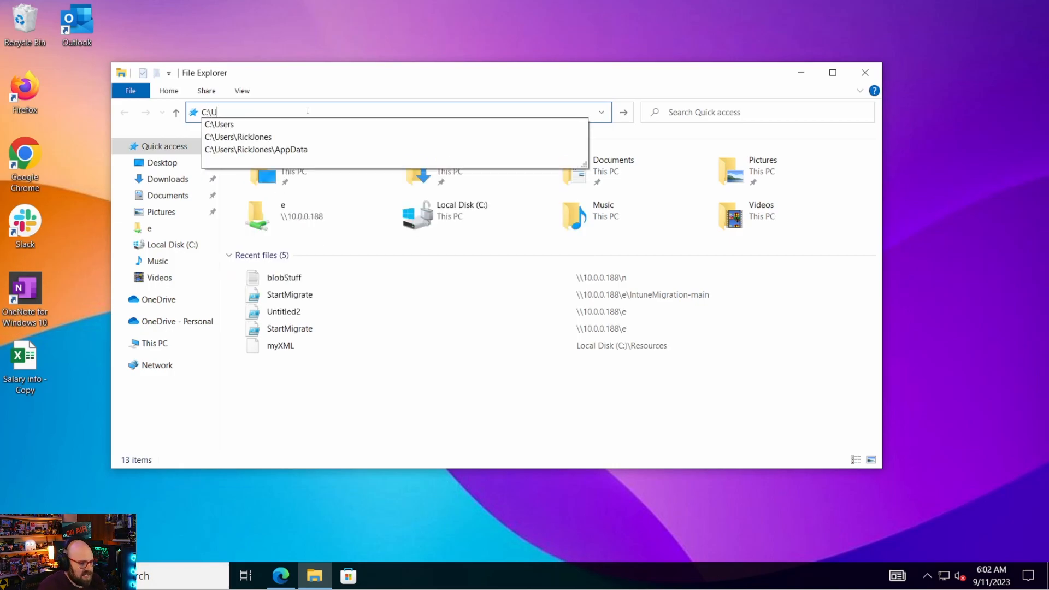
pyautogui.click(221, 125)
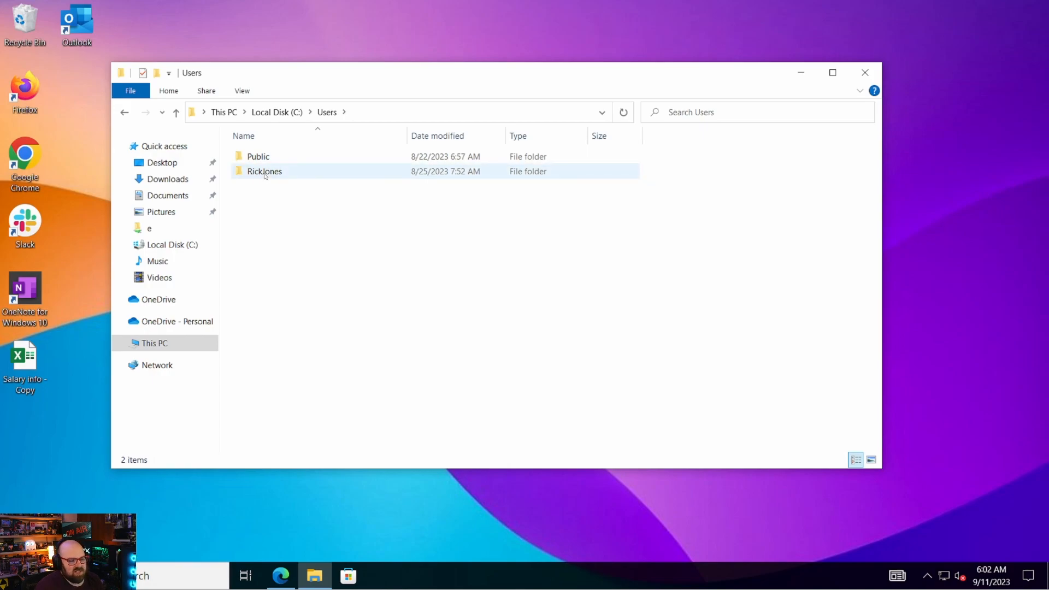
pyautogui.moveTo(264, 171)
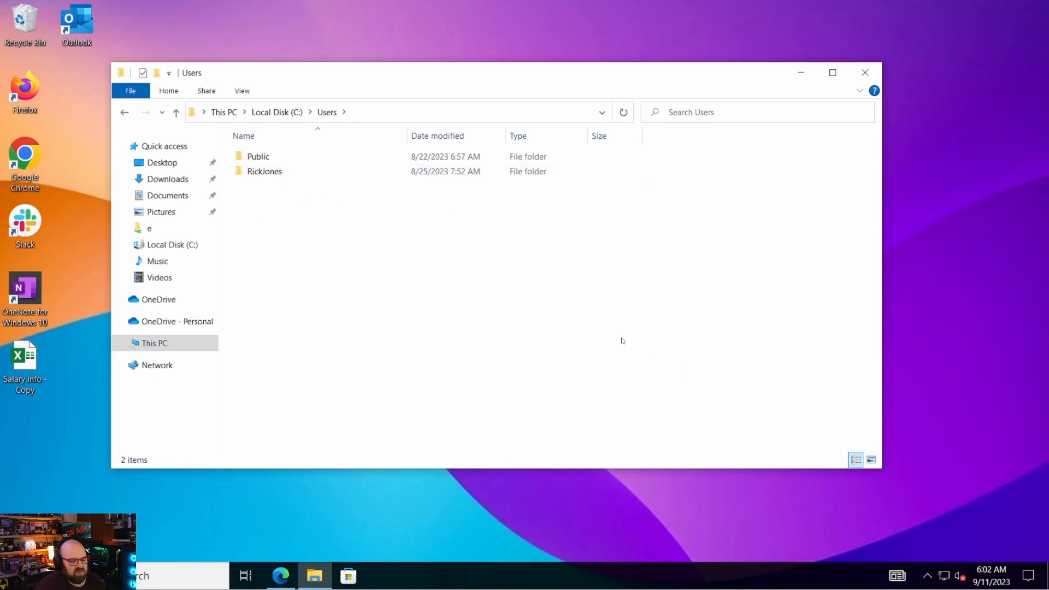
pyautogui.moveTo(625, 331)
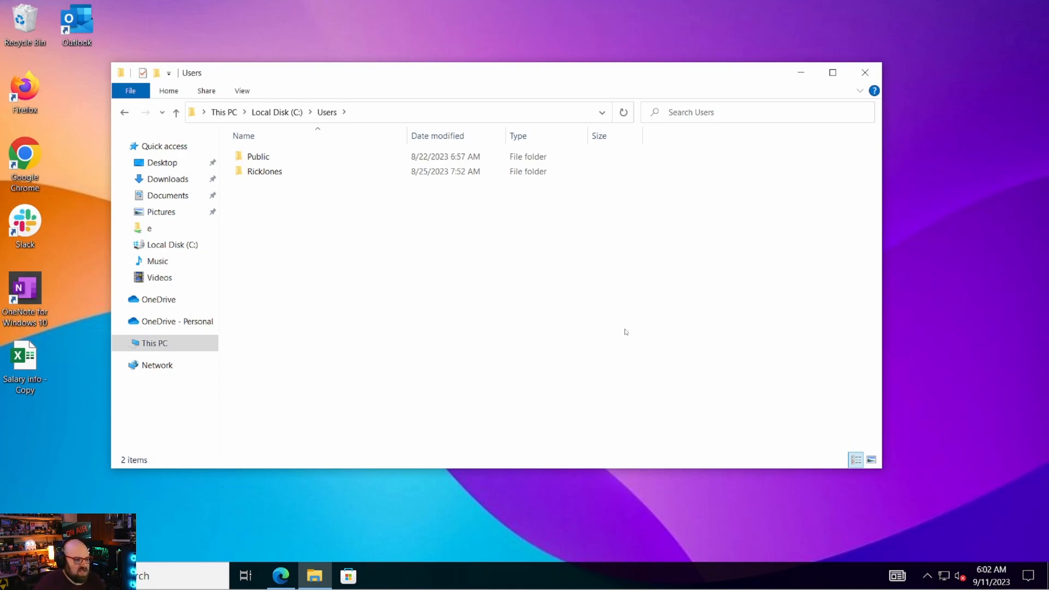
pyautogui.click(265, 171)
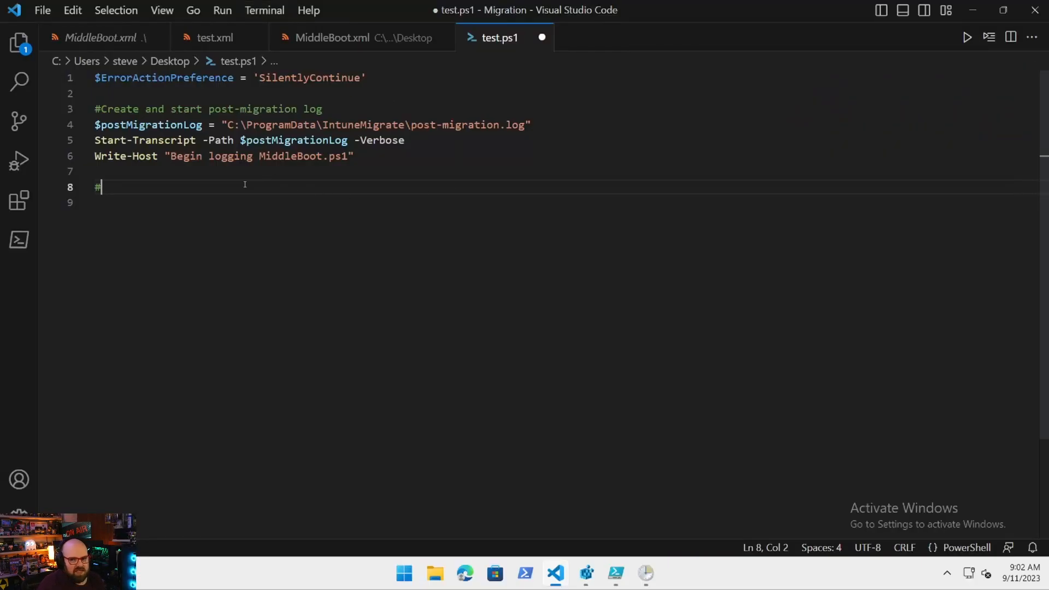
# Add a 'Rename Tenant A user profile' comment and Write-Host "Getting Tenant A user profile name".
pyautogui.write('Rename the')
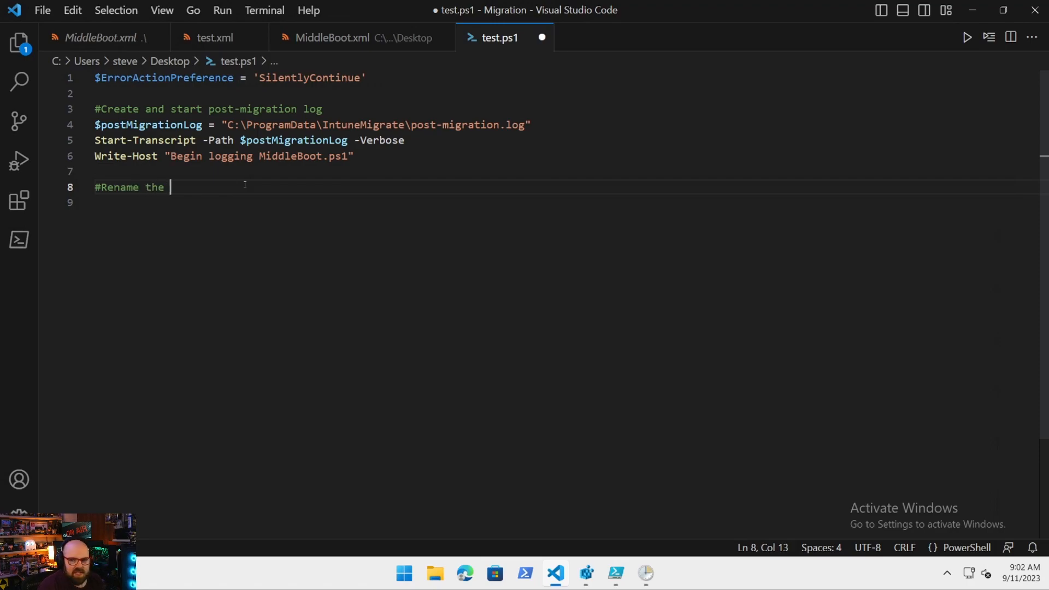
pyautogui.write('Tenant A us')
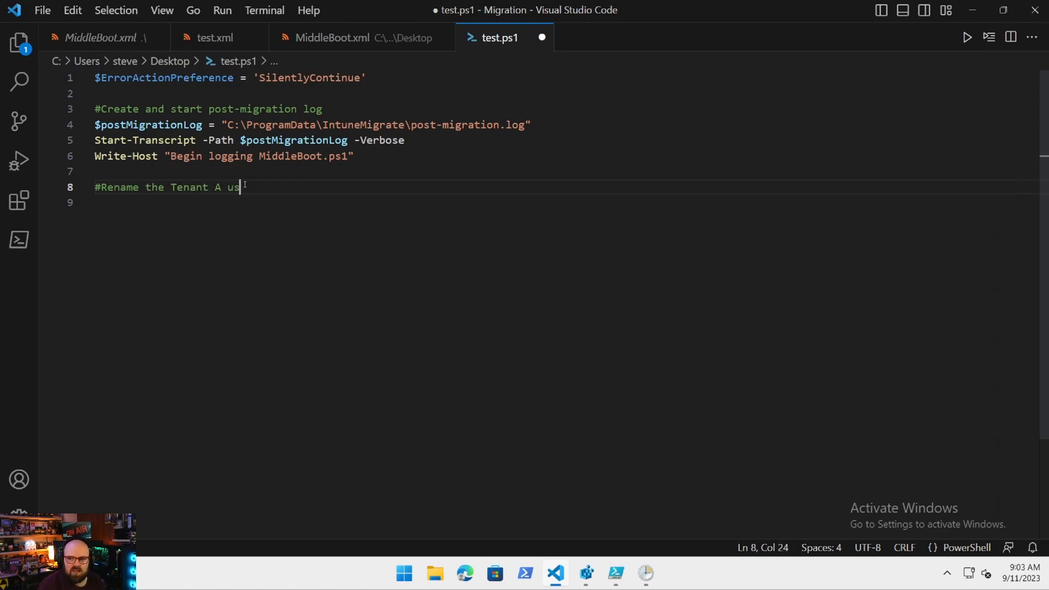
pyautogui.write('er profile')
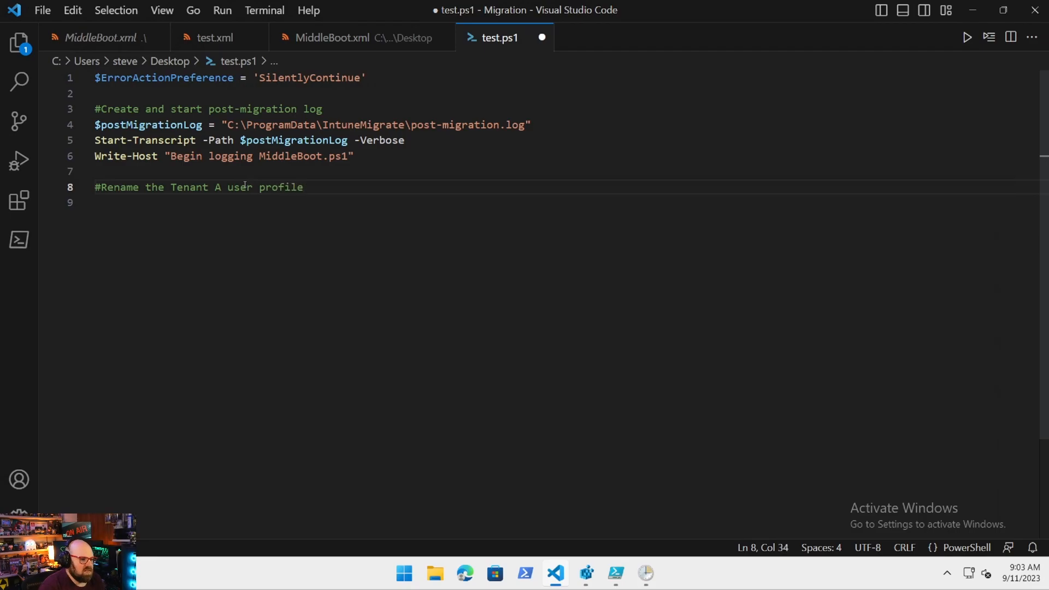
pyautogui.write('W')
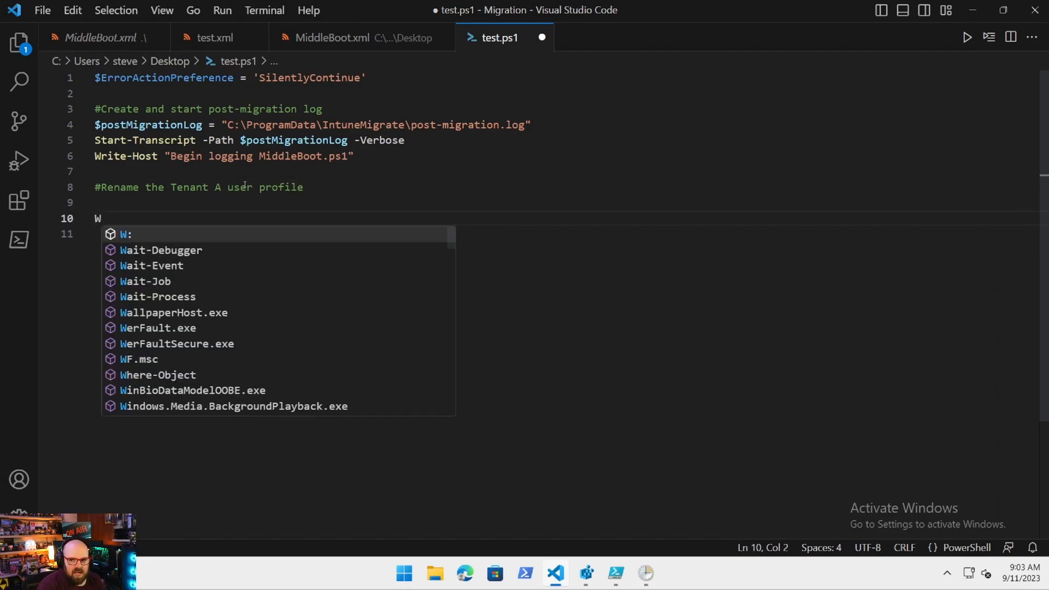
pyautogui.write('rite-')
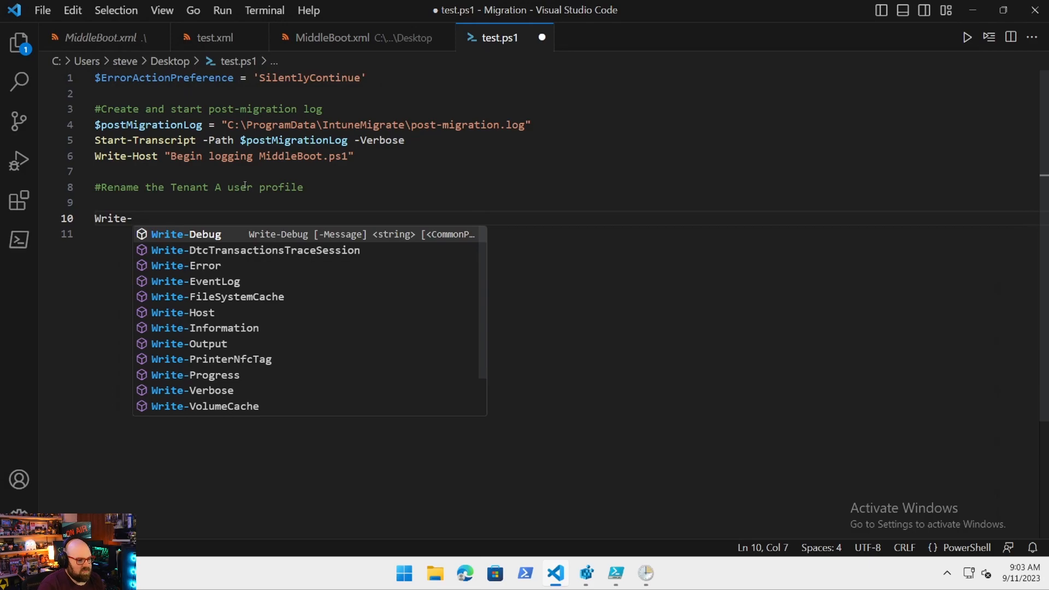
pyautogui.write('Host "Gett')
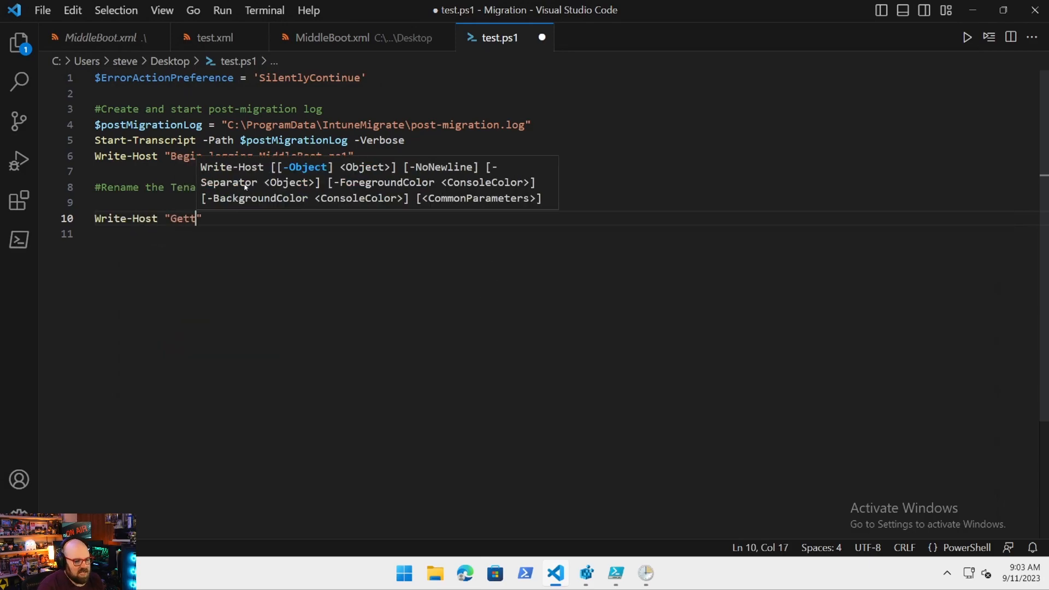
pyautogui.write('ing')
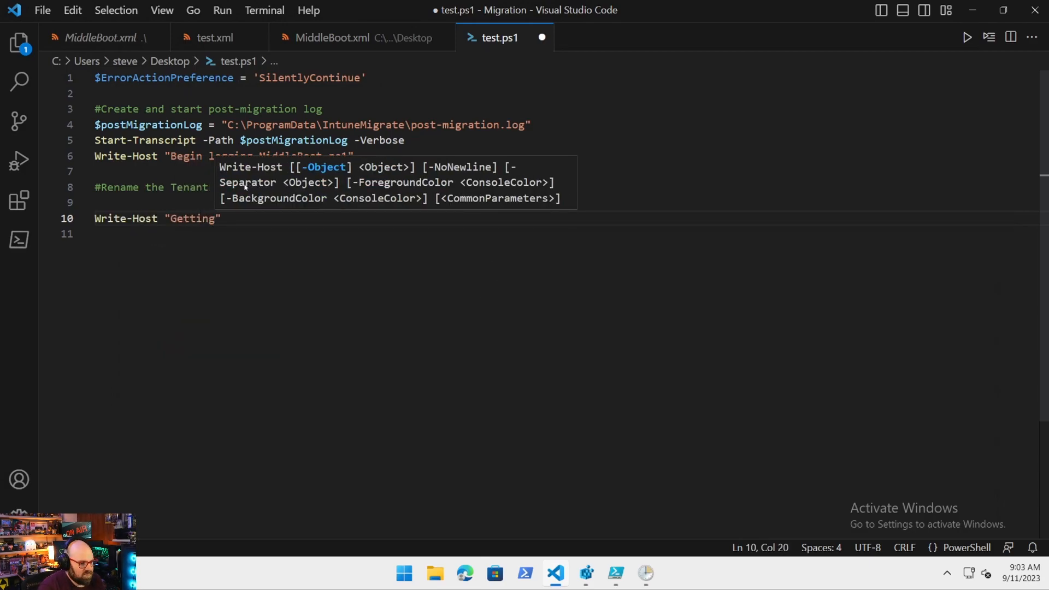
pyautogui.write('tenant A user')
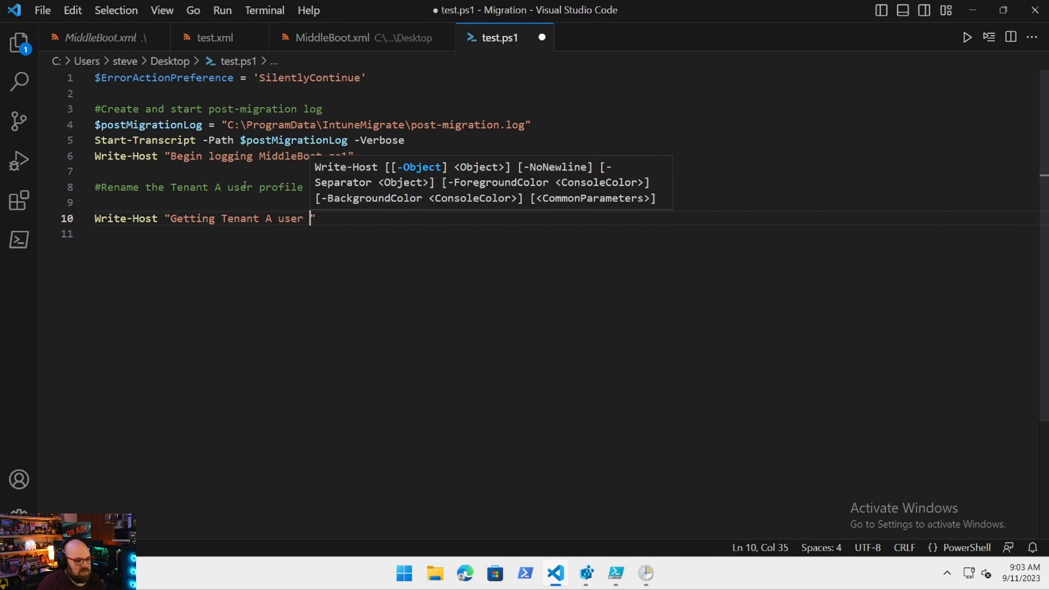
pyautogui.write('profile name')
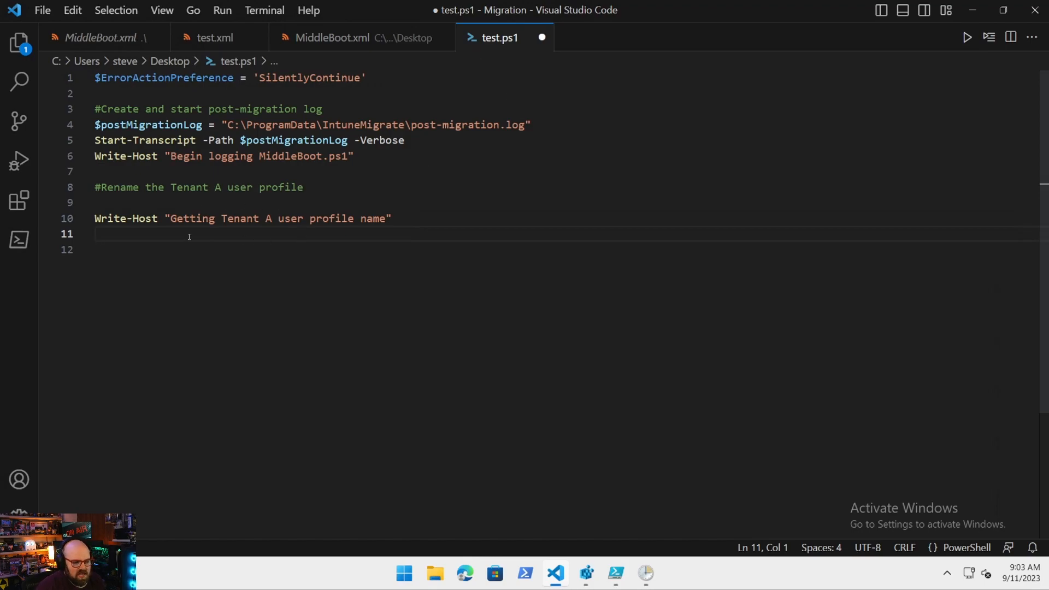
pyautogui.moveTo(267, 180)
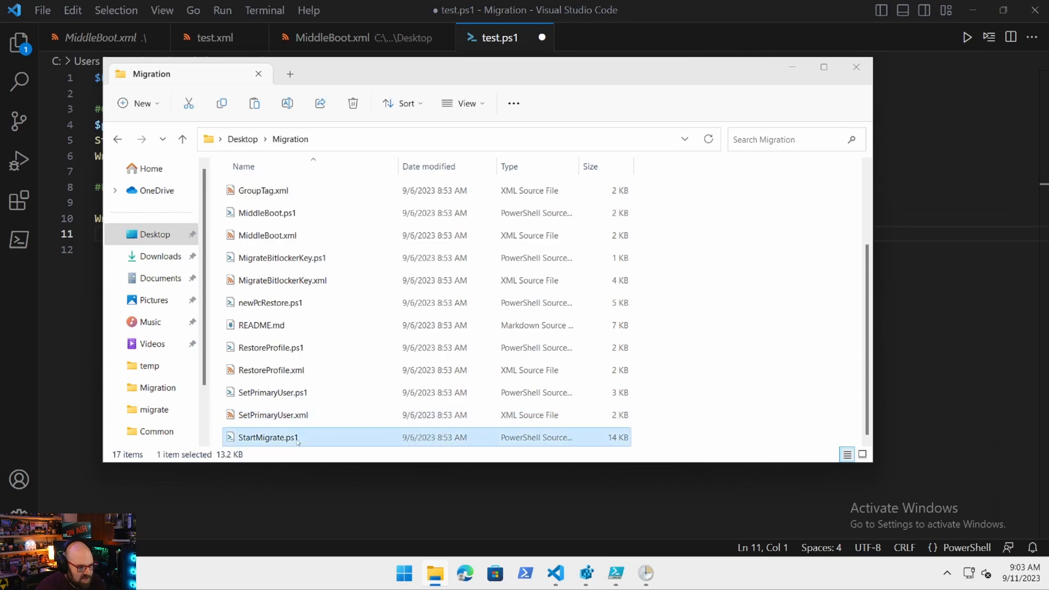
pyautogui.moveTo(588, 328)
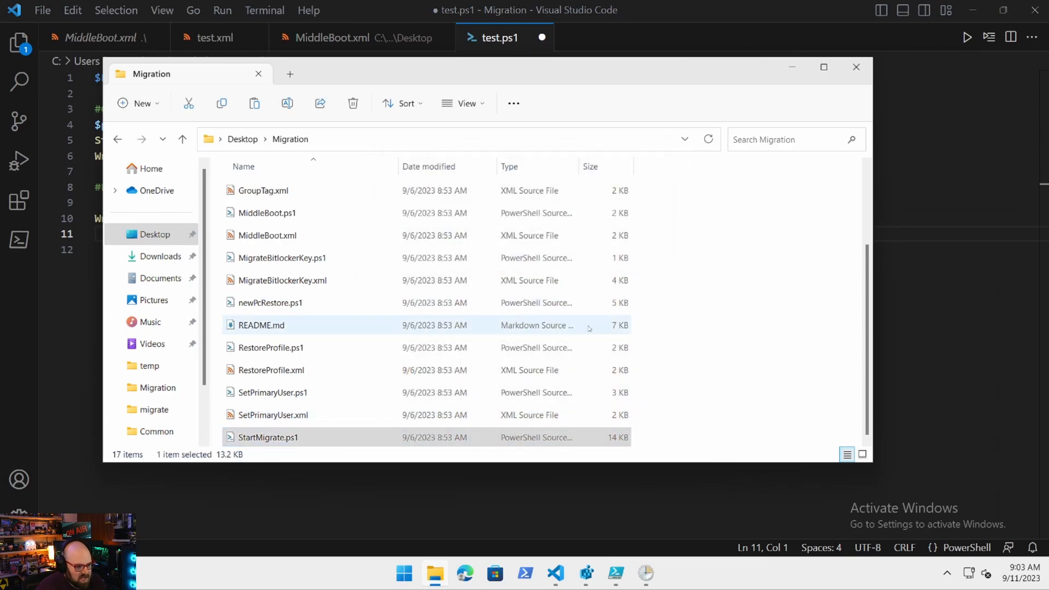
# Open StartMigrate.ps1 from the Migration folder via its right-click menu.
pyautogui.rightClick(268, 437)
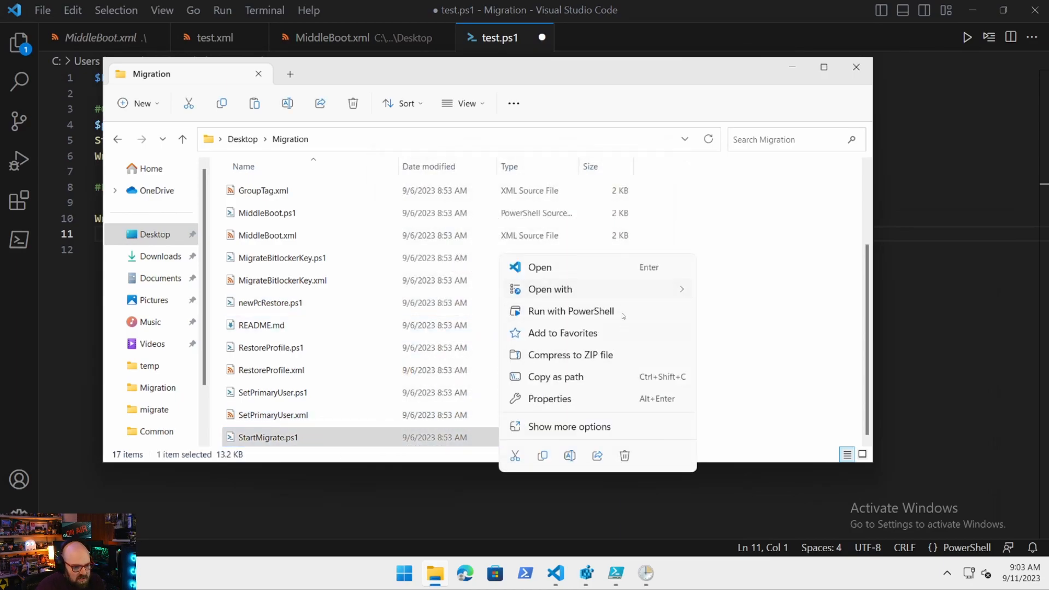
pyautogui.click(570, 311)
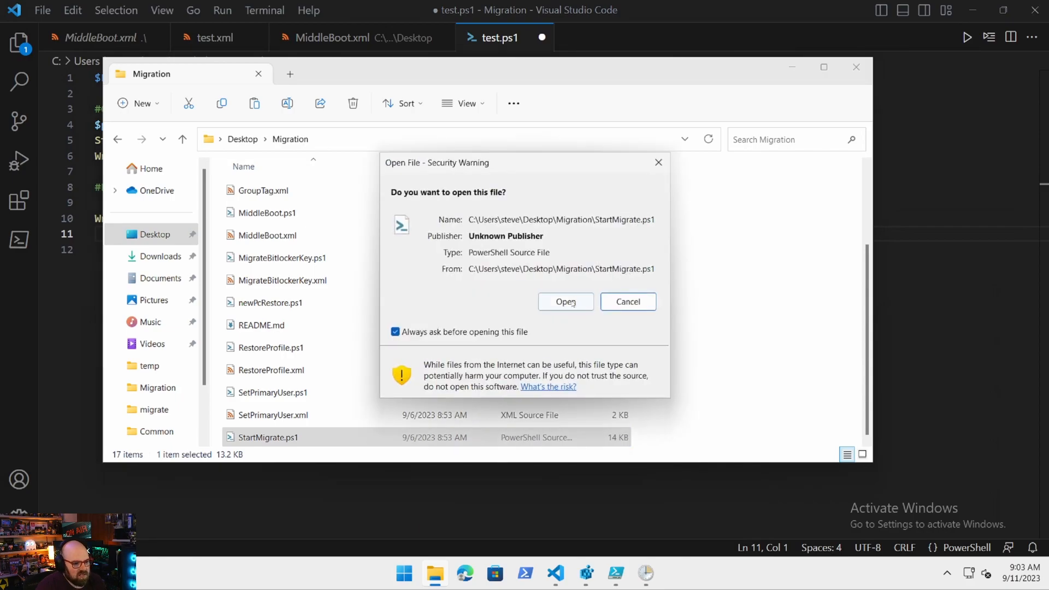
# Confirm the security warning and read StartMigrate.ps1 down to its MEM_Settings.xml section, then switch to the test machine.
pyautogui.click(565, 302)
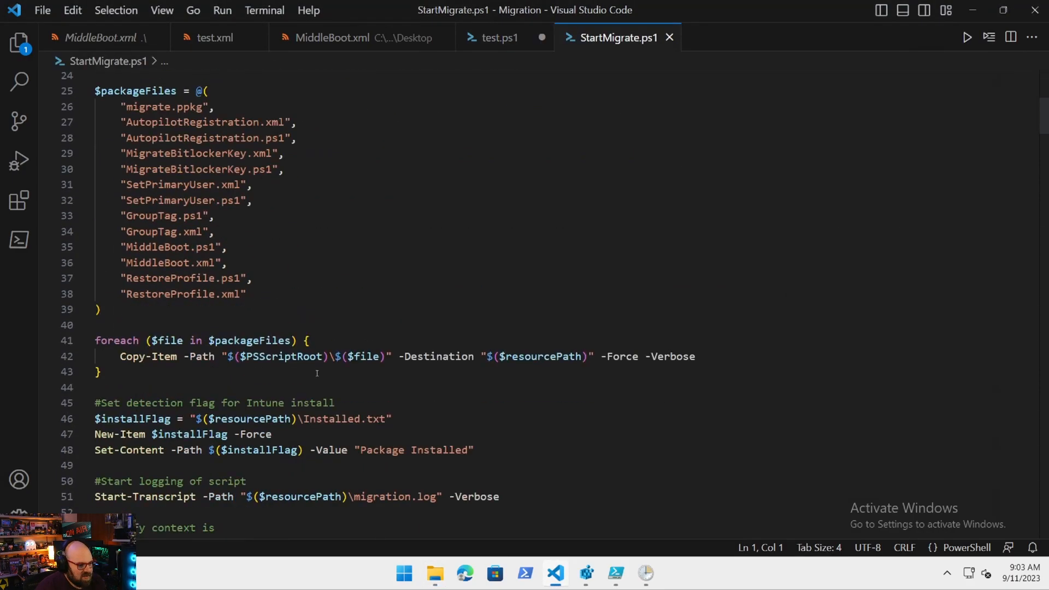
pyautogui.scroll(-3)
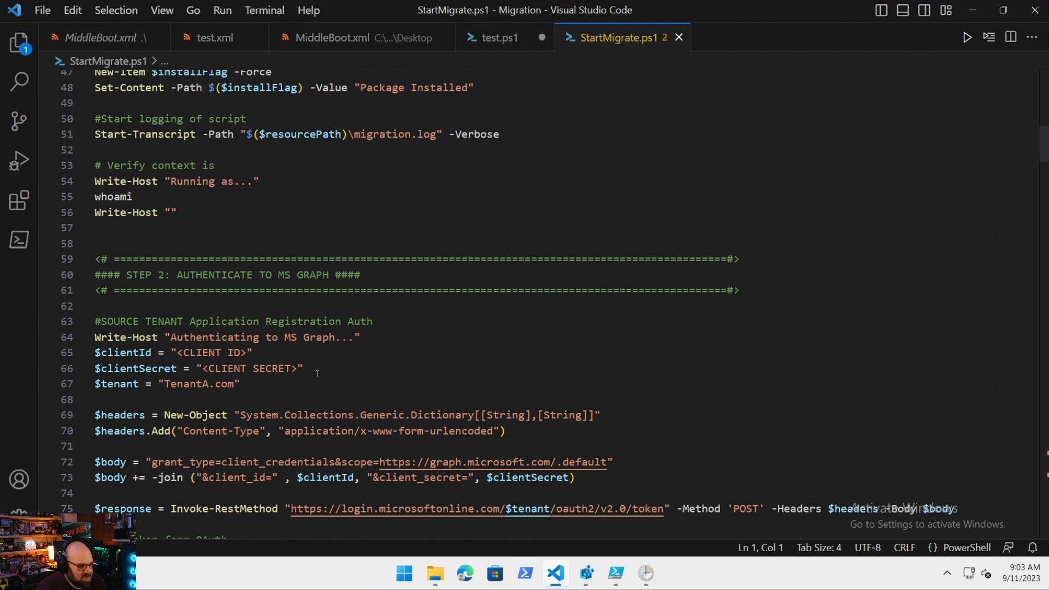
pyautogui.scroll(-3)
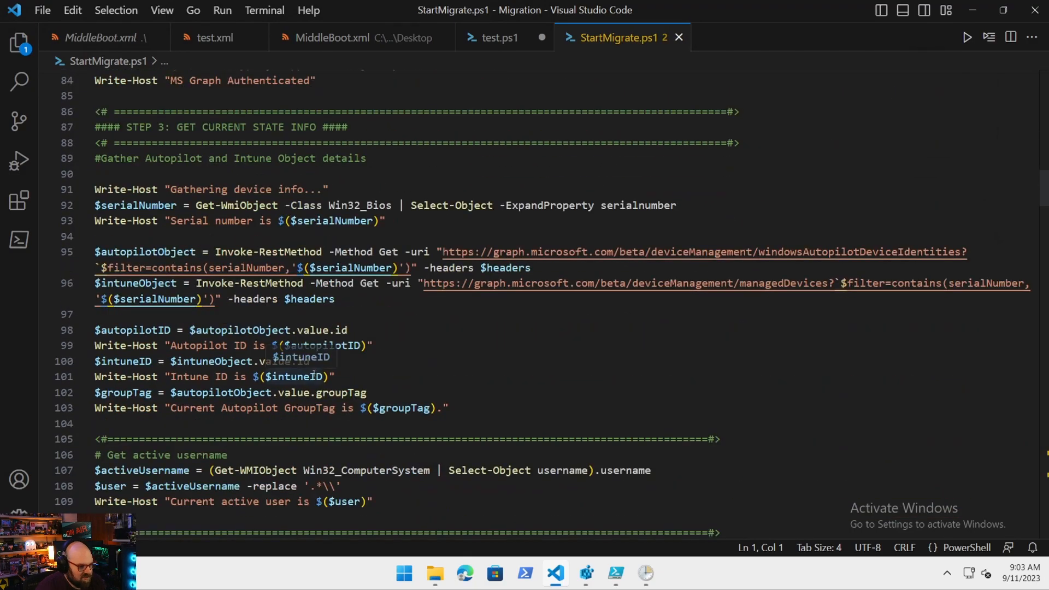
pyautogui.scroll(-3)
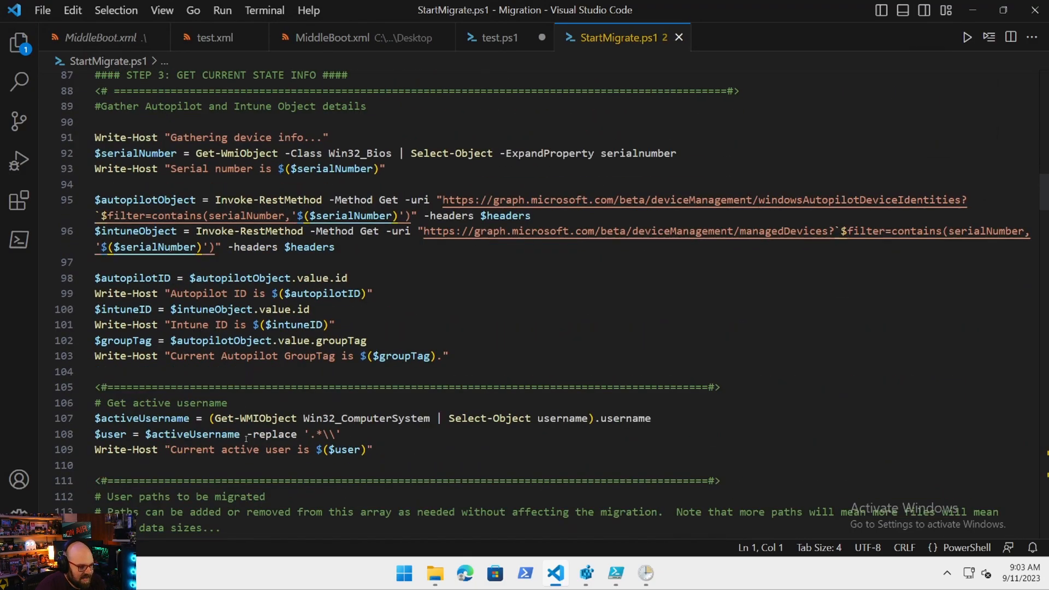
pyautogui.scroll(-3)
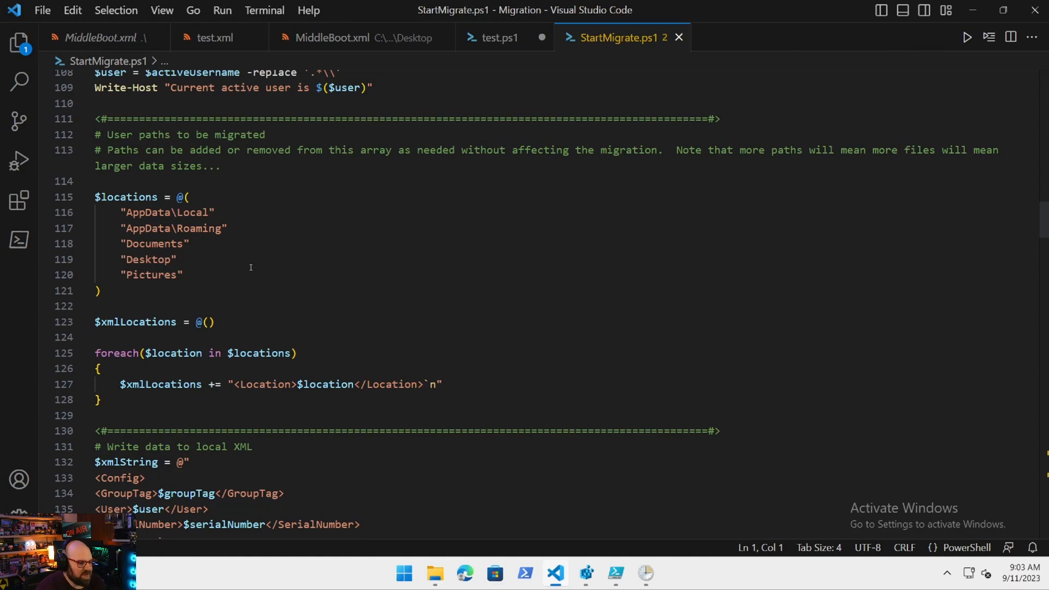
pyautogui.scroll(-3)
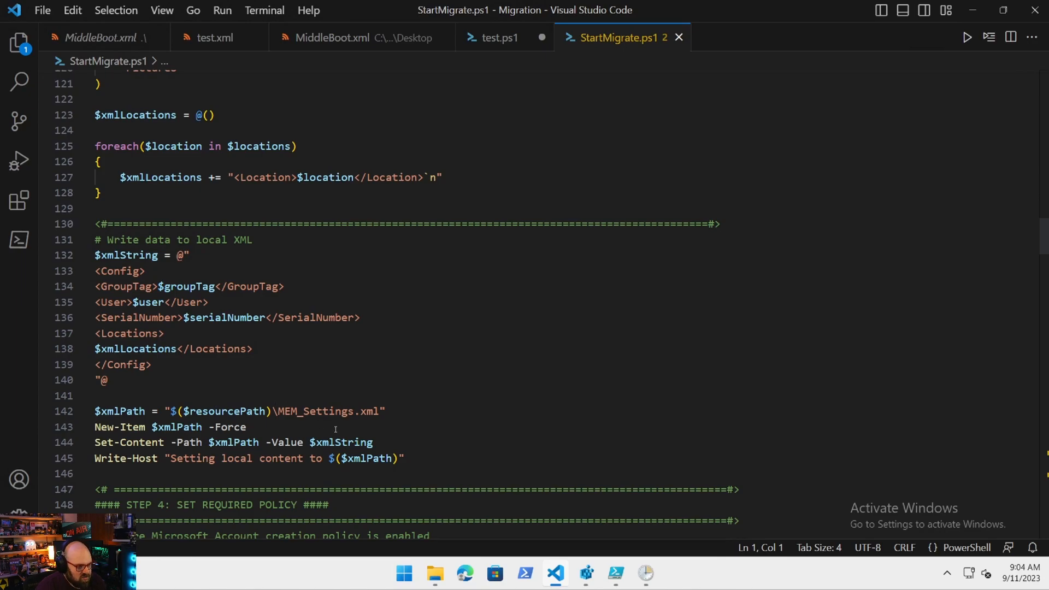
pyautogui.scroll(-3)
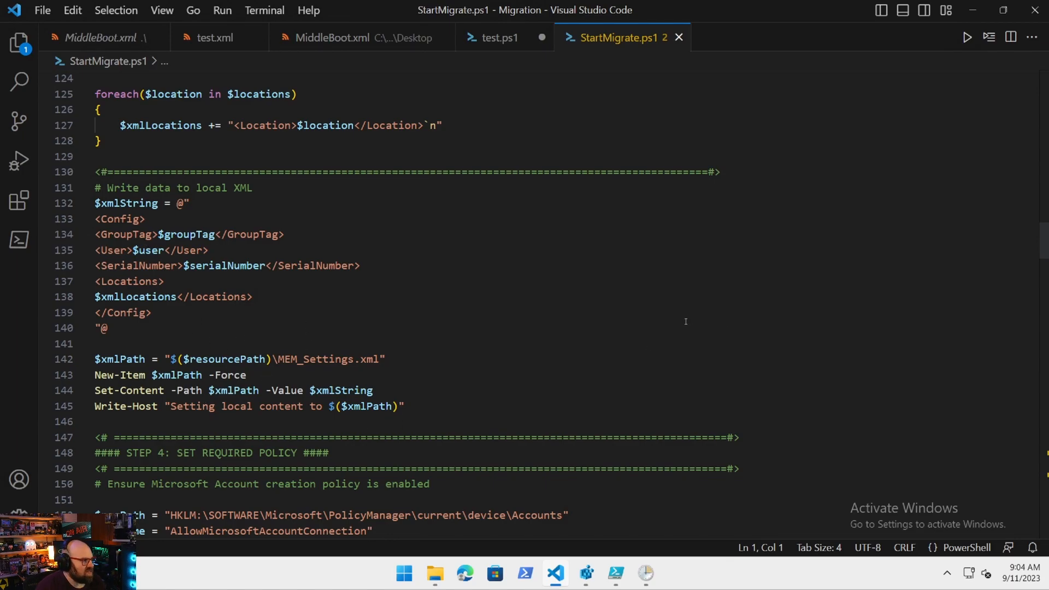
pyautogui.click(498, 37)
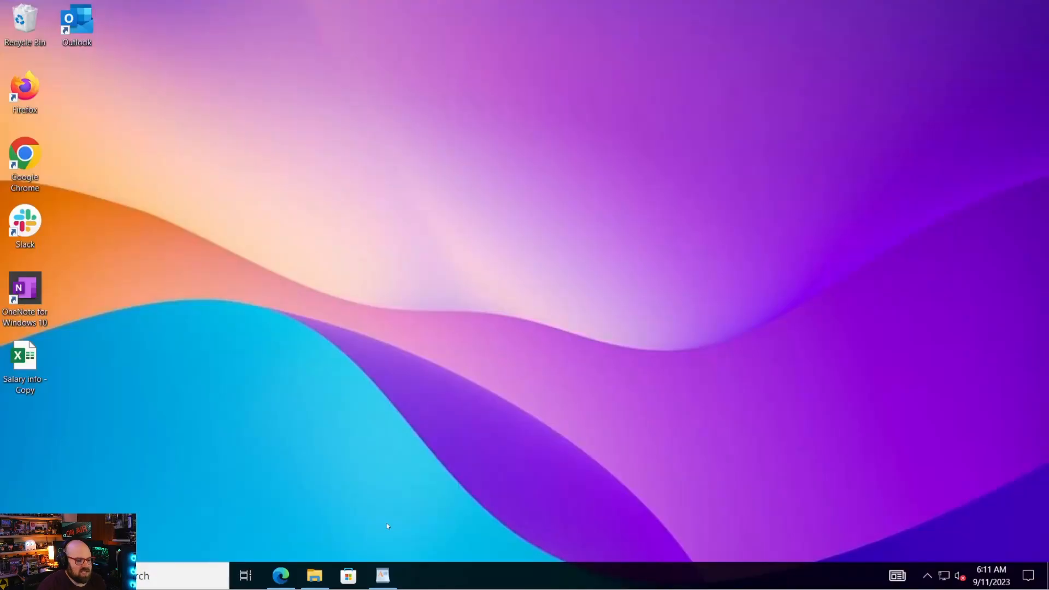
# View MEM_Settings.xml from C:\ProgramData\IntuneMigration in WordPad and note the User value.
pyautogui.click(314, 576)
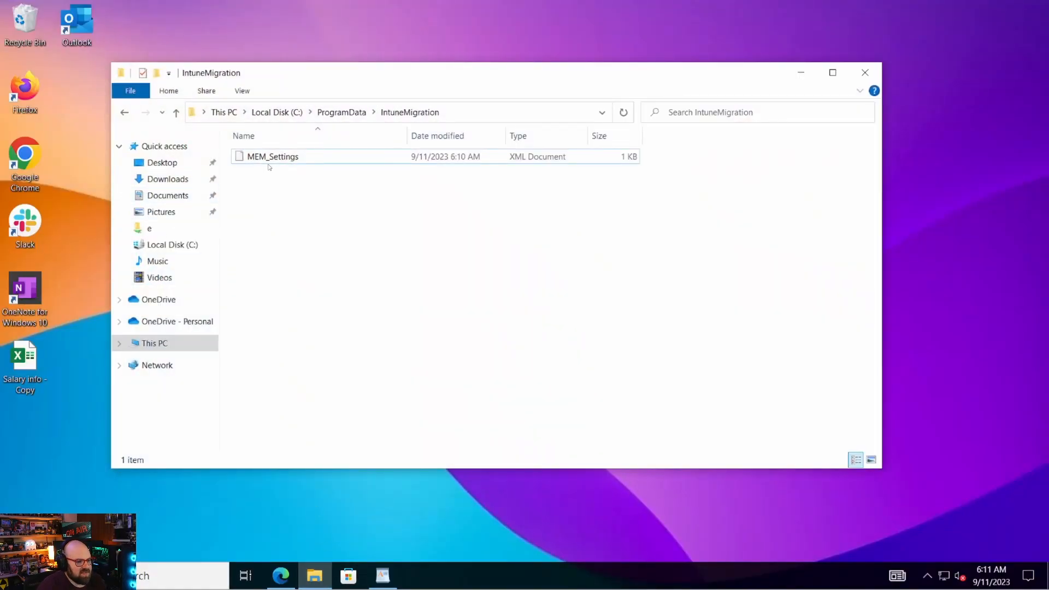
pyautogui.doubleClick(272, 156)
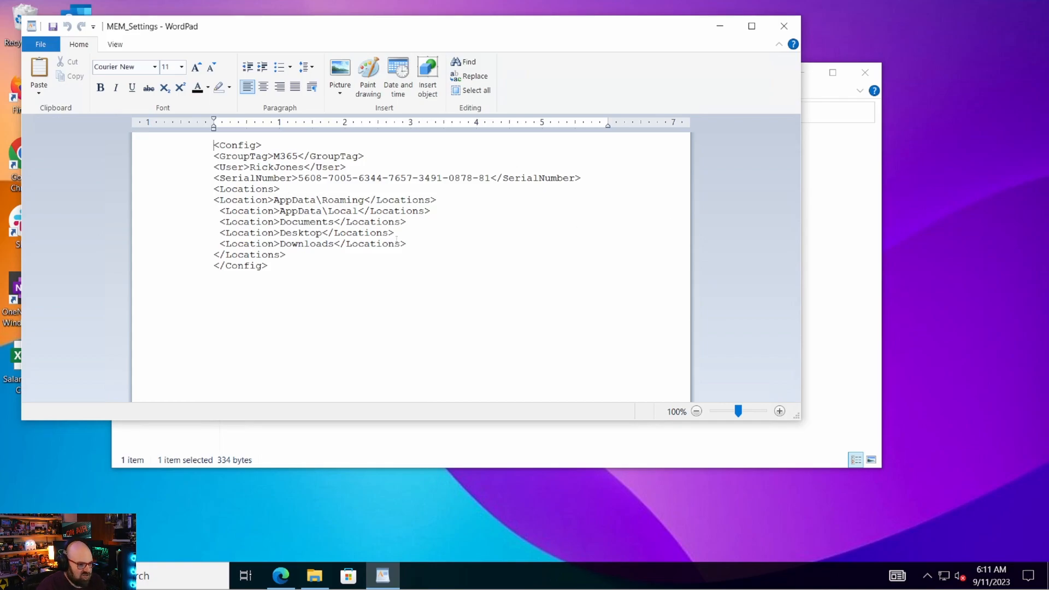
pyautogui.doubleClick(275, 166)
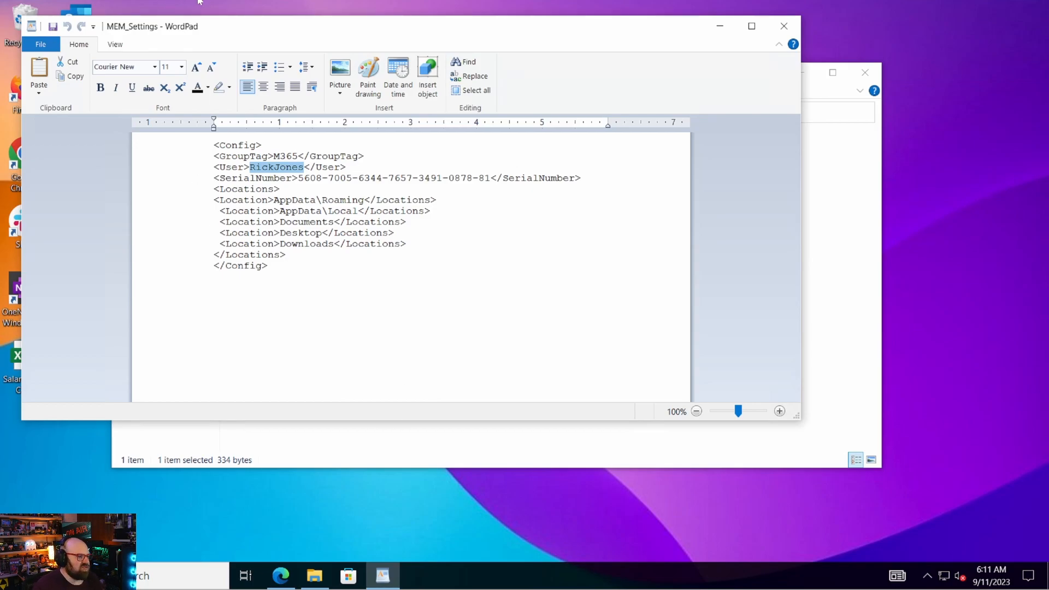
pyautogui.click(555, 574)
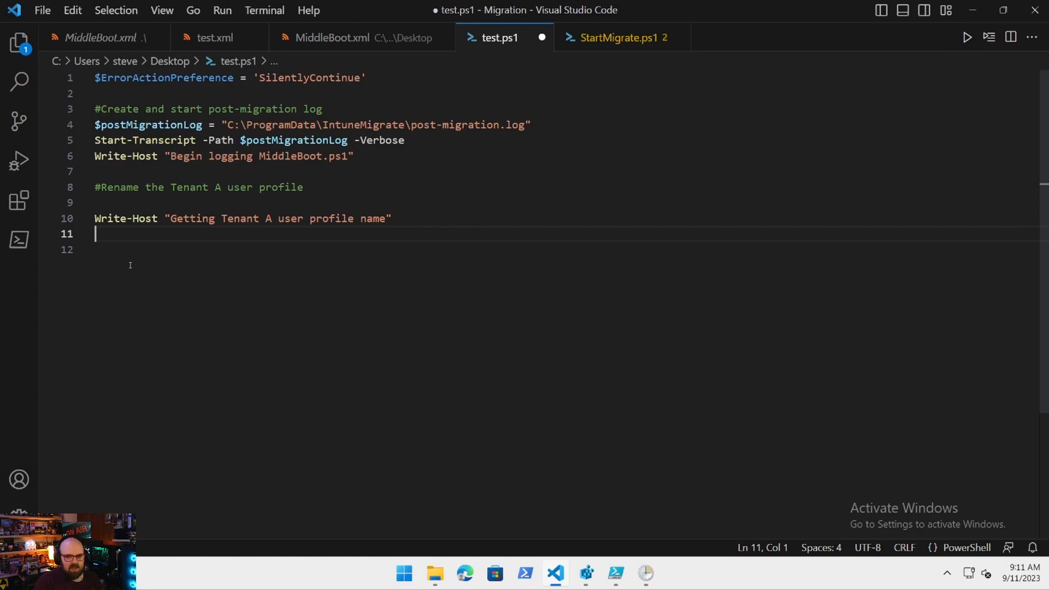
# Load C:\ProgramData\IntuneMigration\MEM_Settings.xml into an [xml] $memSettings variable with Get-Content.
pyautogui.write('[xml]')
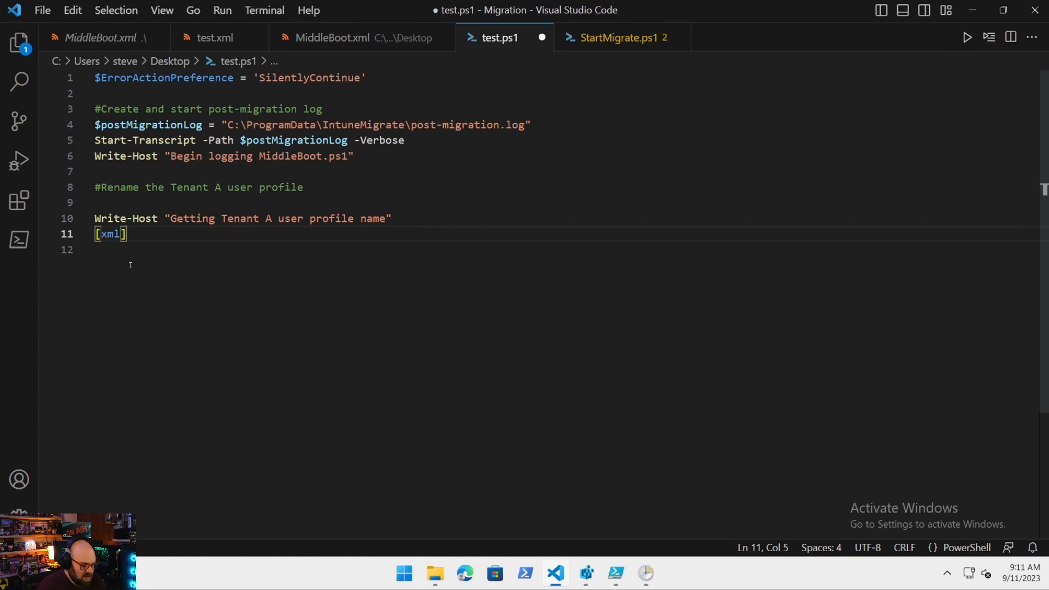
pyautogui.write('$')
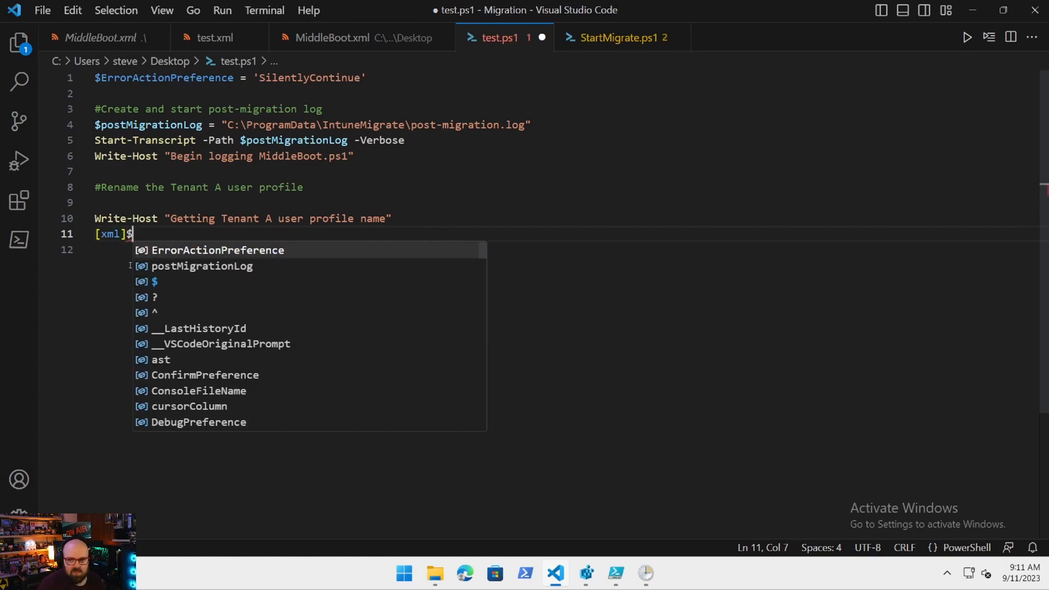
pyautogui.write('memSettings = Get-')
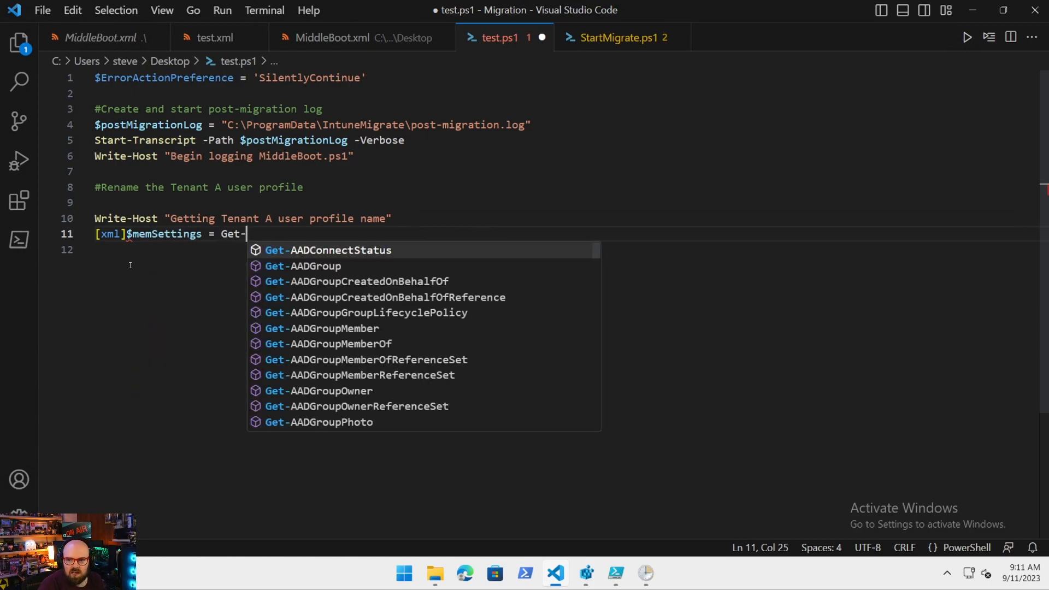
pyautogui.write('C')
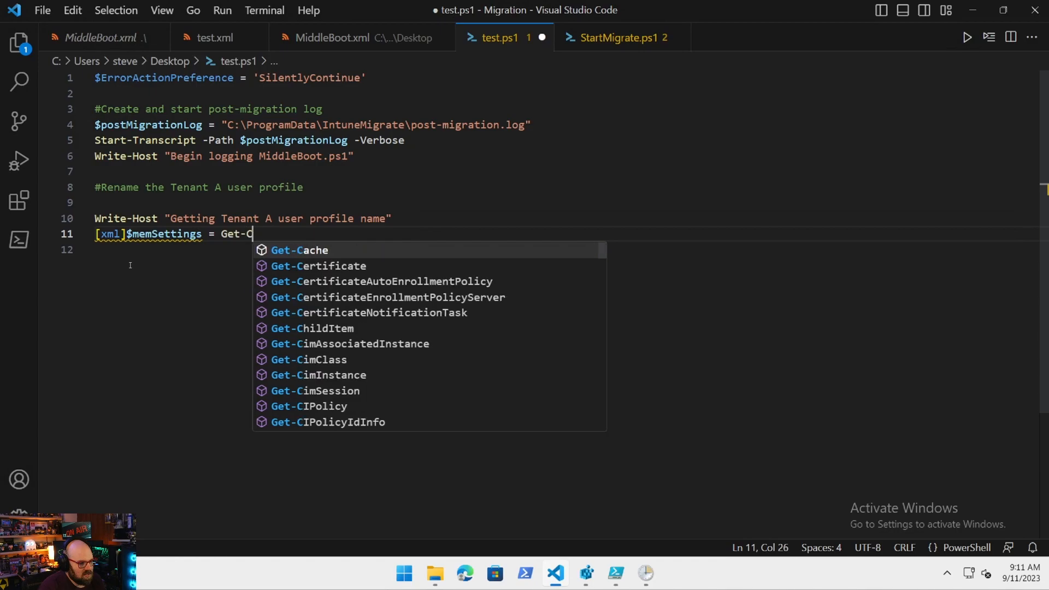
pyautogui.write('ontent')
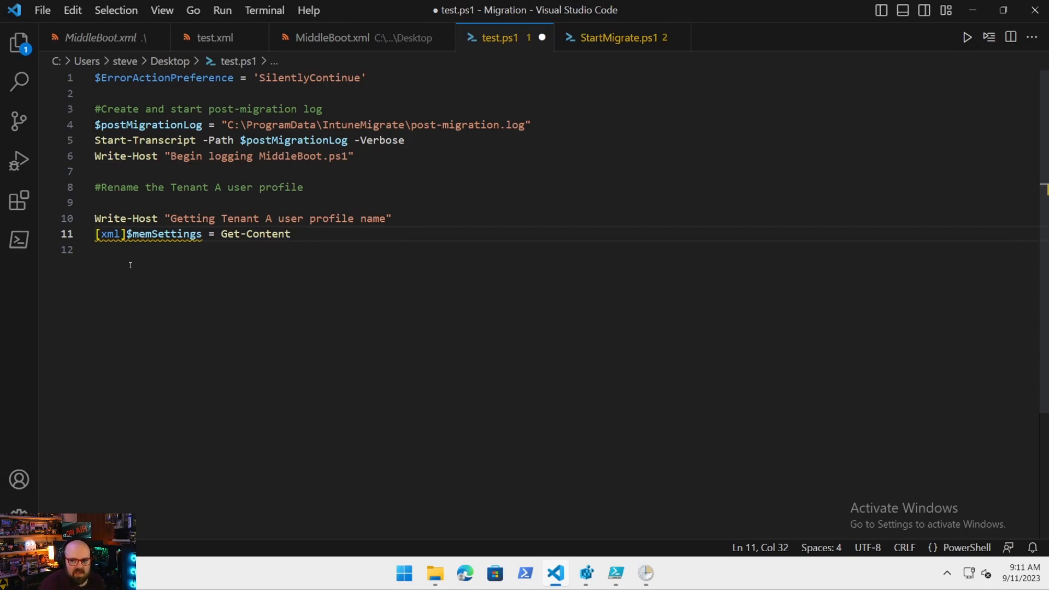
pyautogui.write('-Path "C:\\ProgramD')
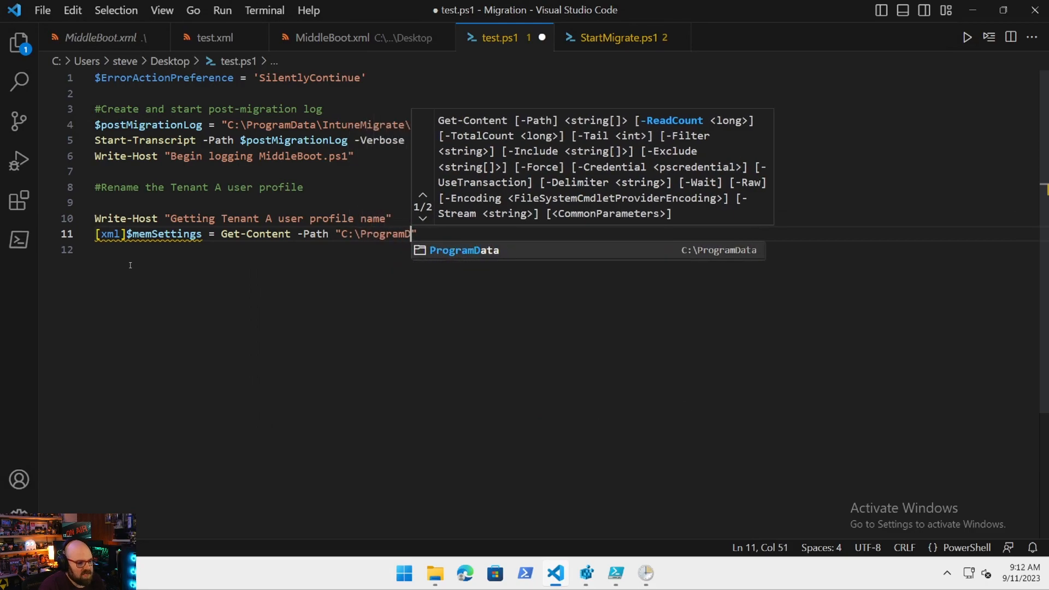
pyautogui.write('\\Intune')
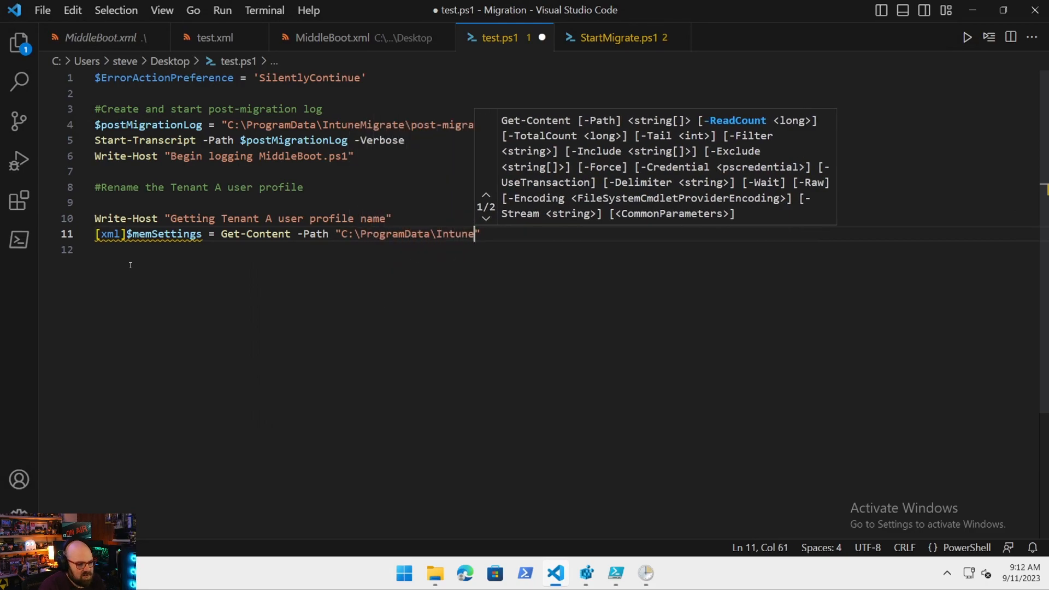
pyautogui.write('Migration\\MEM')
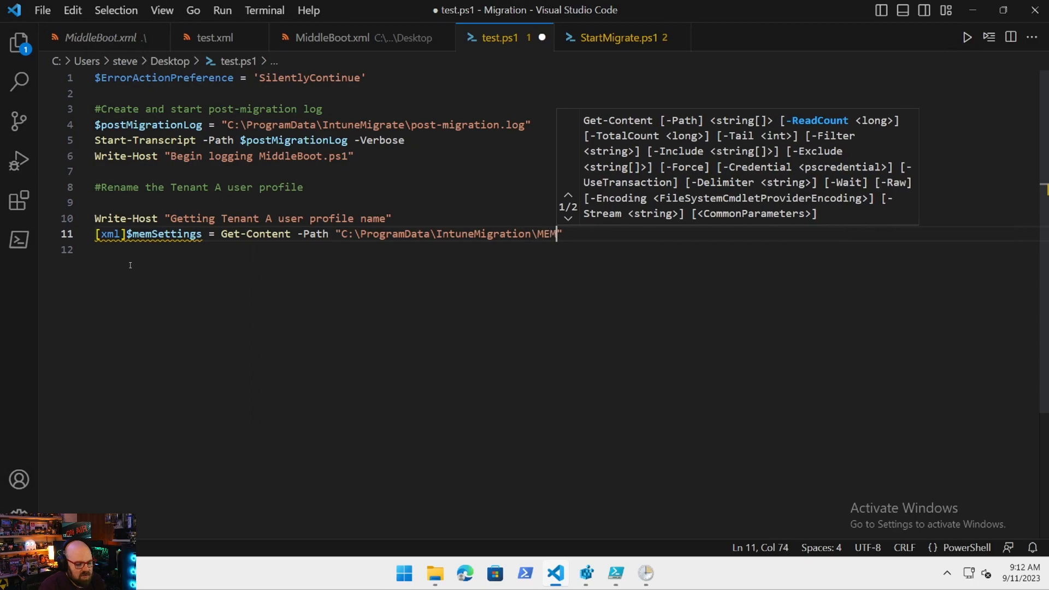
pyautogui.write('_Settings.xml')
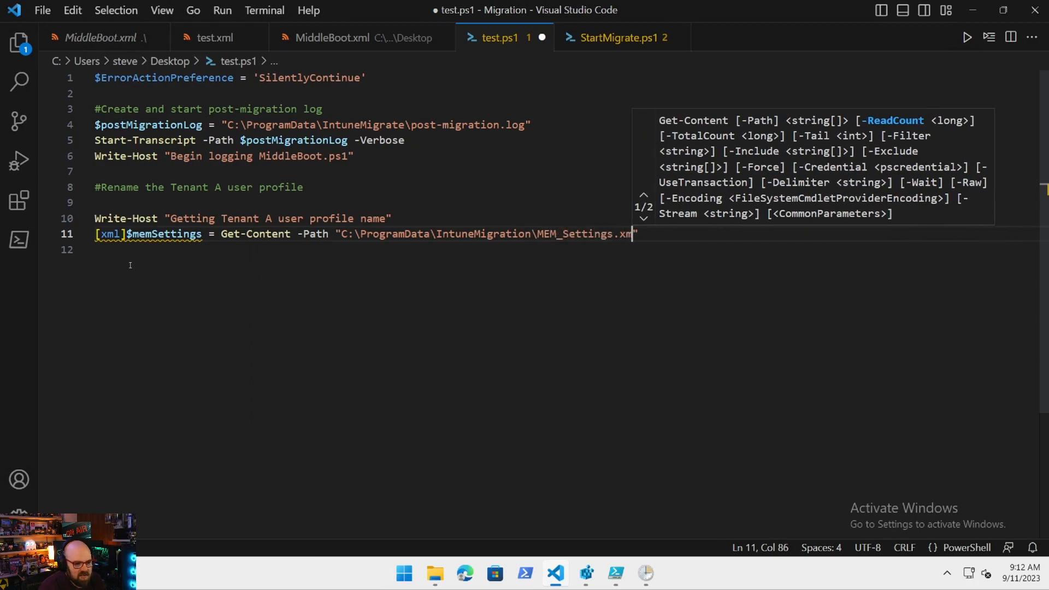
pyautogui.write('l')
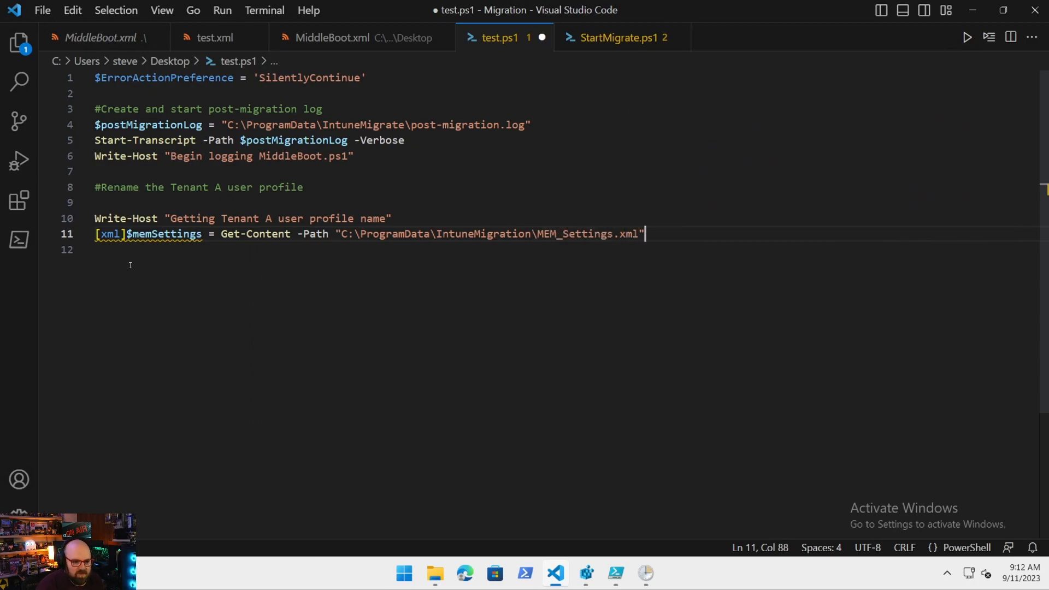
# Set $memConfig = $memSettings.Config and $user = $memConfig.User.
pyautogui.write('$m')
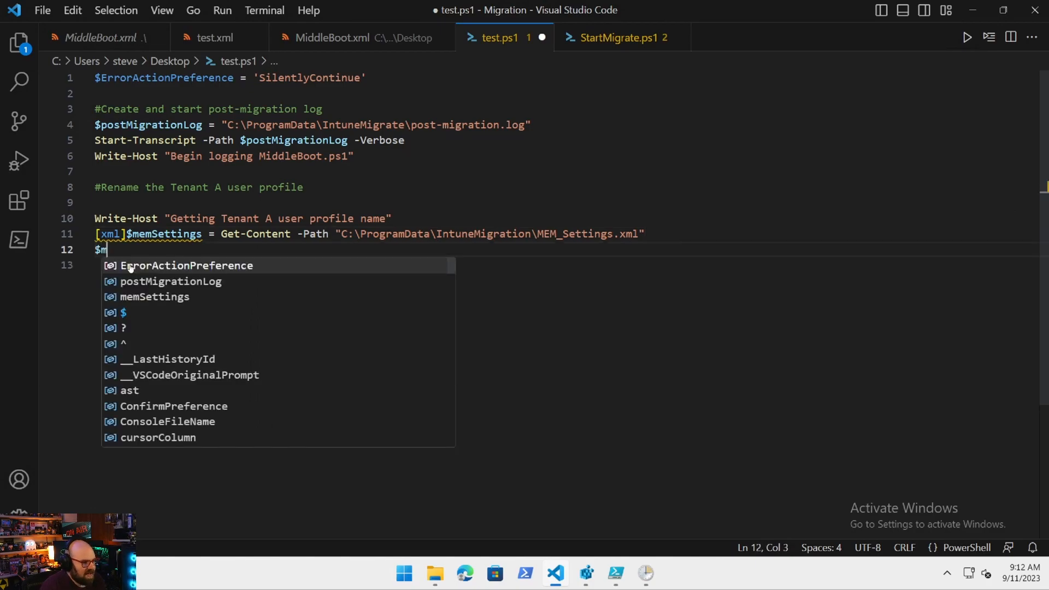
pyautogui.write('emConfig = $')
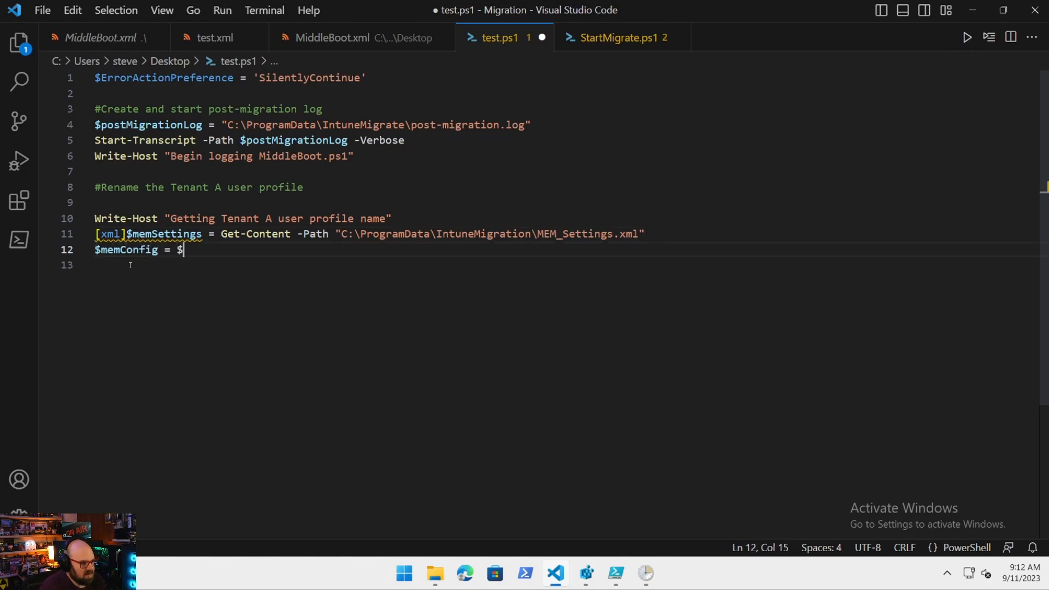
pyautogui.write('memSettings')
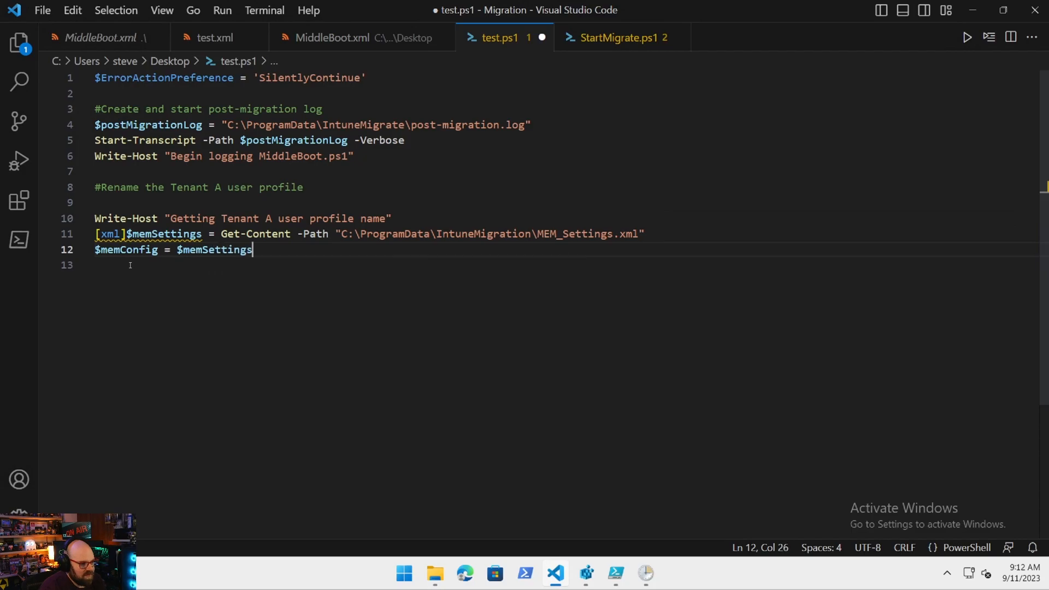
pyautogui.write('.Config')
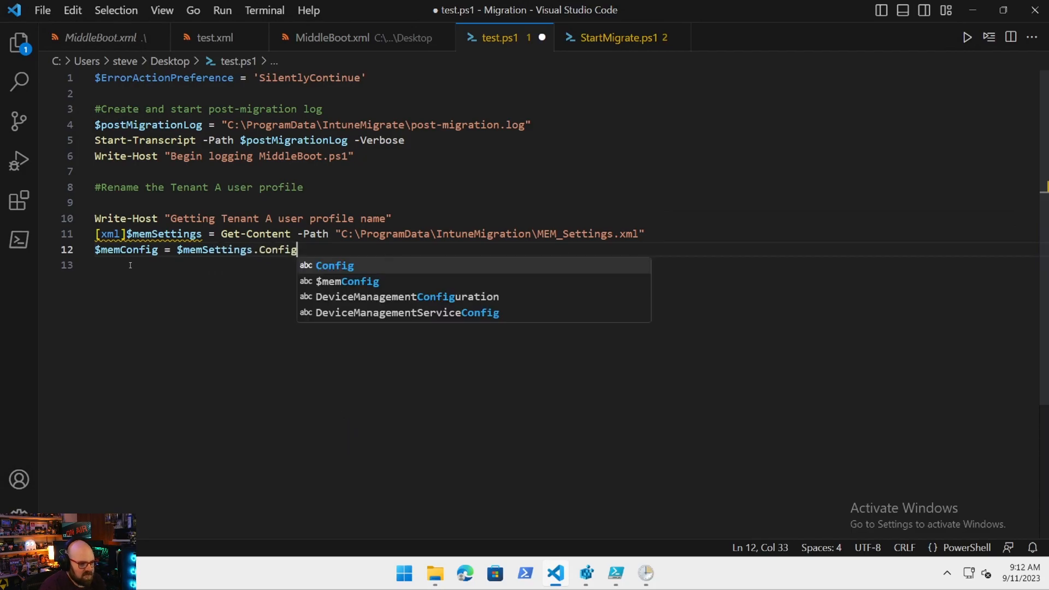
pyautogui.press('Escape')
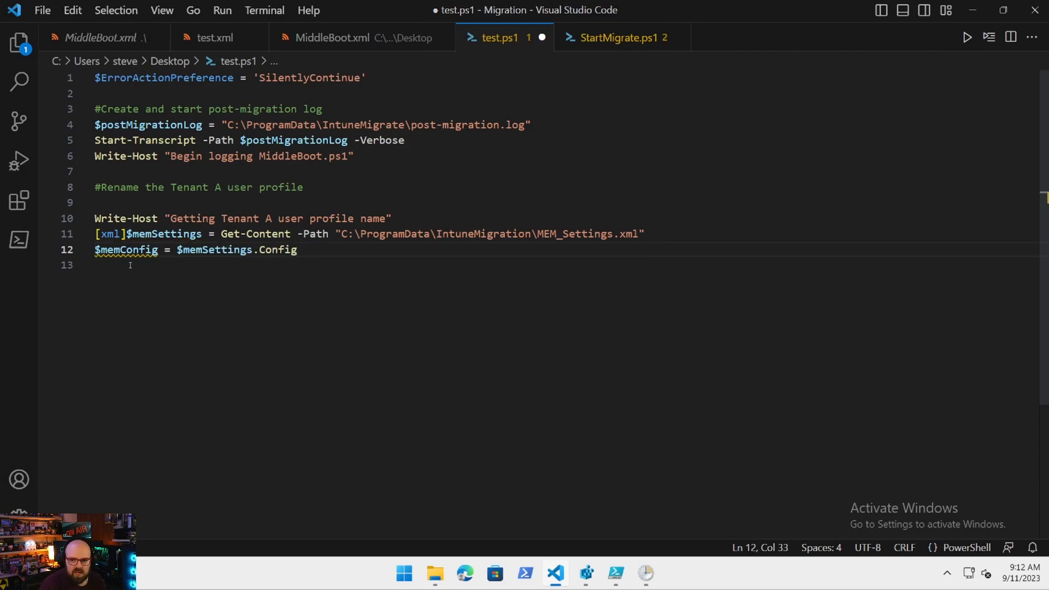
pyautogui.write('$user')
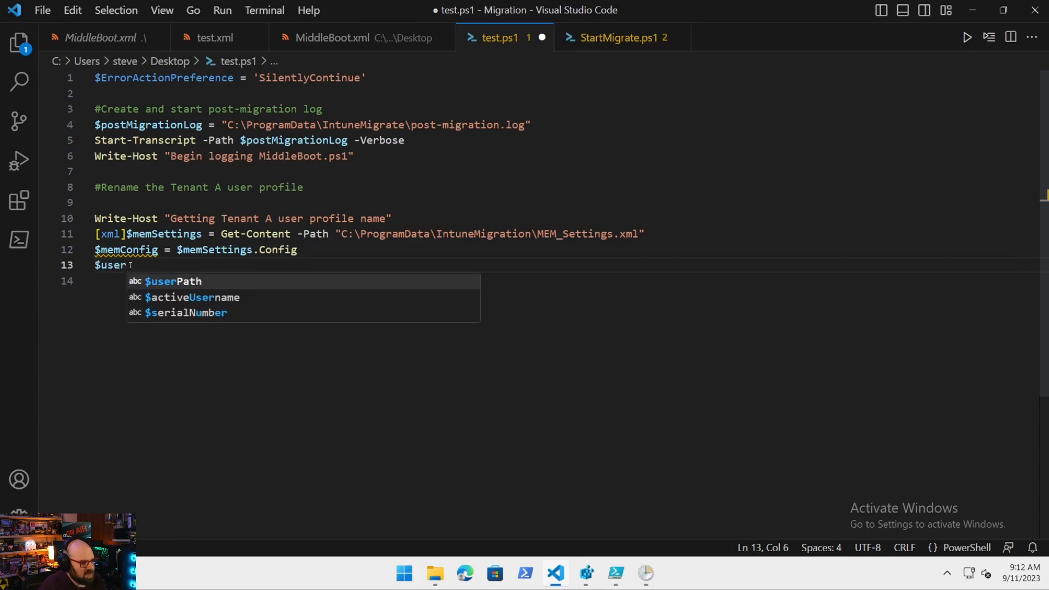
pyautogui.write('= $memConfig.U')
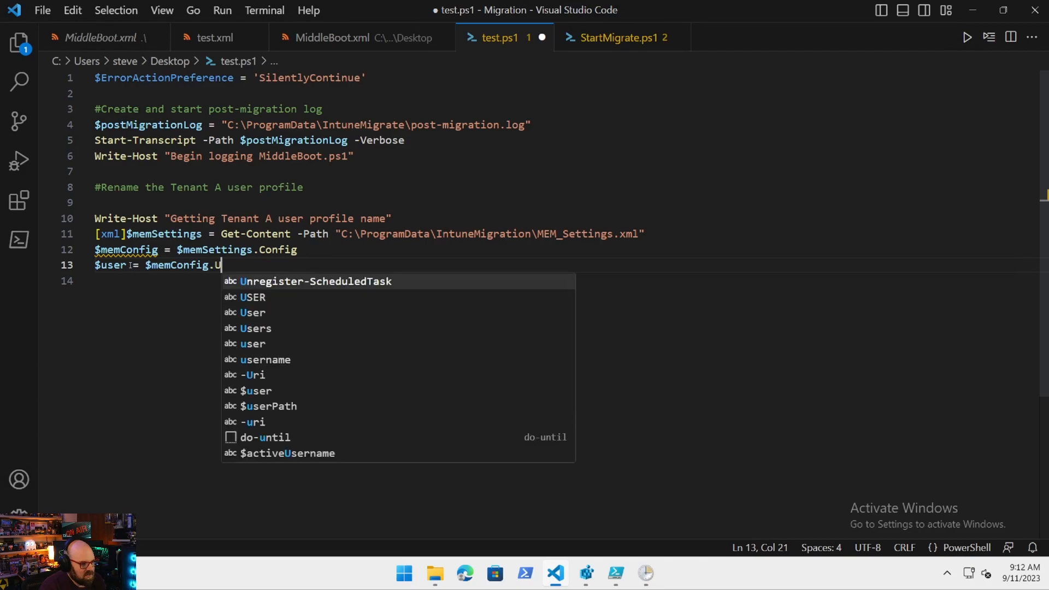
pyautogui.write('ser')
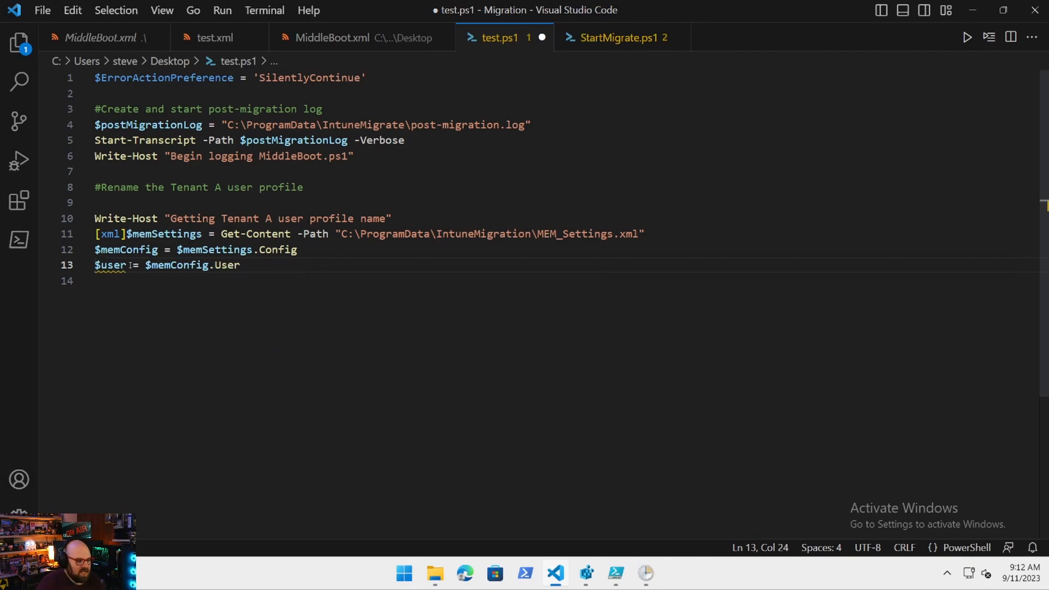
# Write "Found previous user $($user)" and start the $currentName line.
pyautogui.write('Write-')
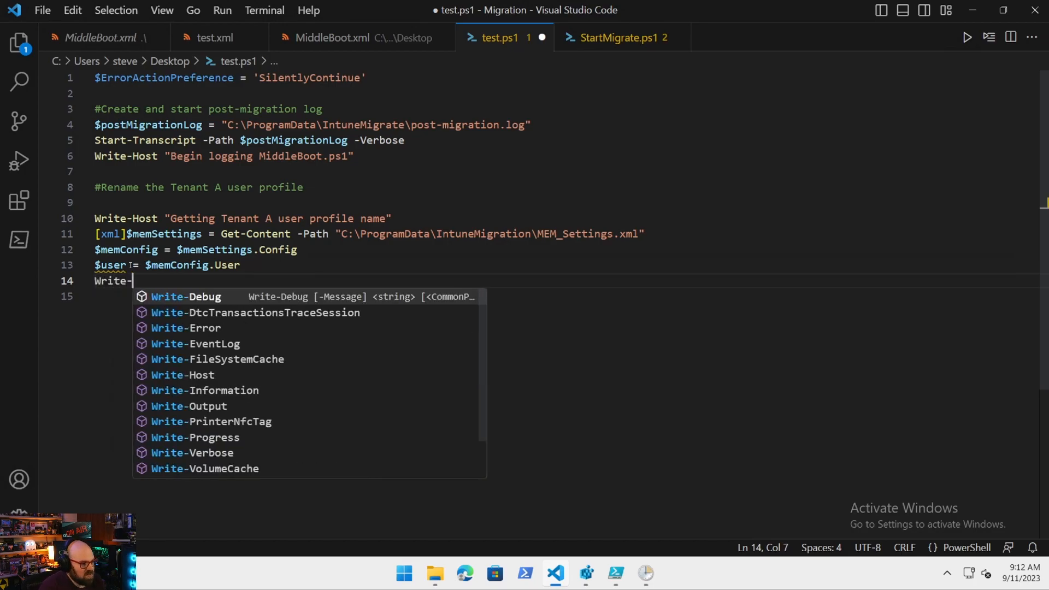
pyautogui.write('Host "Cur')
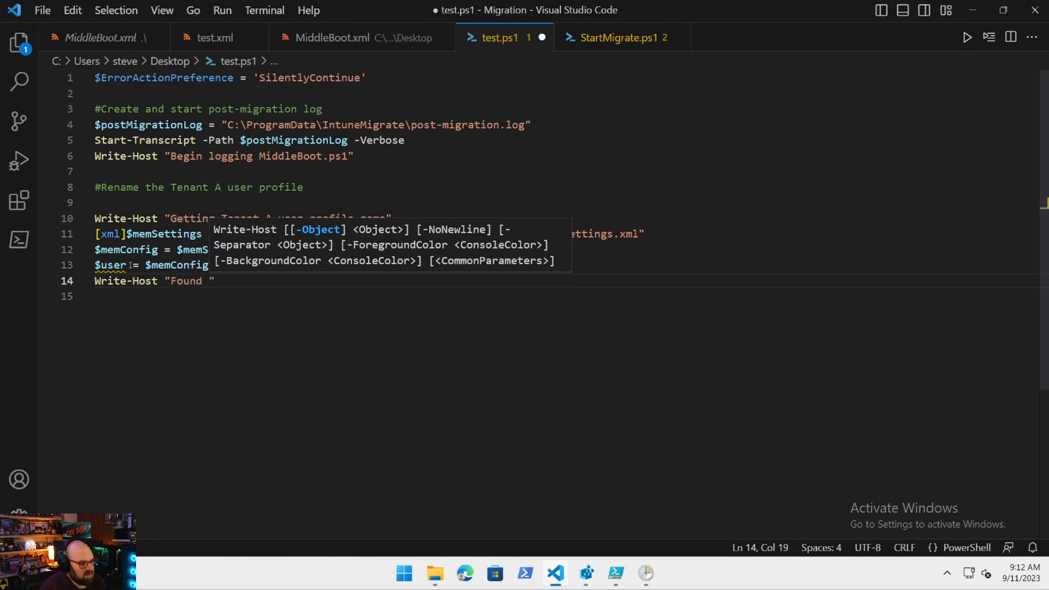
pyautogui.write('previous u')
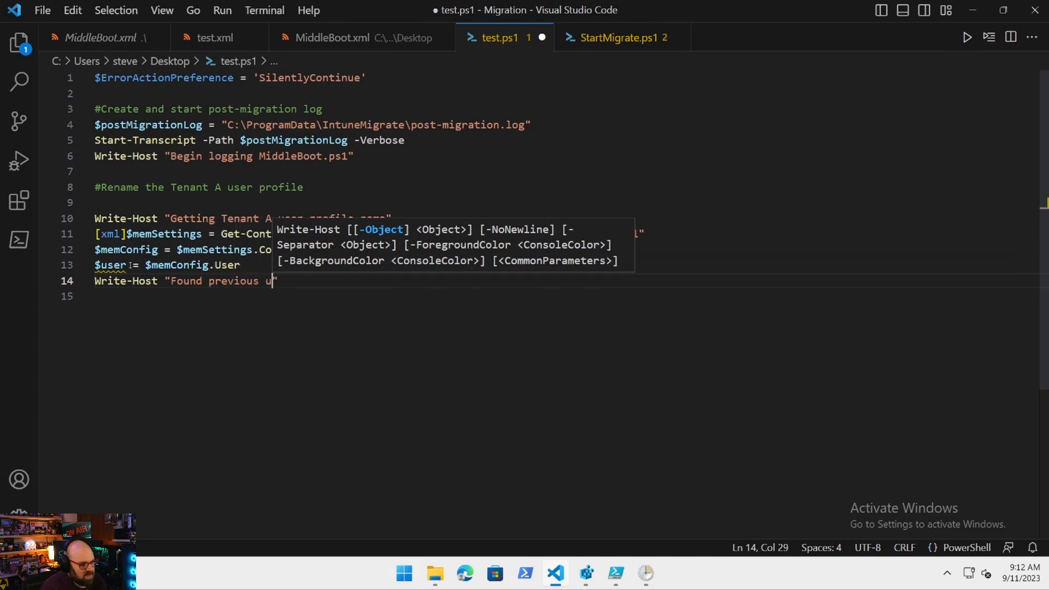
pyautogui.write('ser $')
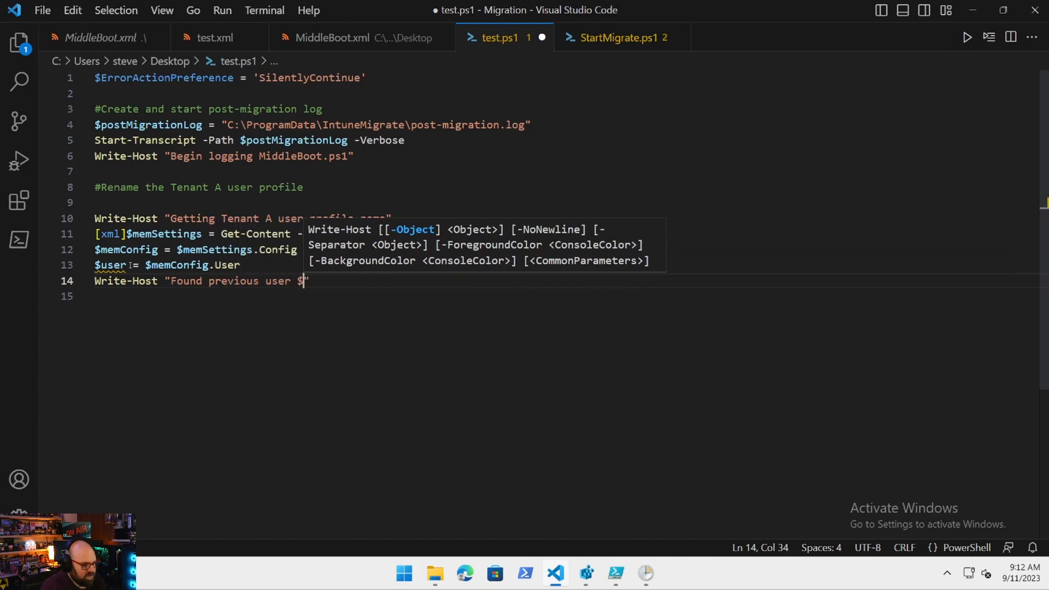
pyautogui.write('($user)')
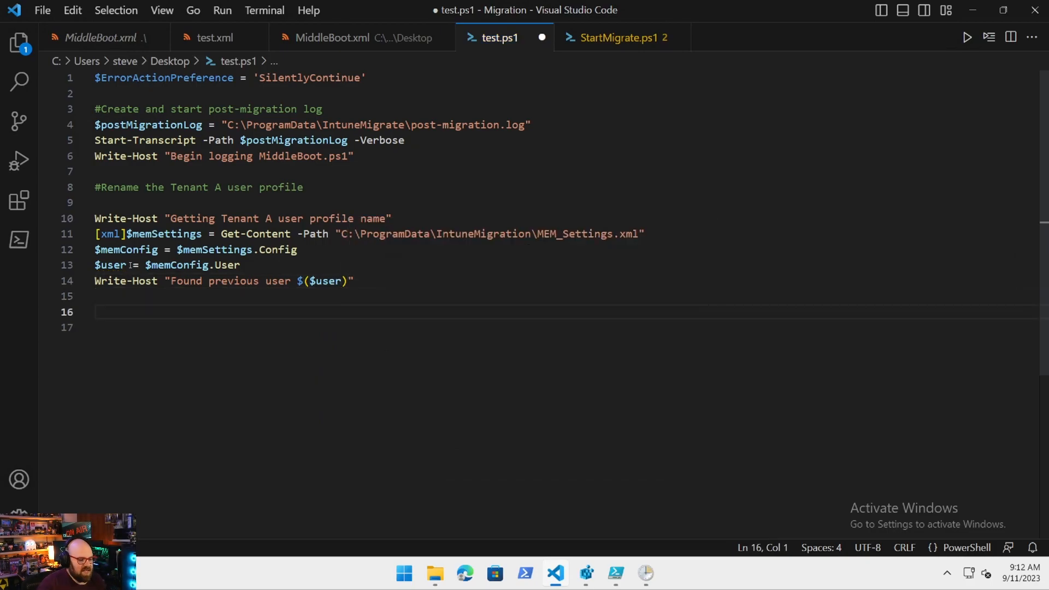
pyautogui.write('$c')
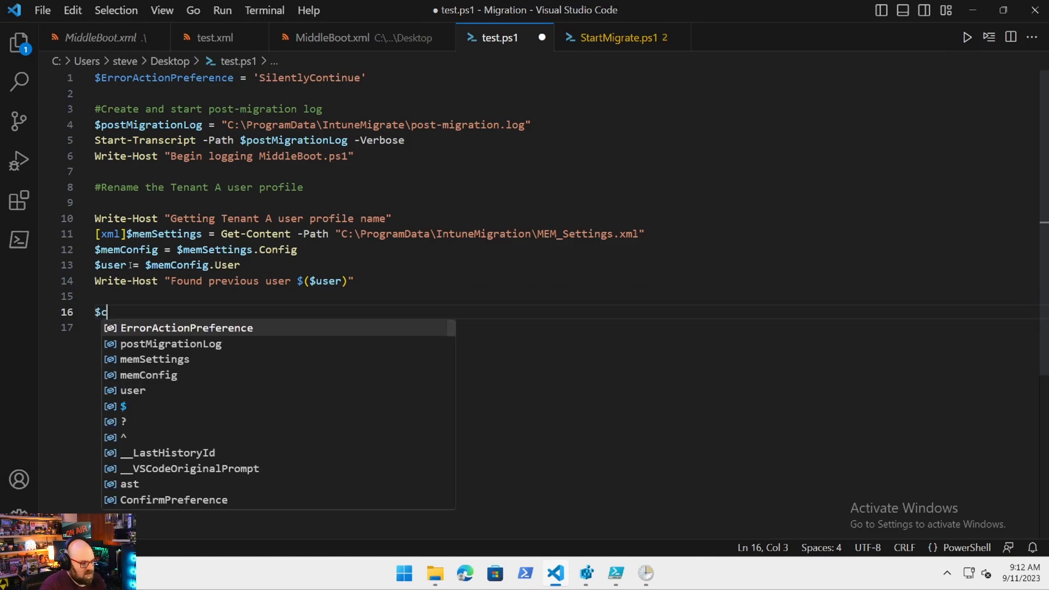
pyautogui.write('urrent')
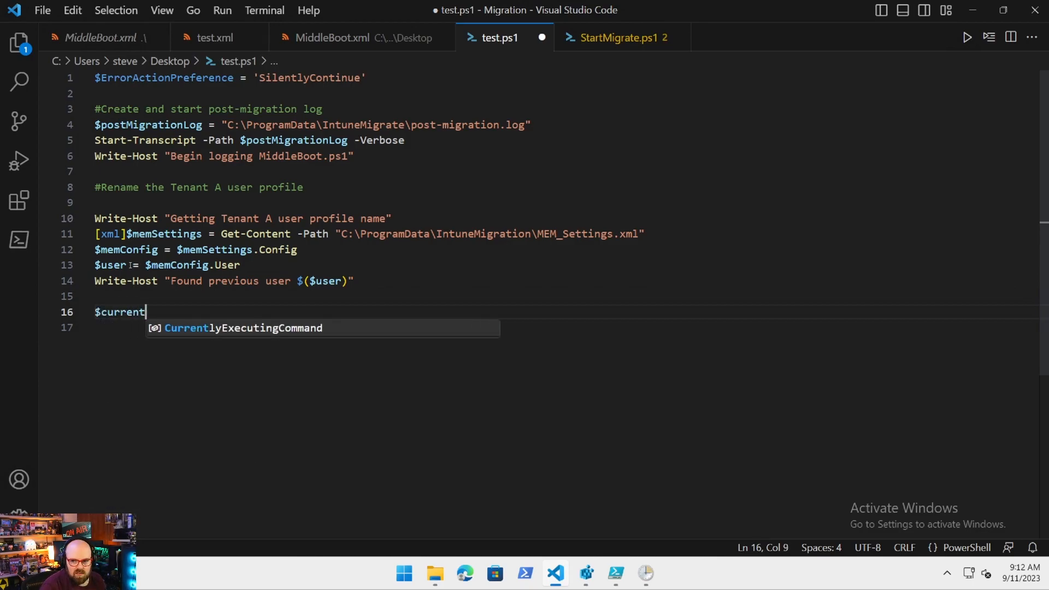
pyautogui.write('Name')
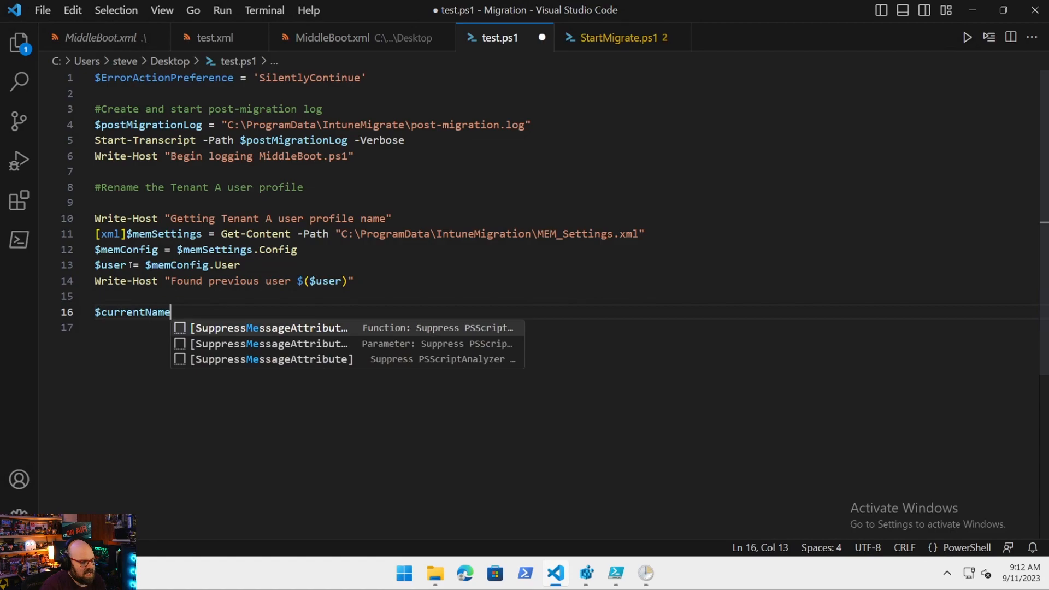
# Define $currentName as "C:\Users\$($user)" and $newName as "C:\Users\OLD_$($user)".
pyautogui.press('Escape')
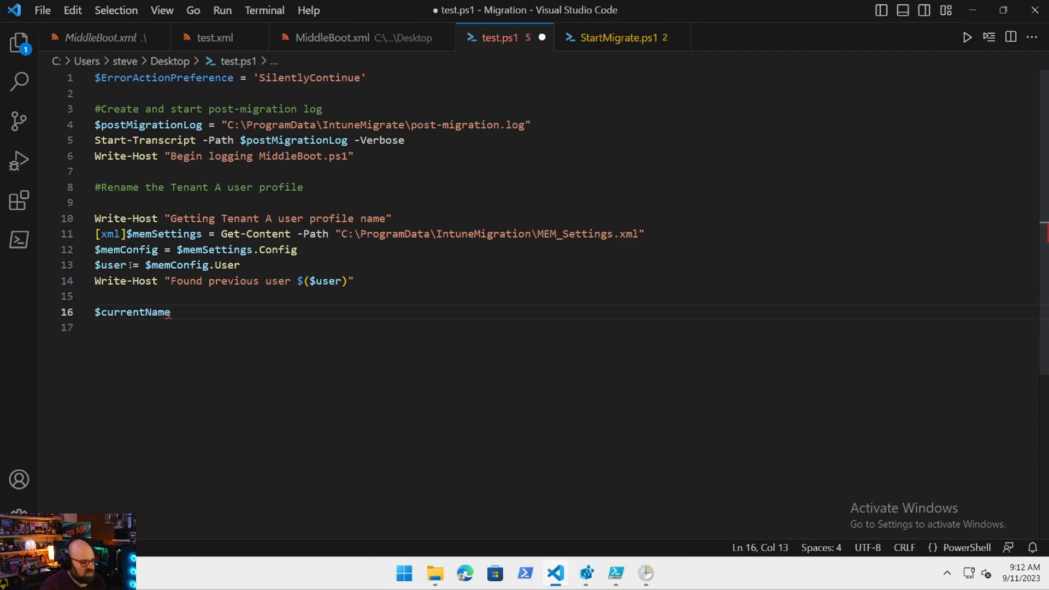
pyautogui.write('$')
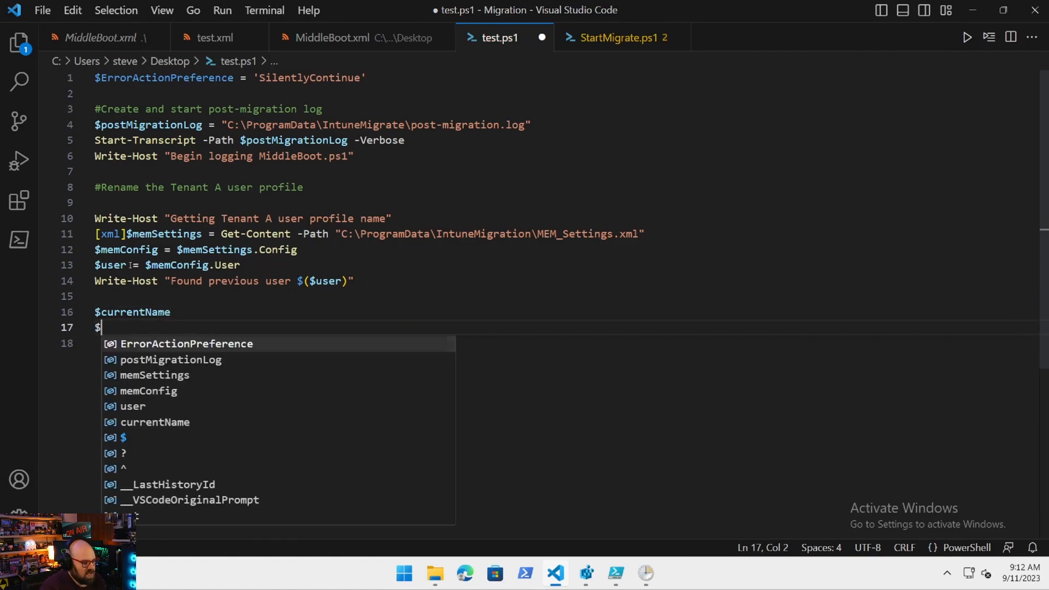
pyautogui.write('newName')
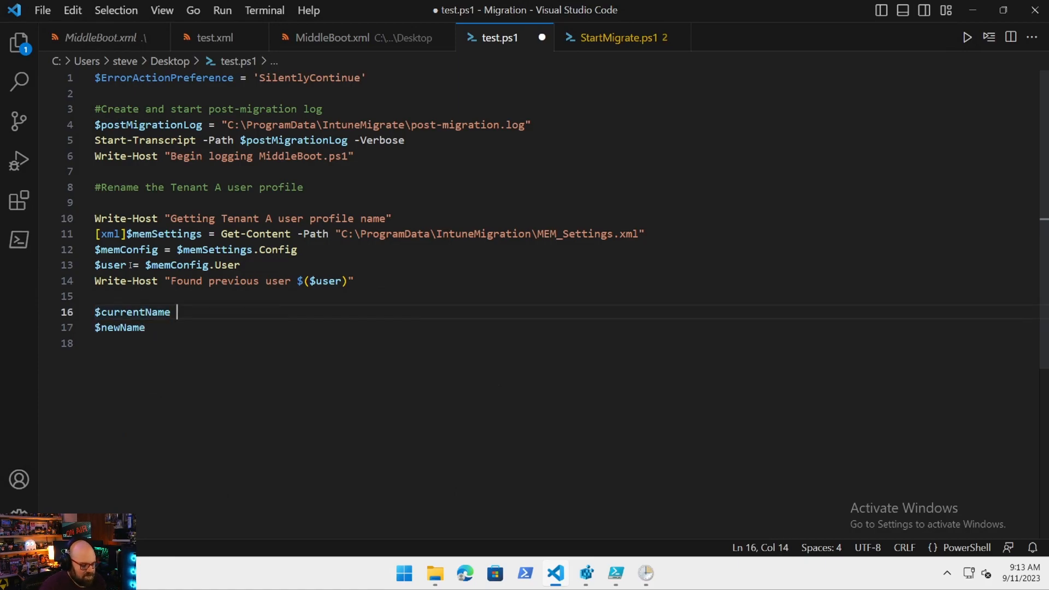
pyautogui.write('= "C:"')
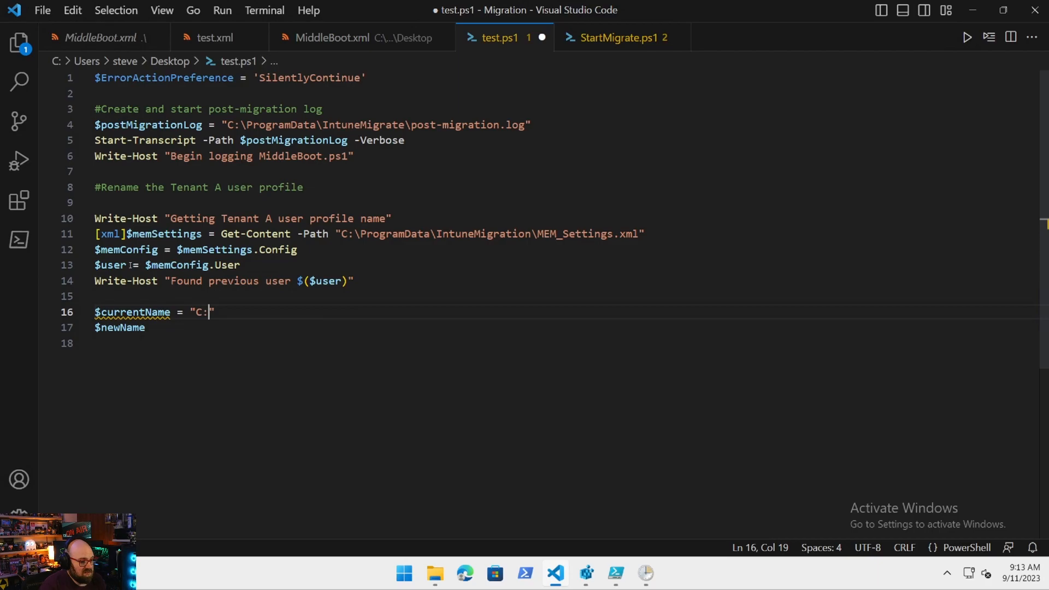
pyautogui.write('Users\\$($u')
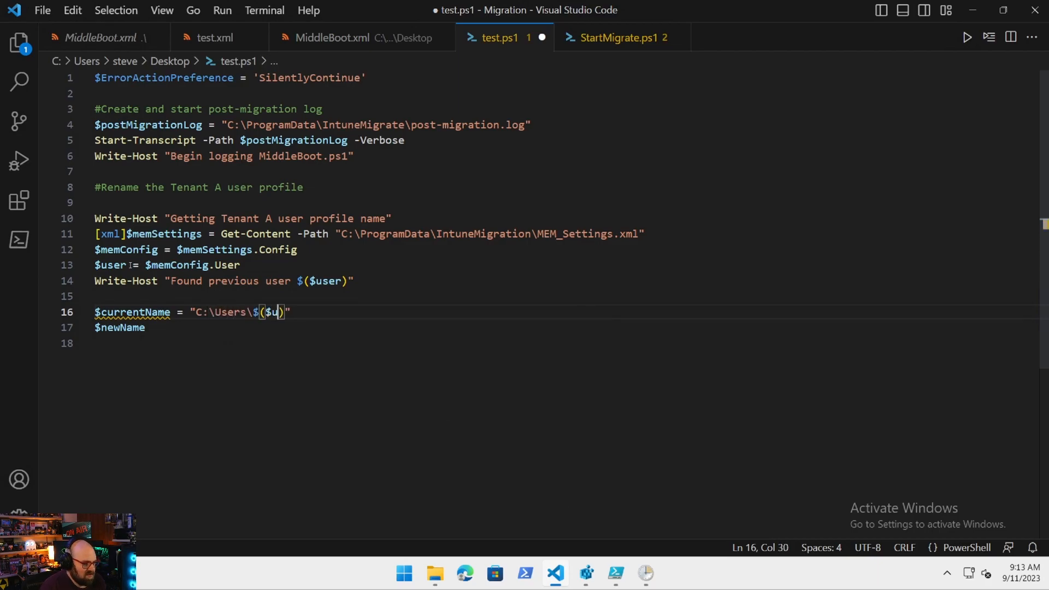
pyautogui.write('ser')
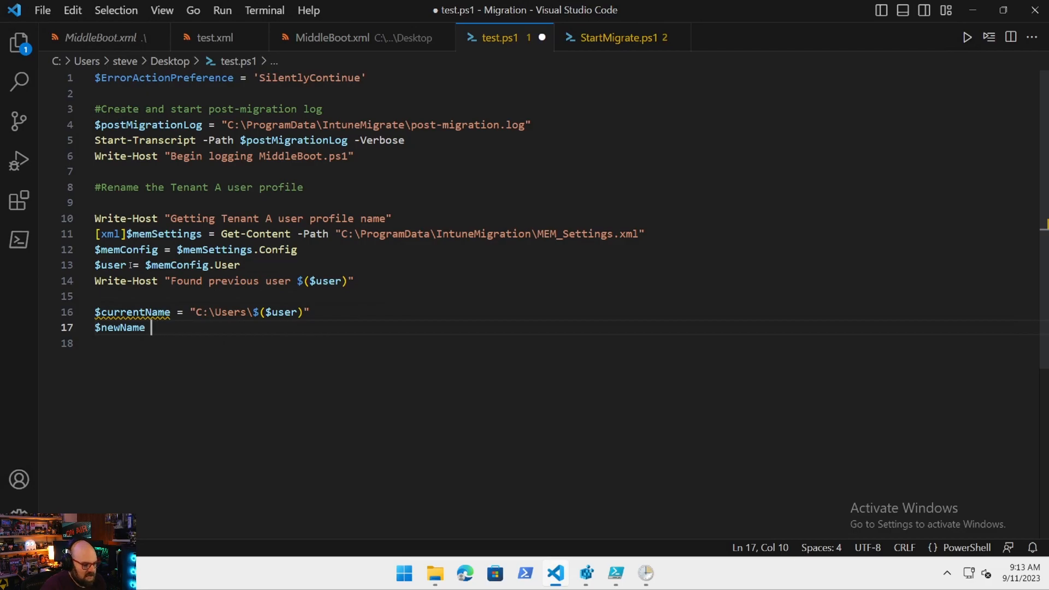
pyautogui.write('" "')
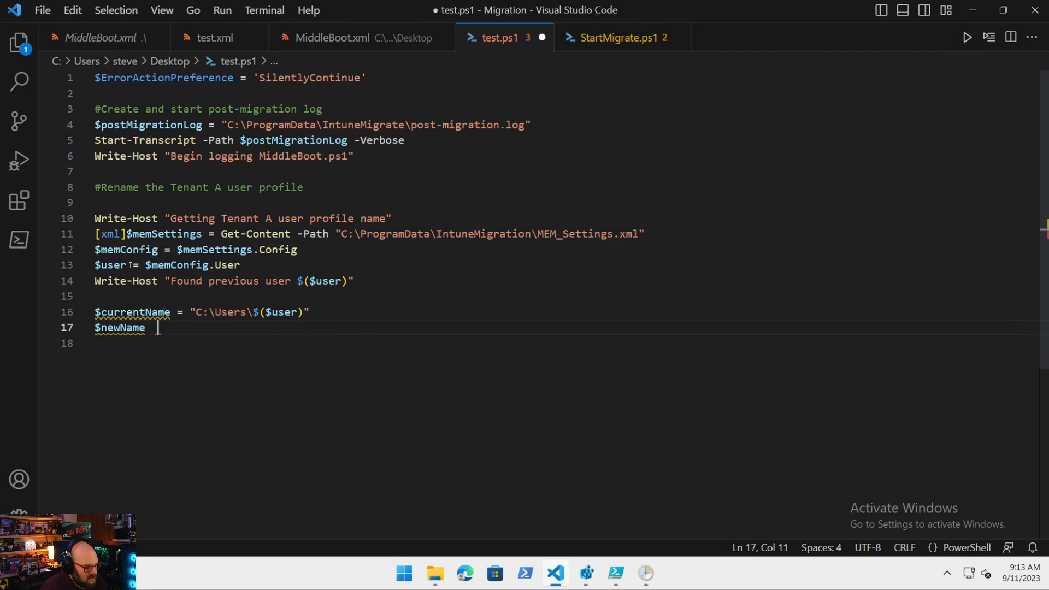
pyautogui.write('= "C:"')
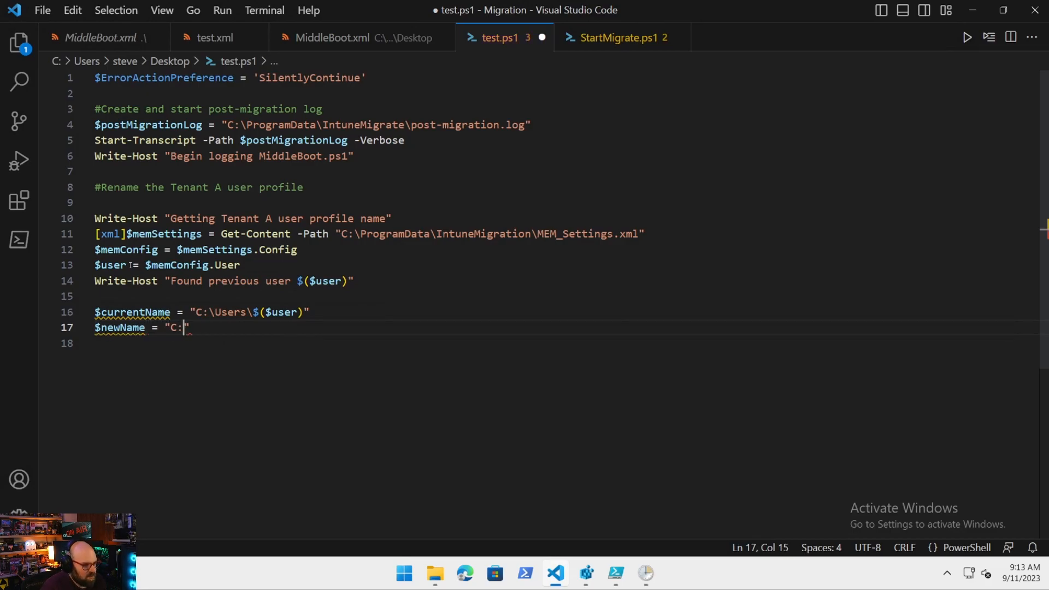
pyautogui.write('Users\\OLD_$($')
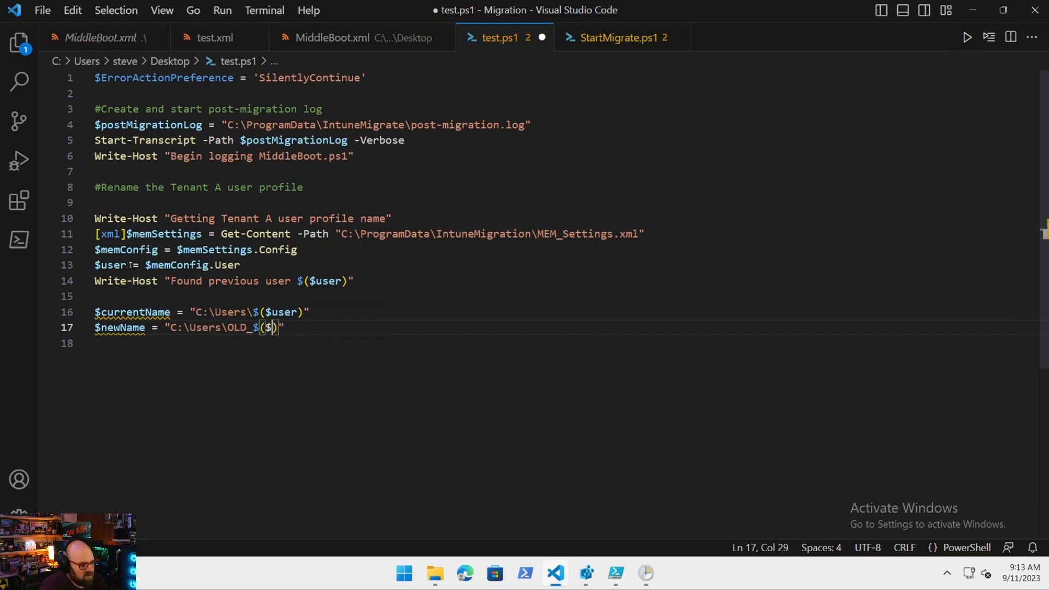
pyautogui.write('user')
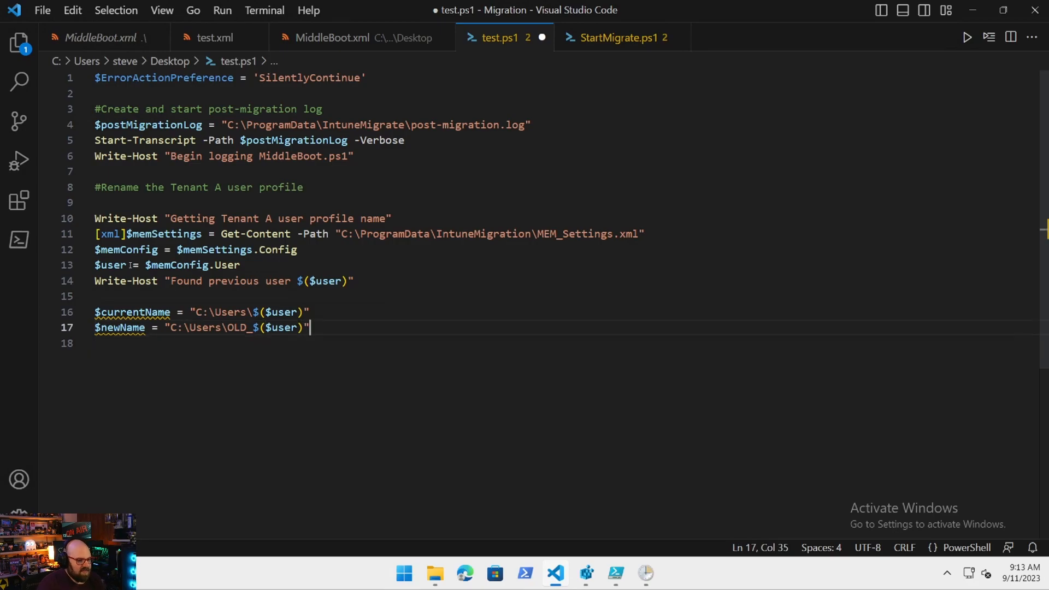
pyautogui.press('Enter')
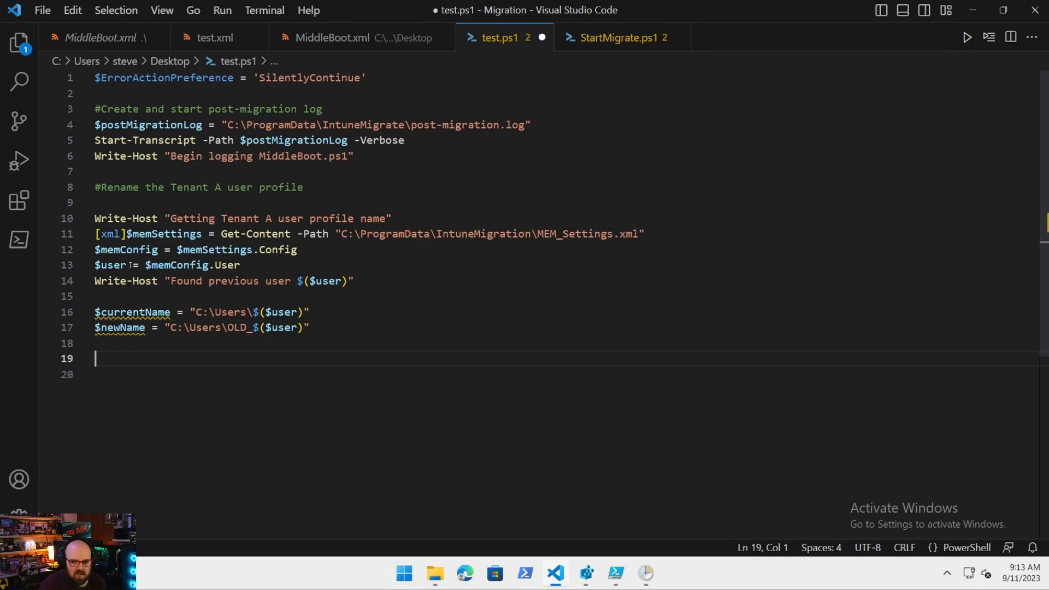
# Add an if (Test-path $currentName) block that runs Rename-Item $currentName -NewName $newName.
pyautogui.write('if')
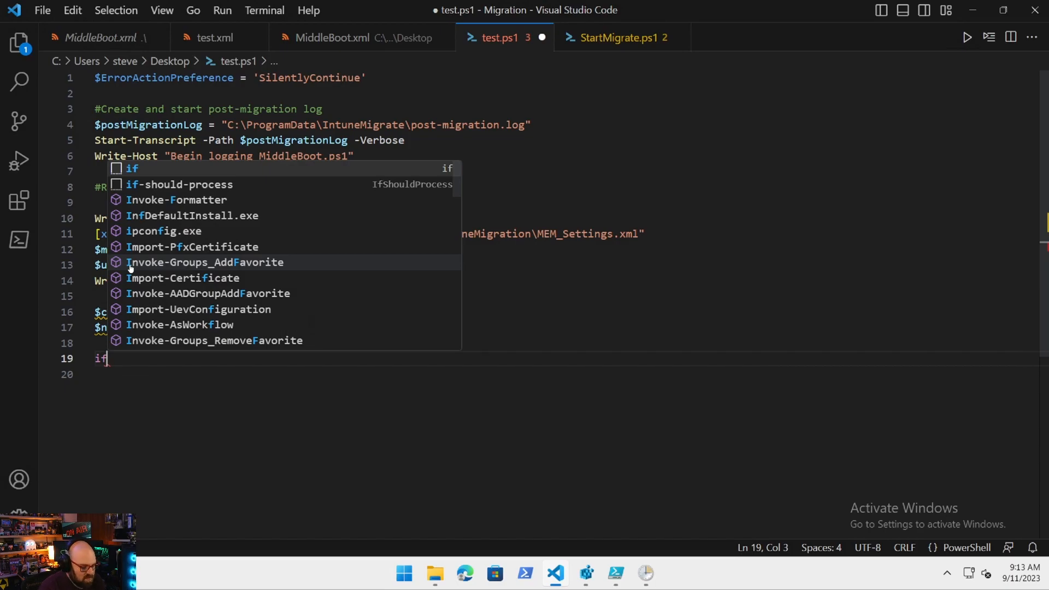
pyautogui.write('(!(Test-Path $cu')
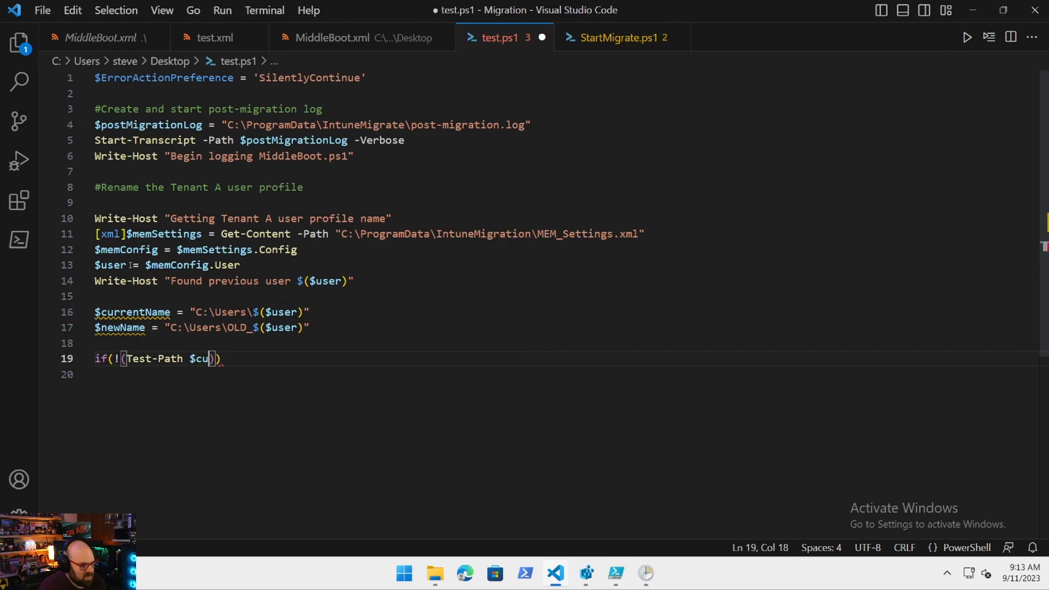
pyautogui.write('rr')
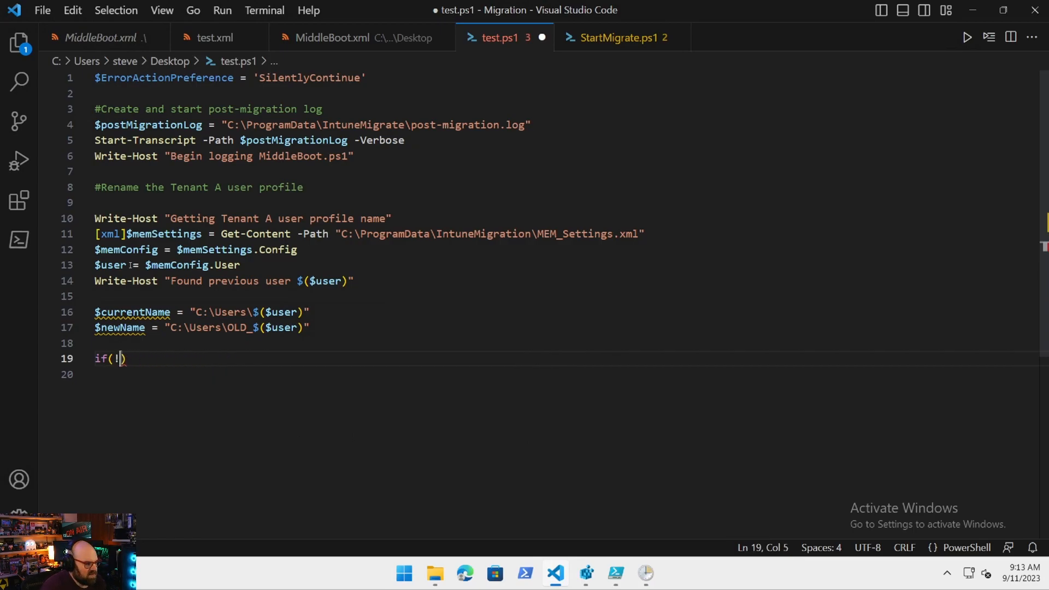
pyautogui.write('Test-path')
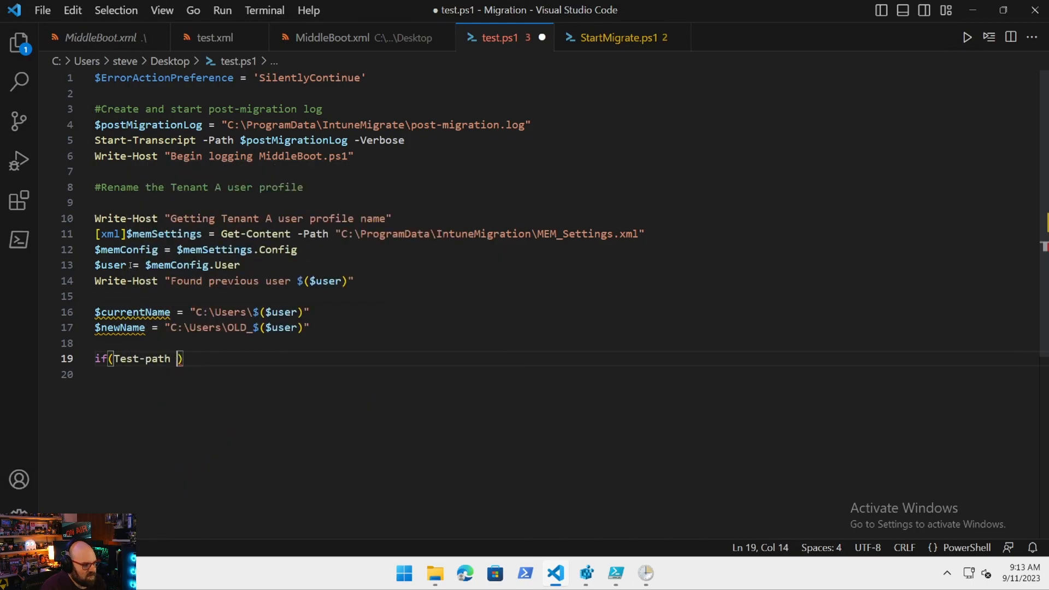
pyautogui.write('$currentName')
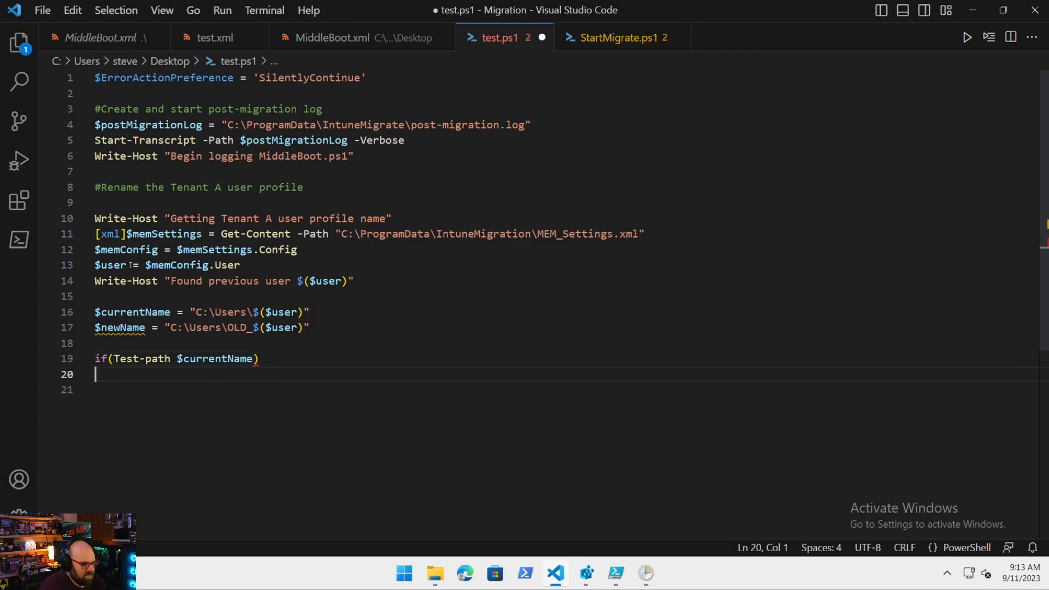
pyautogui.write('{')
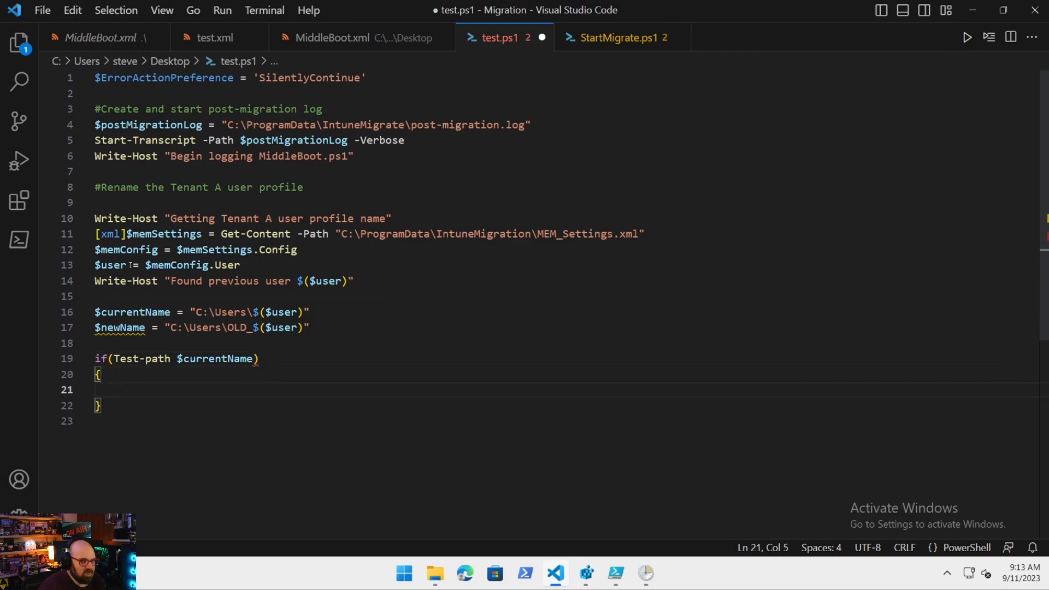
pyautogui.write('Rename')
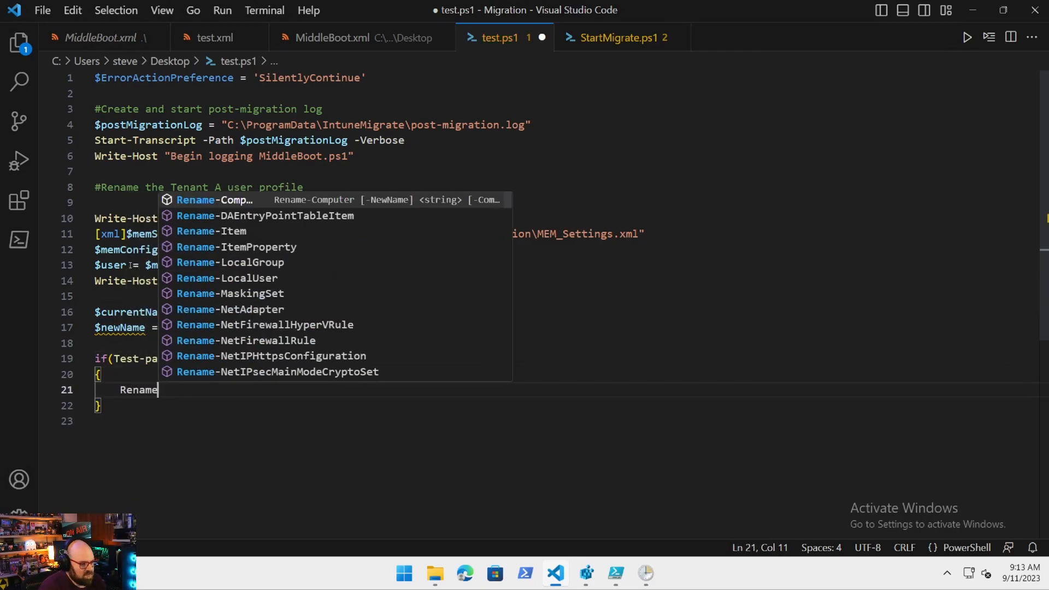
pyautogui.write('-Item -path $')
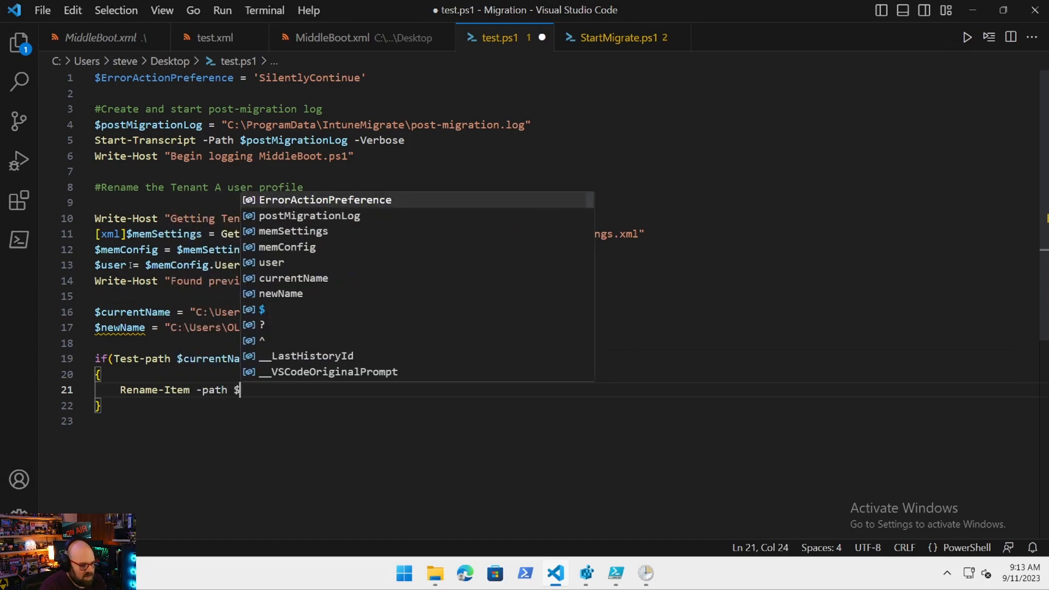
pyautogui.write('currentName -')
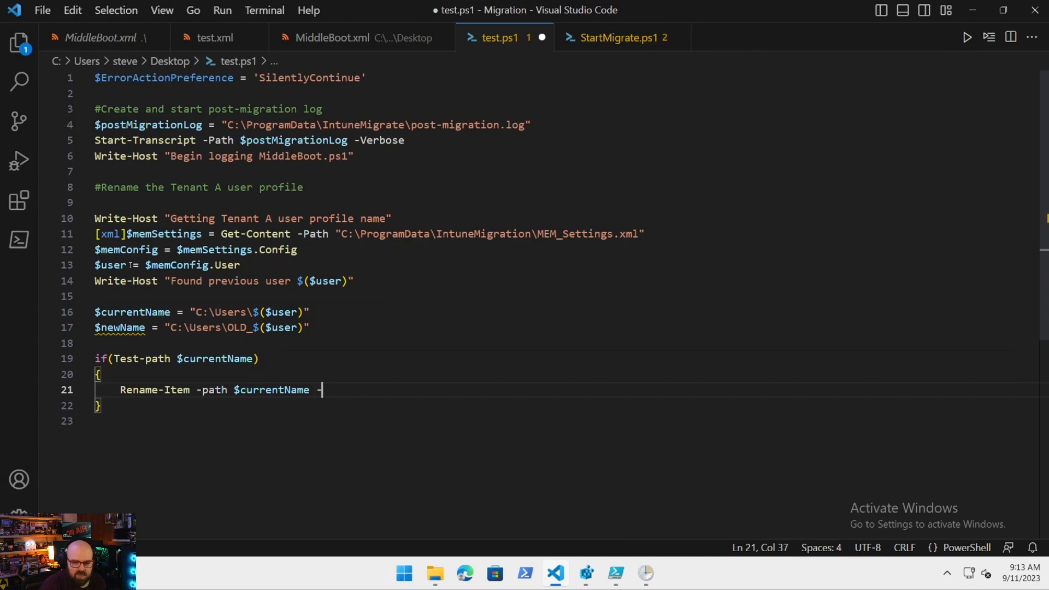
pyautogui.write('NewName')
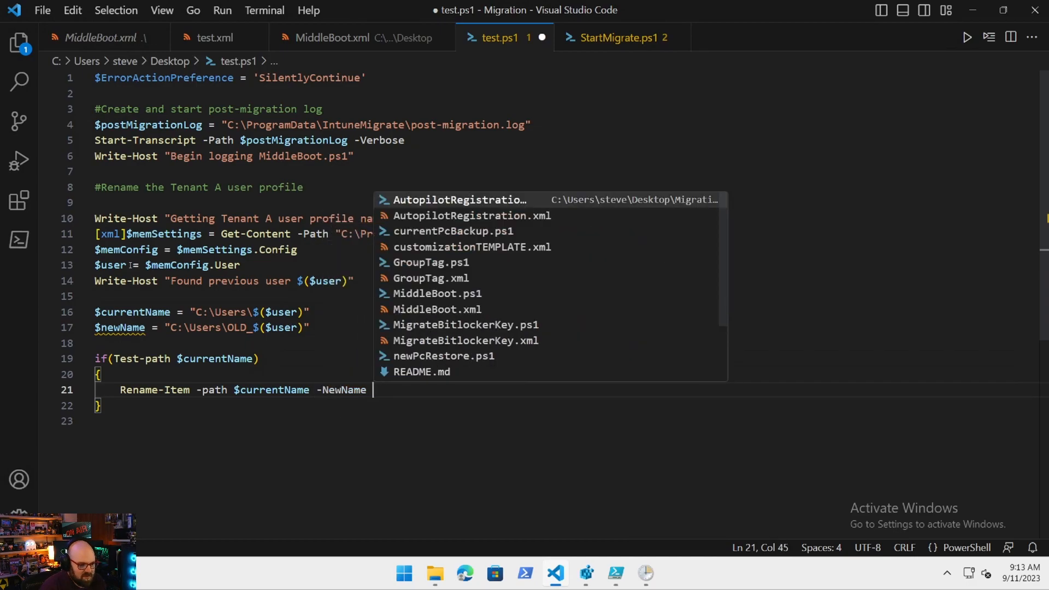
pyautogui.write('$newName')
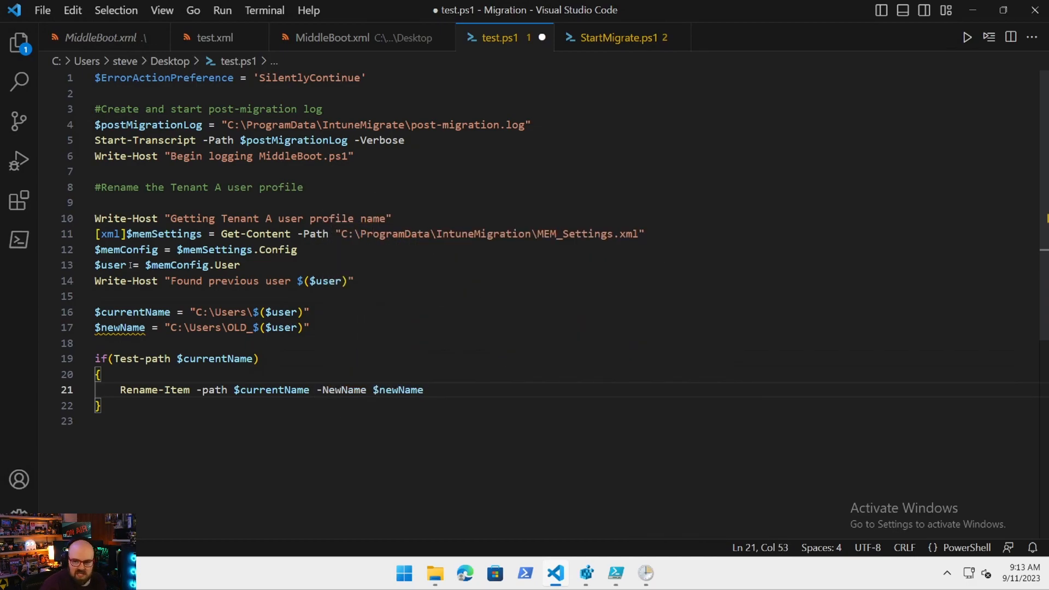
# Log the rename to $newName and add an else branch reporting $currentName not found.
pyautogui.write('Write-Host "Renamin')
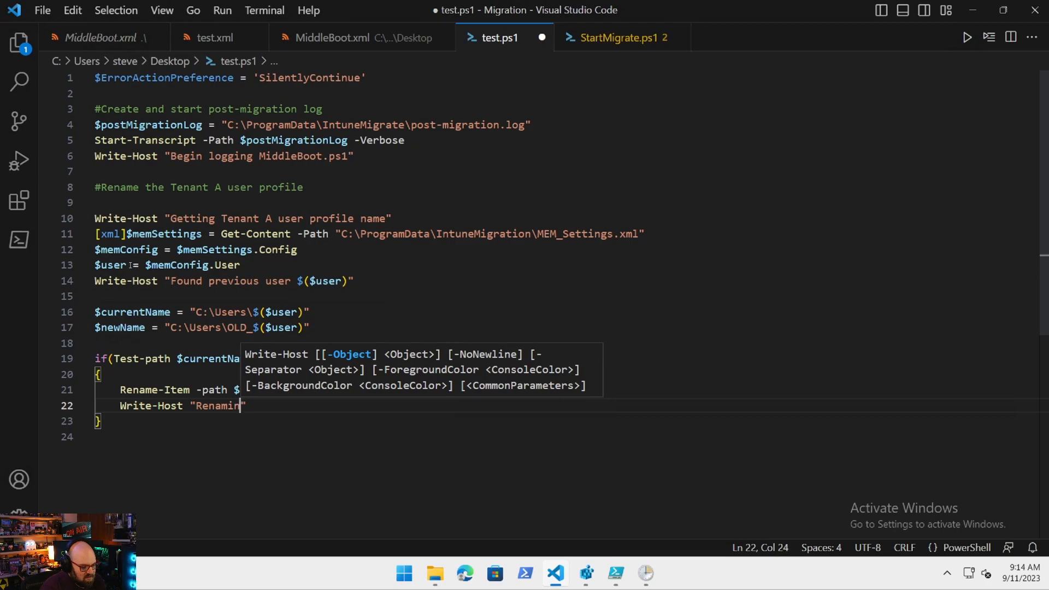
pyautogui.press('Backspace')
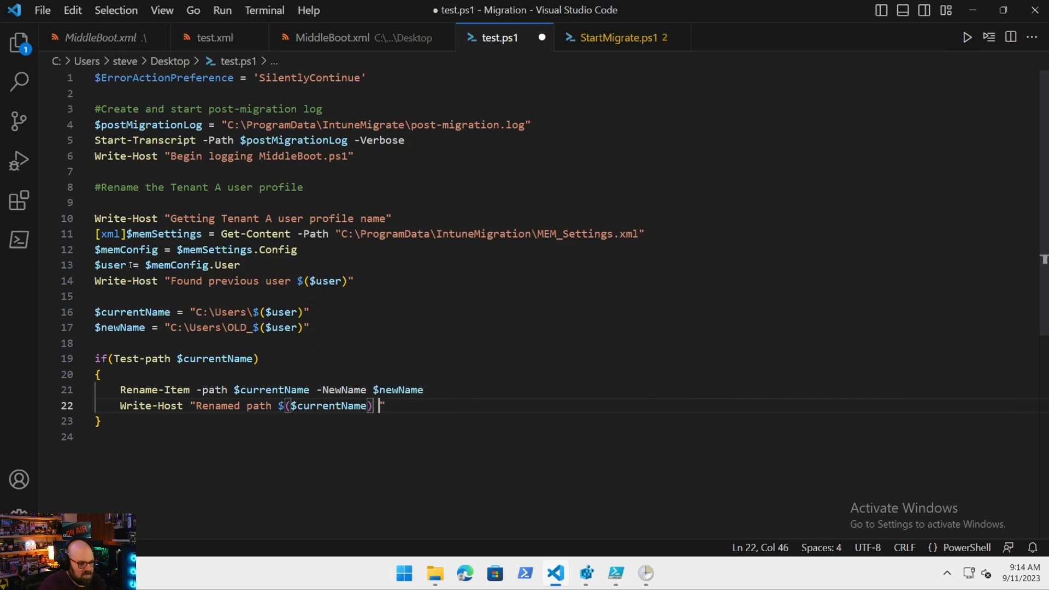
pyautogui.write('to $($newName')
pyautogui.click(544, 436)
pyautogui.write('else {')
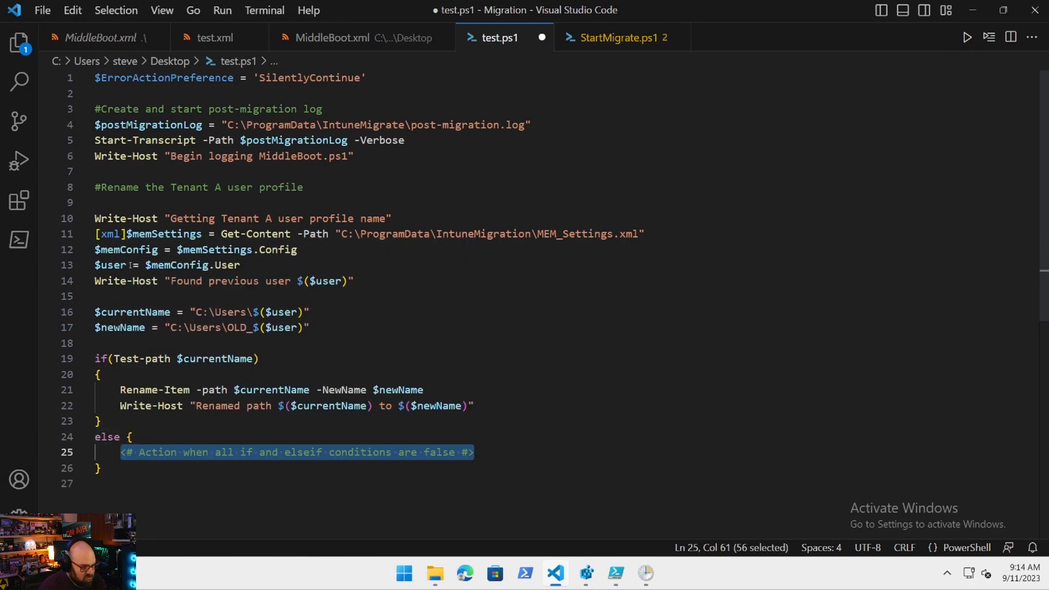
pyautogui.write('Write-Host "Path $($')
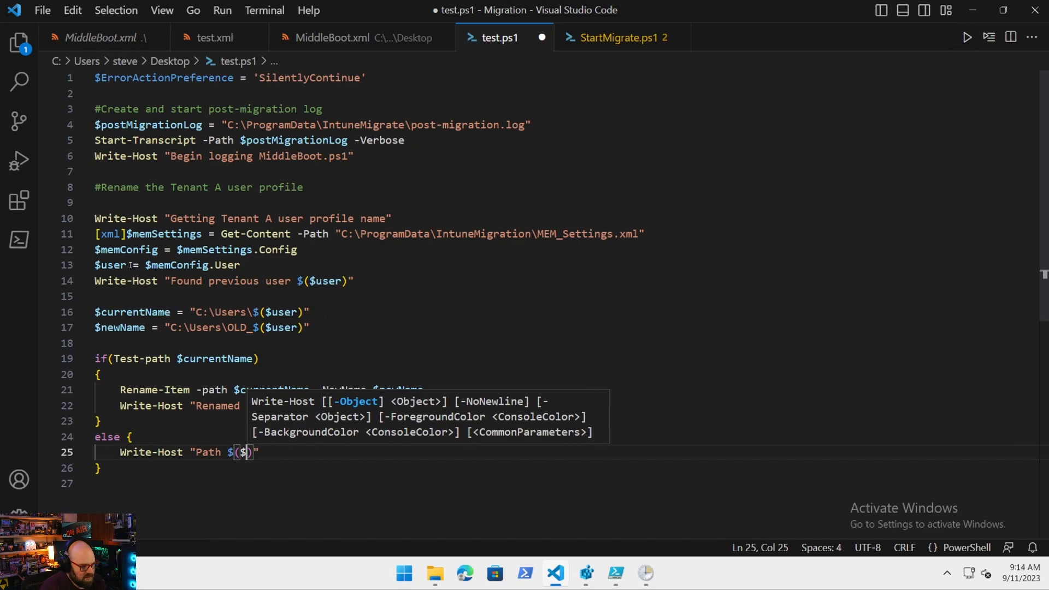
pyautogui.write('currentName')
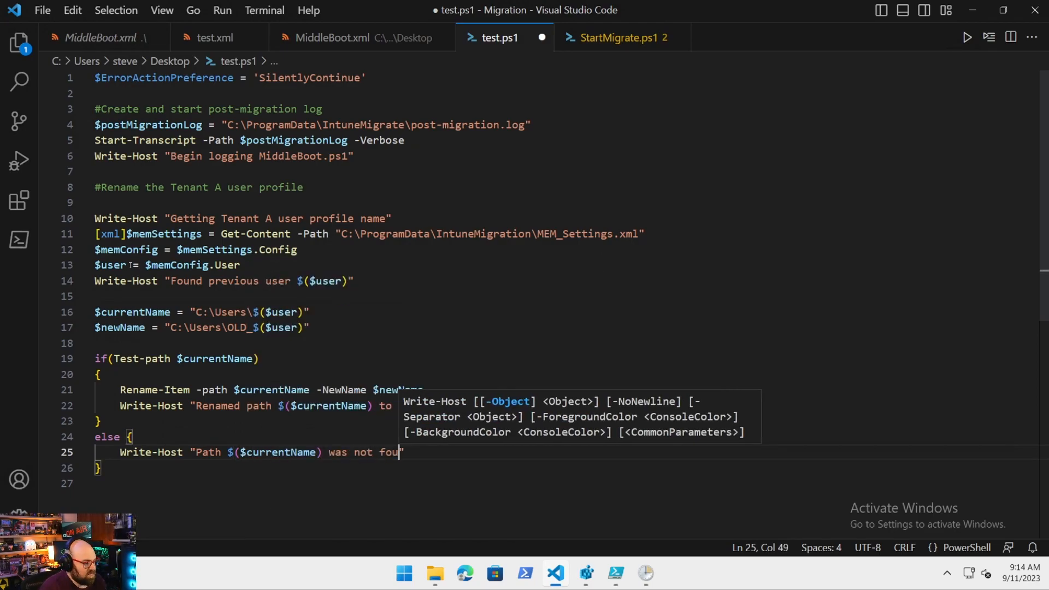
pyautogui.write('nd...')
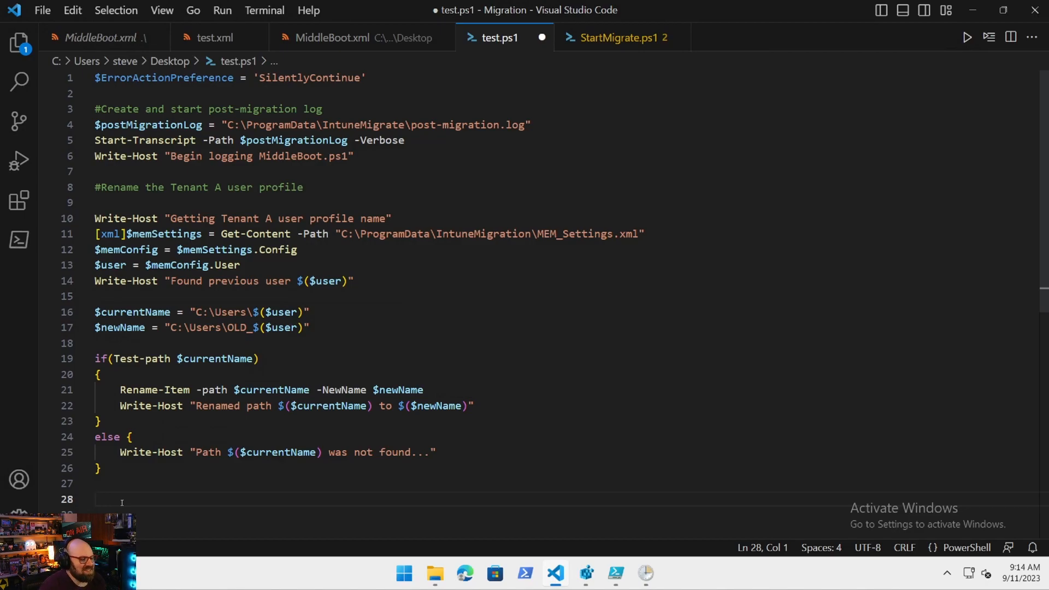
# Add the #Disable task section with Disable-ScheduledTask -TaskName "MiddleBoot" and a Write-Host confirmation.
pyautogui.write('#Dis')
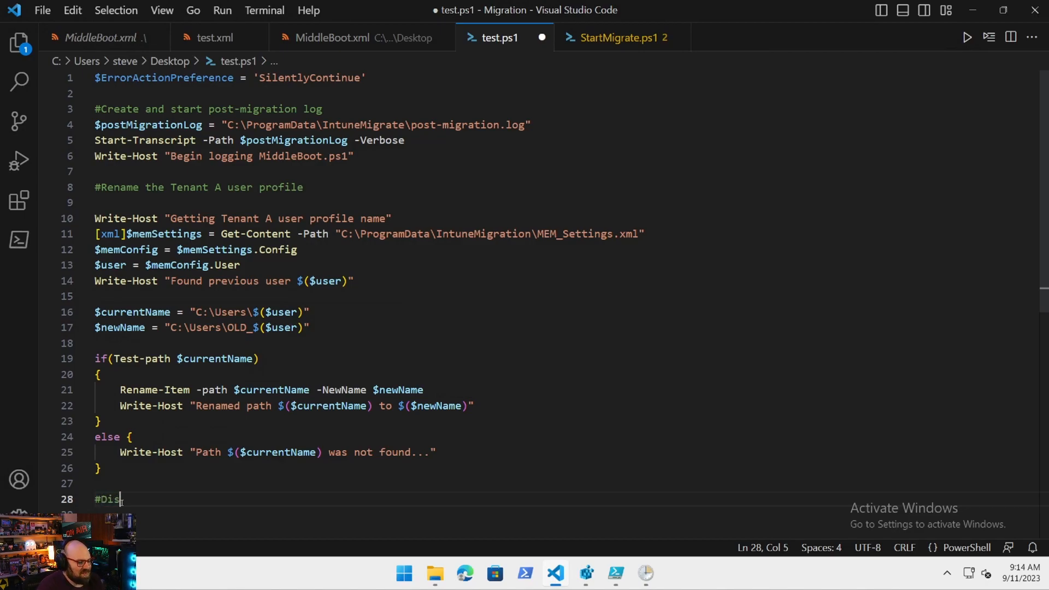
pyautogui.write('able task')
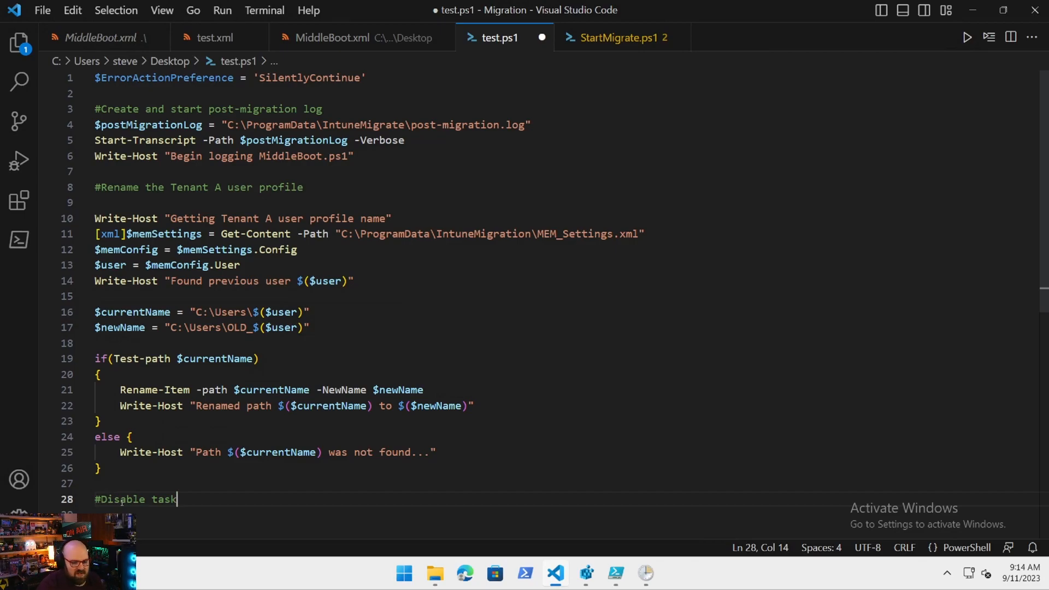
pyautogui.write('Disable-S')
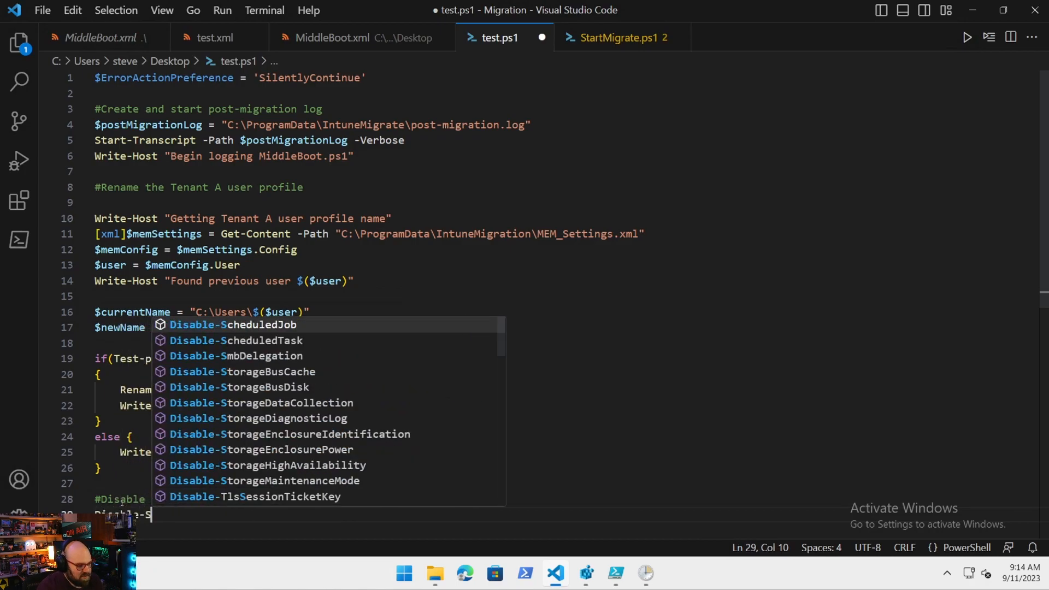
pyautogui.write('heduledTask -T')
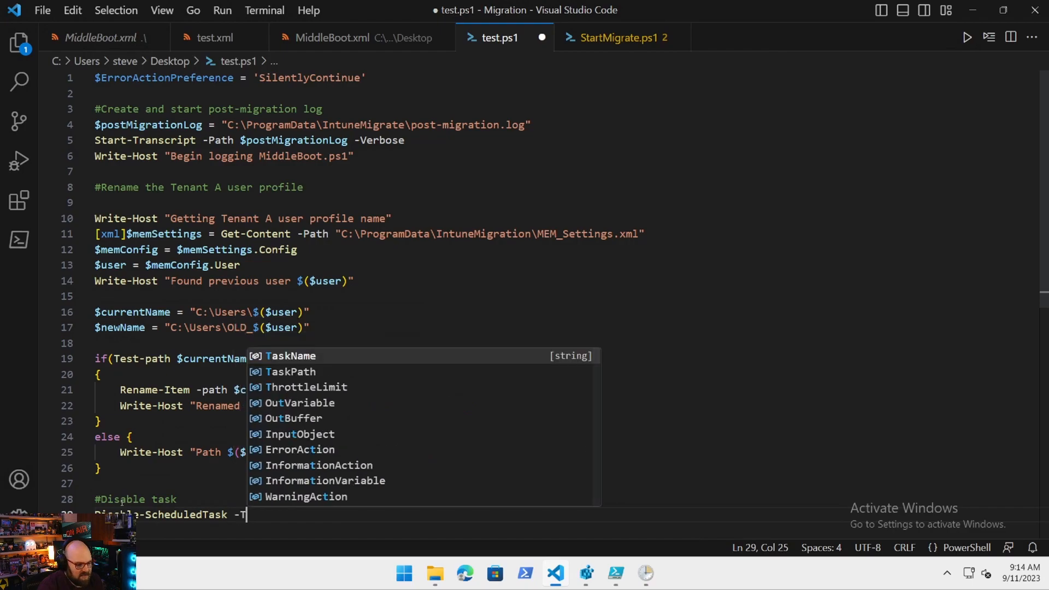
pyautogui.write('askName "MiddleBoot')
pyautogui.write('Write-Host "Disabled MiddleBoot Task"')
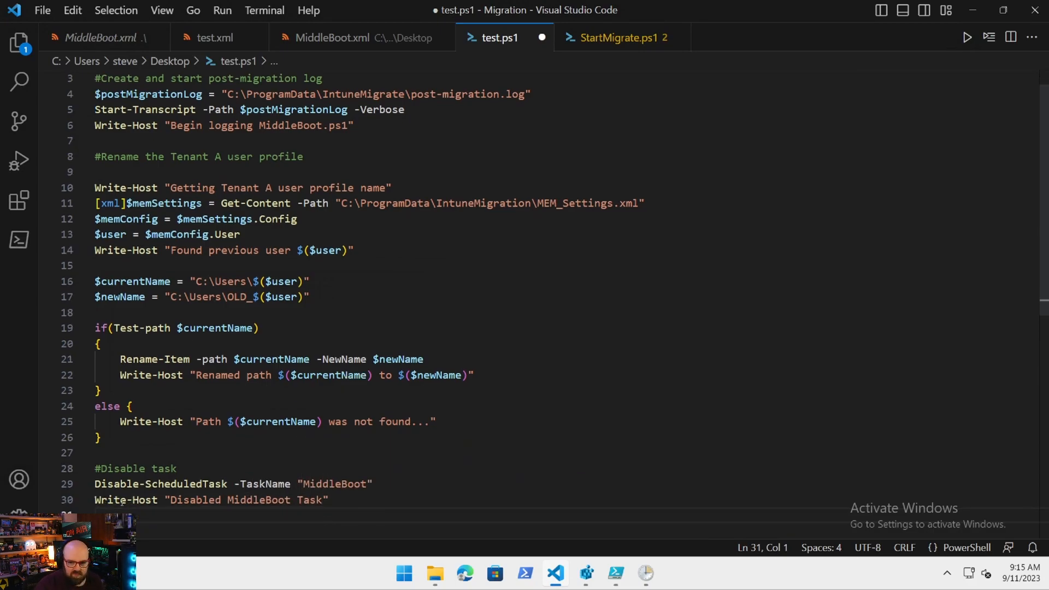
pyautogui.scroll(-3)
pyautogui.write('#Reboot in 30 second')
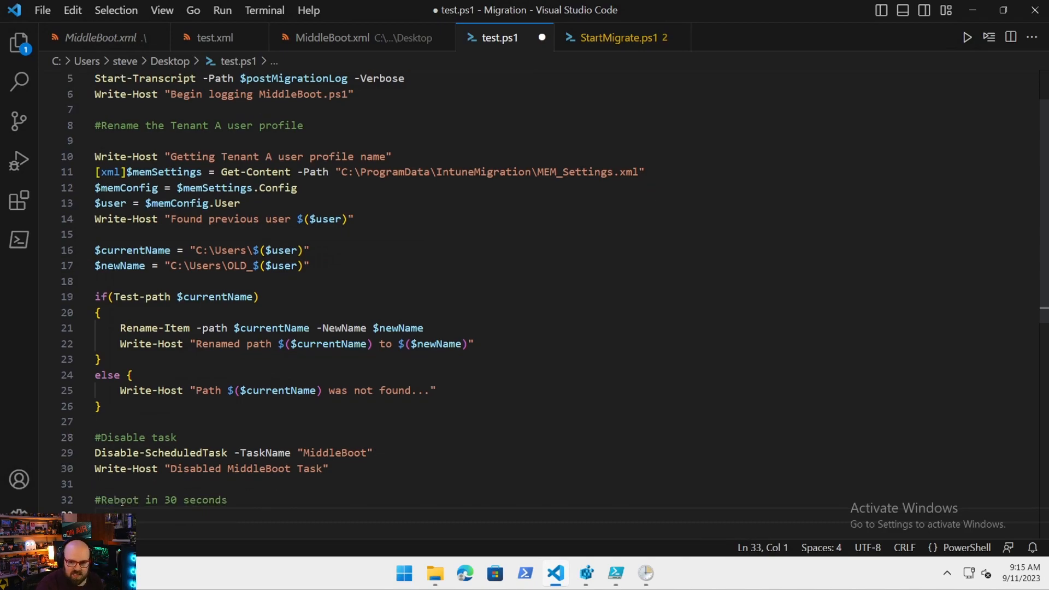
# Add shutdown -r -t 30, a 'Stopping log for MiddleBoot' Write-Host, and begin Stop-Transcript.
pyautogui.write('shutdown -r -t')
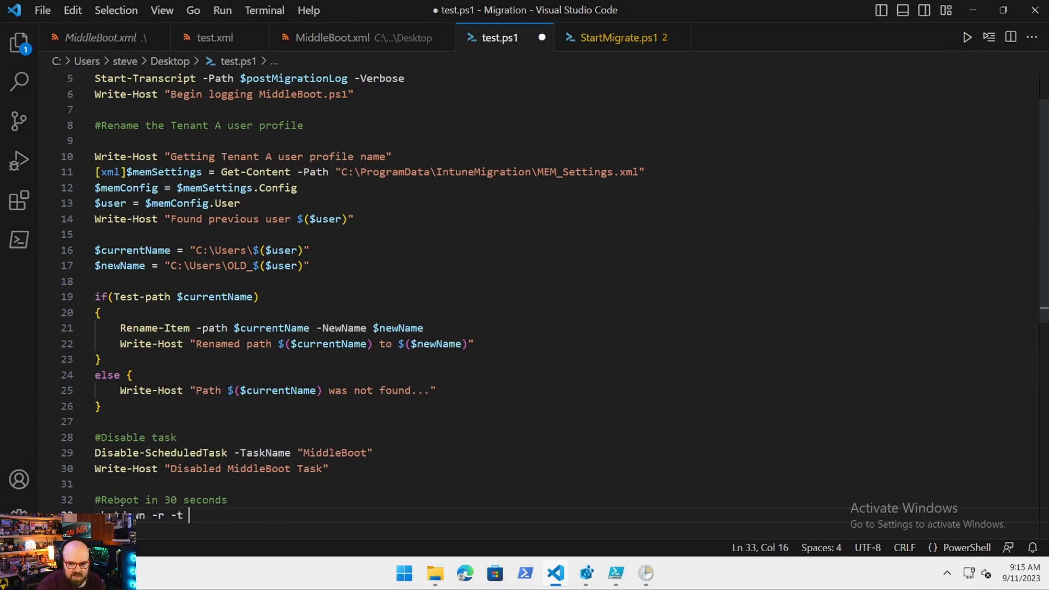
pyautogui.write('30')
pyautogui.write('Write-Host "')
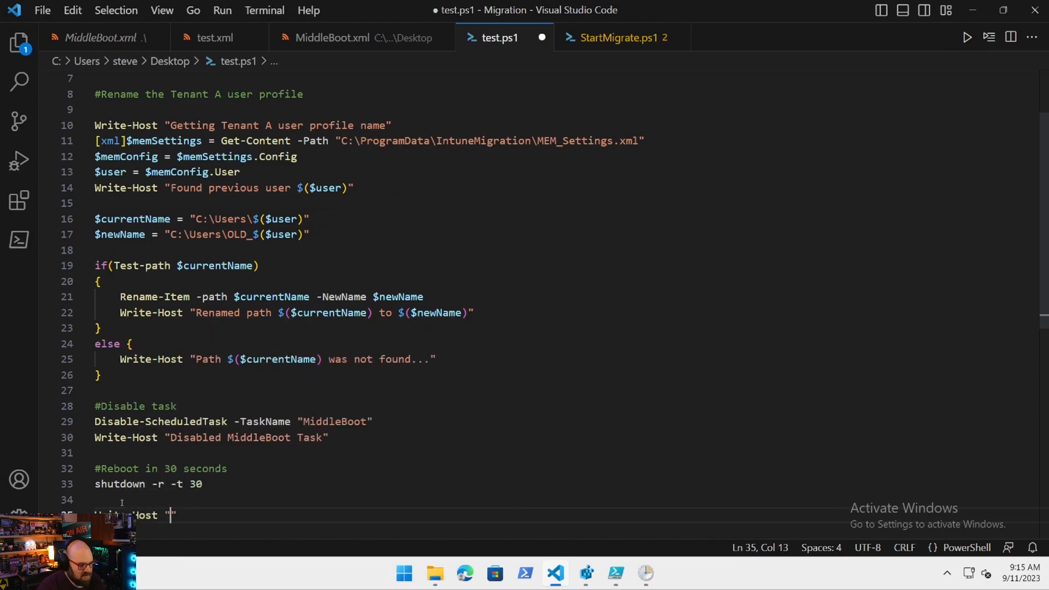
pyautogui.write('Stopping')
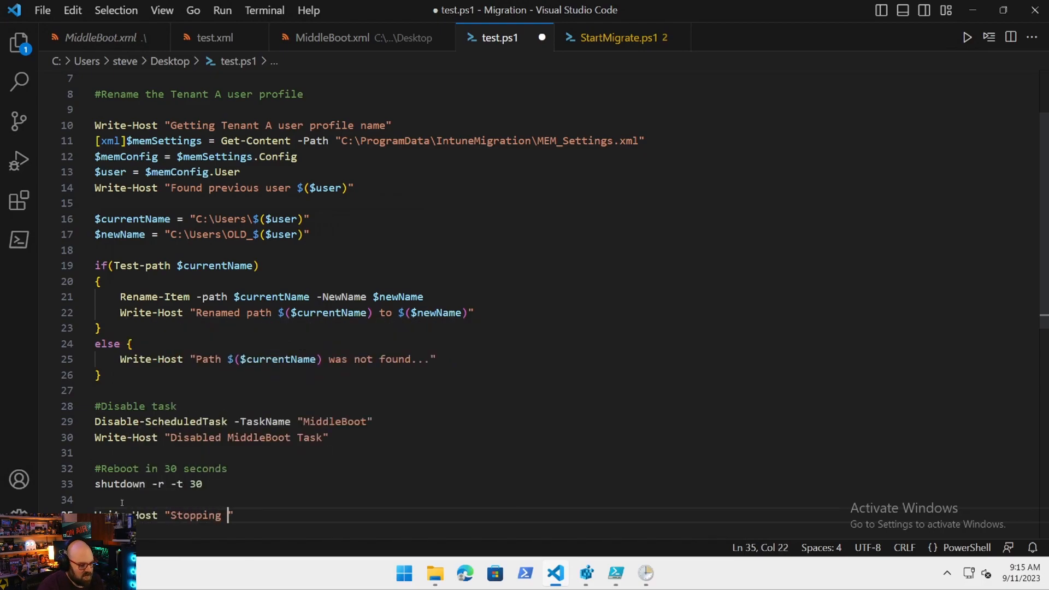
pyautogui.write('log for MiddleBoot')
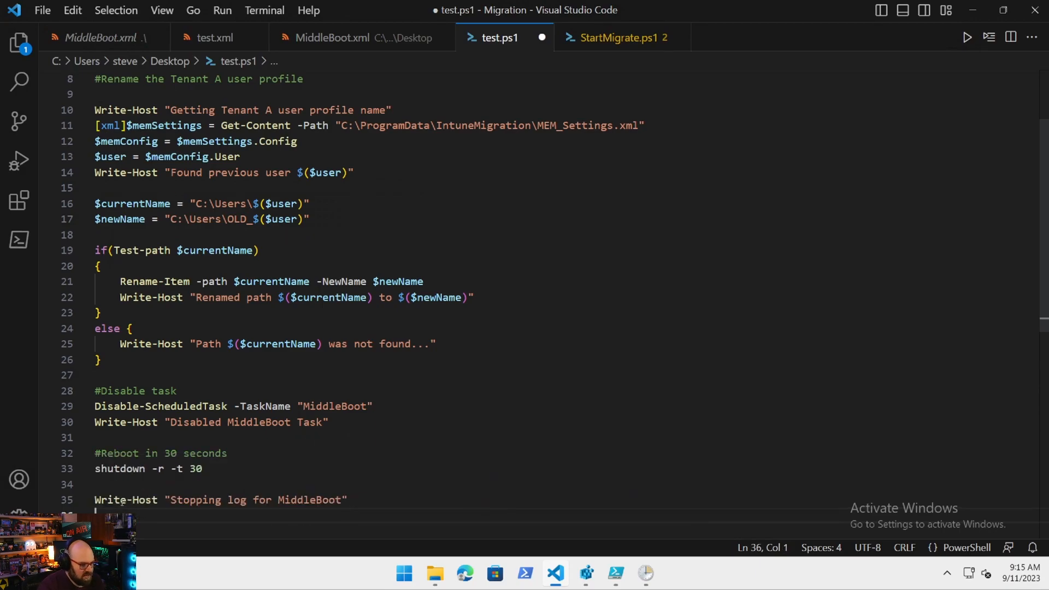
pyautogui.write('Stop-Tran')
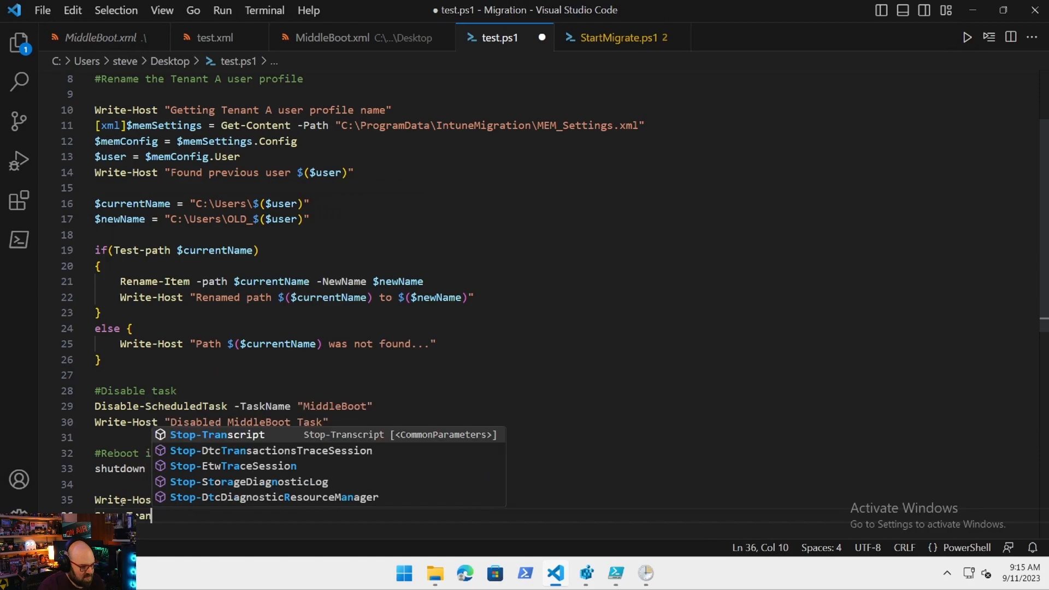